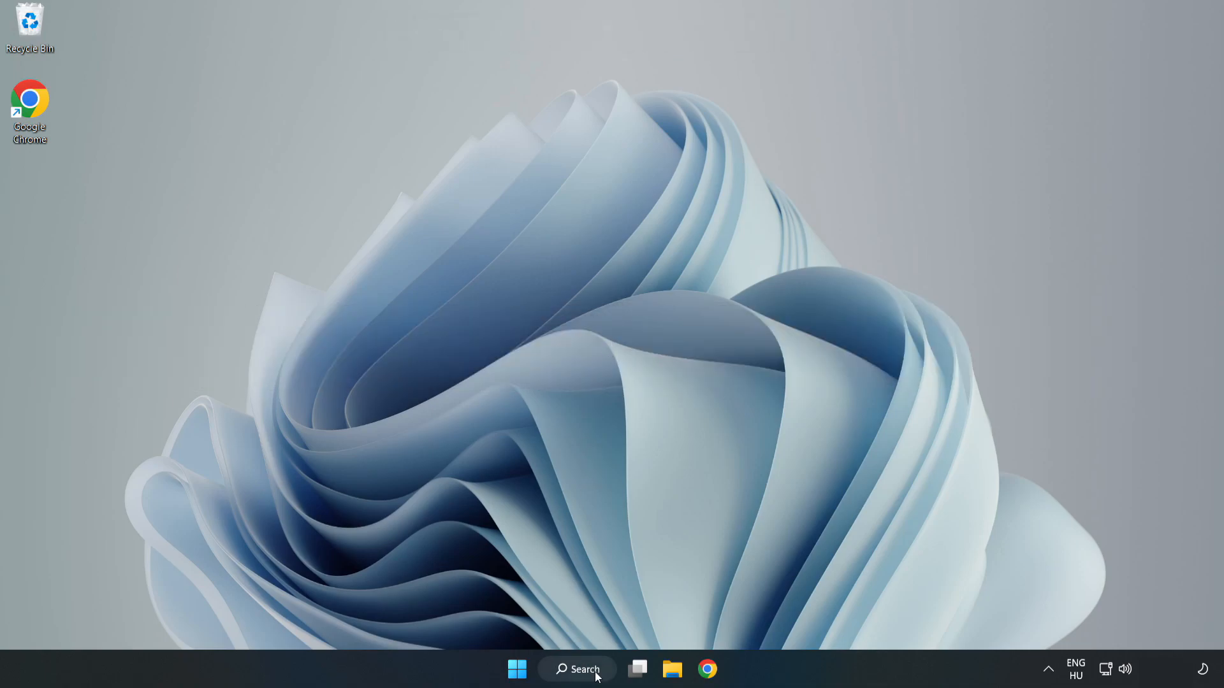
Type 'de' into taskbar Search and launch Device Manager from the results
left_click(577, 669)
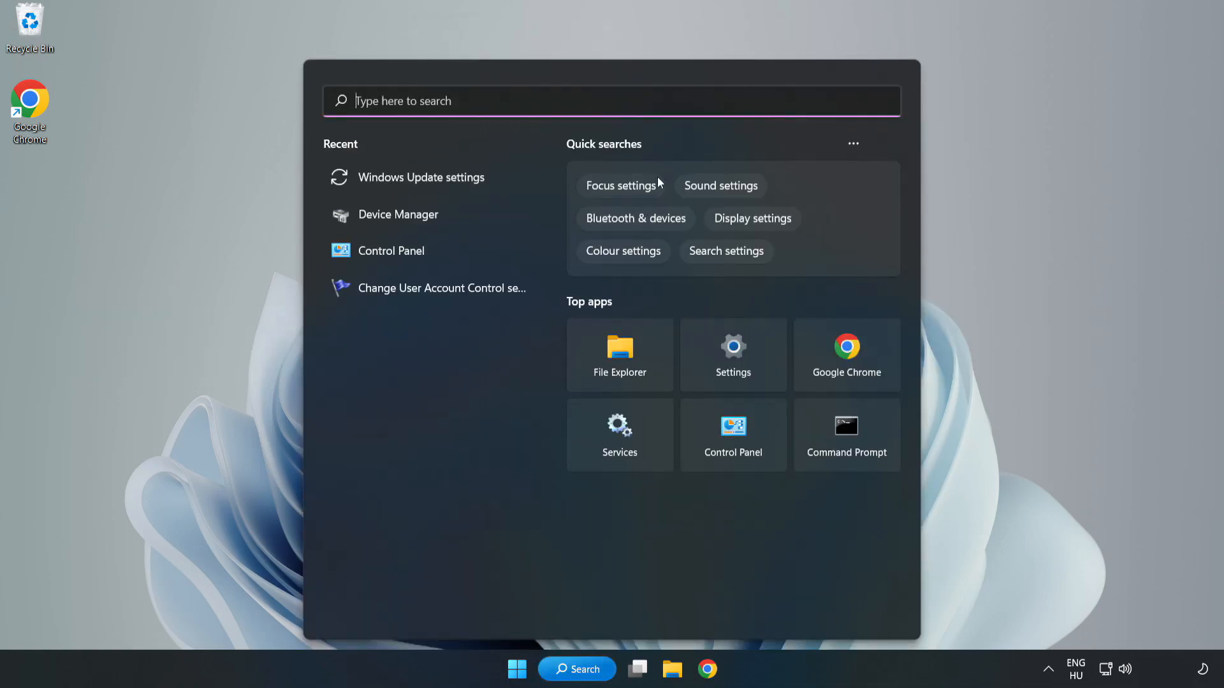
type("device manager")
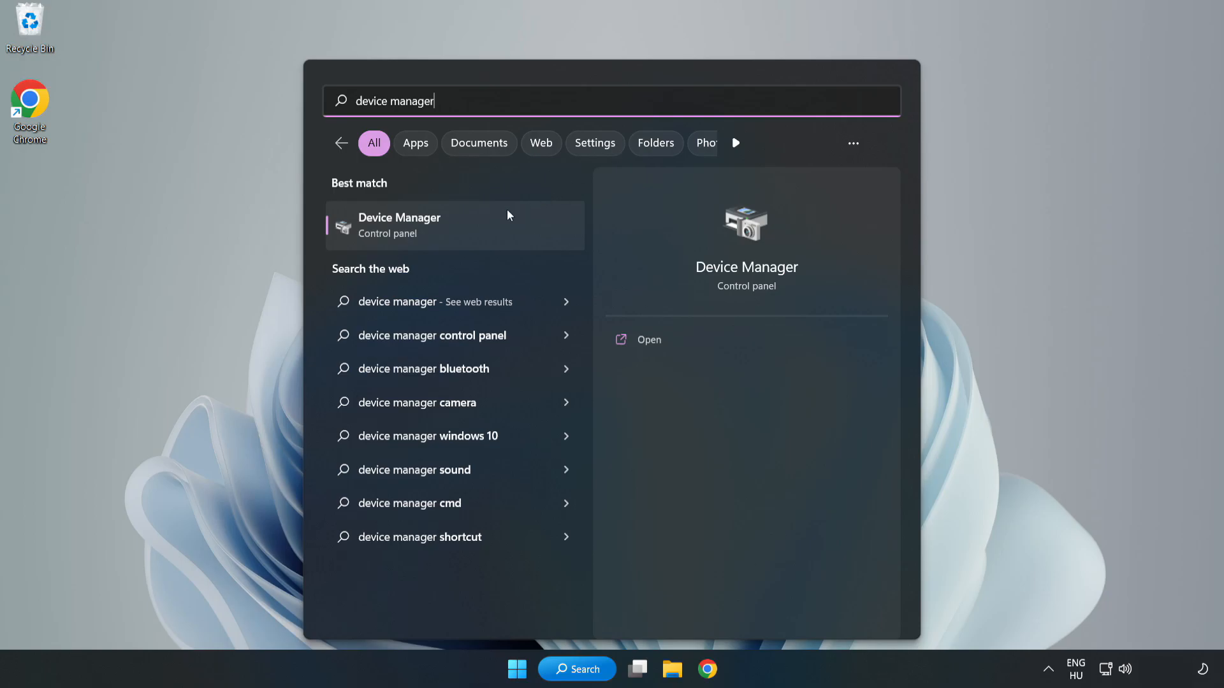
mouse_move(455, 236)
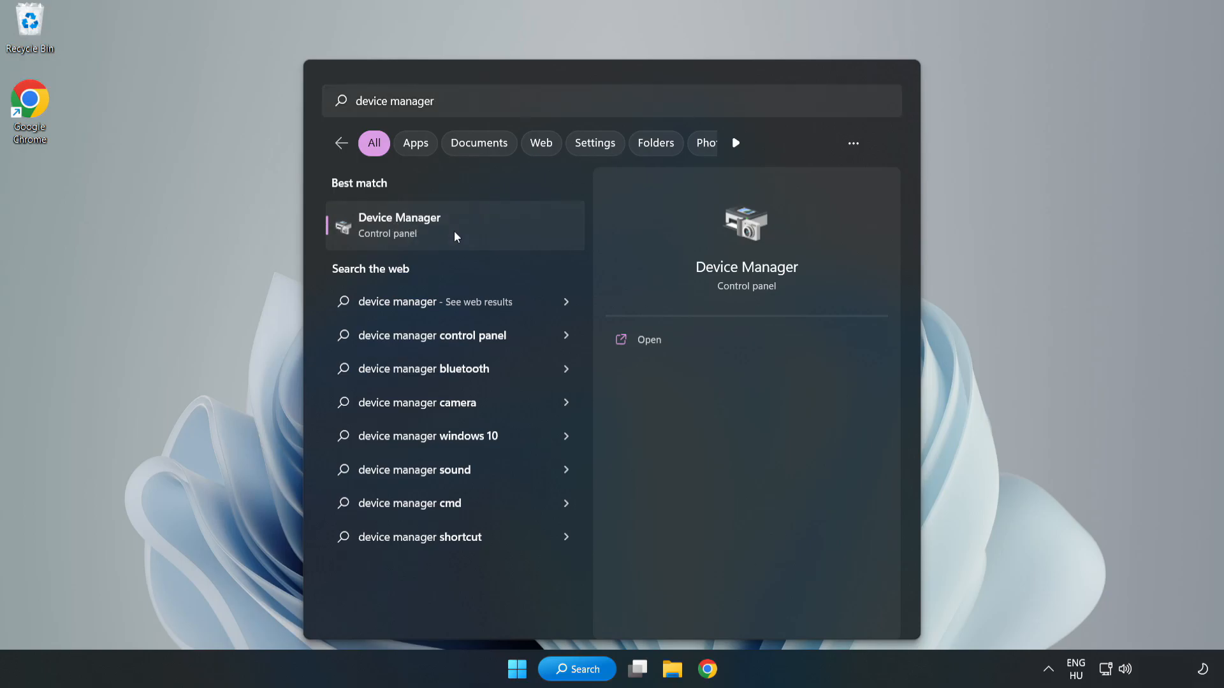
left_click(455, 225)
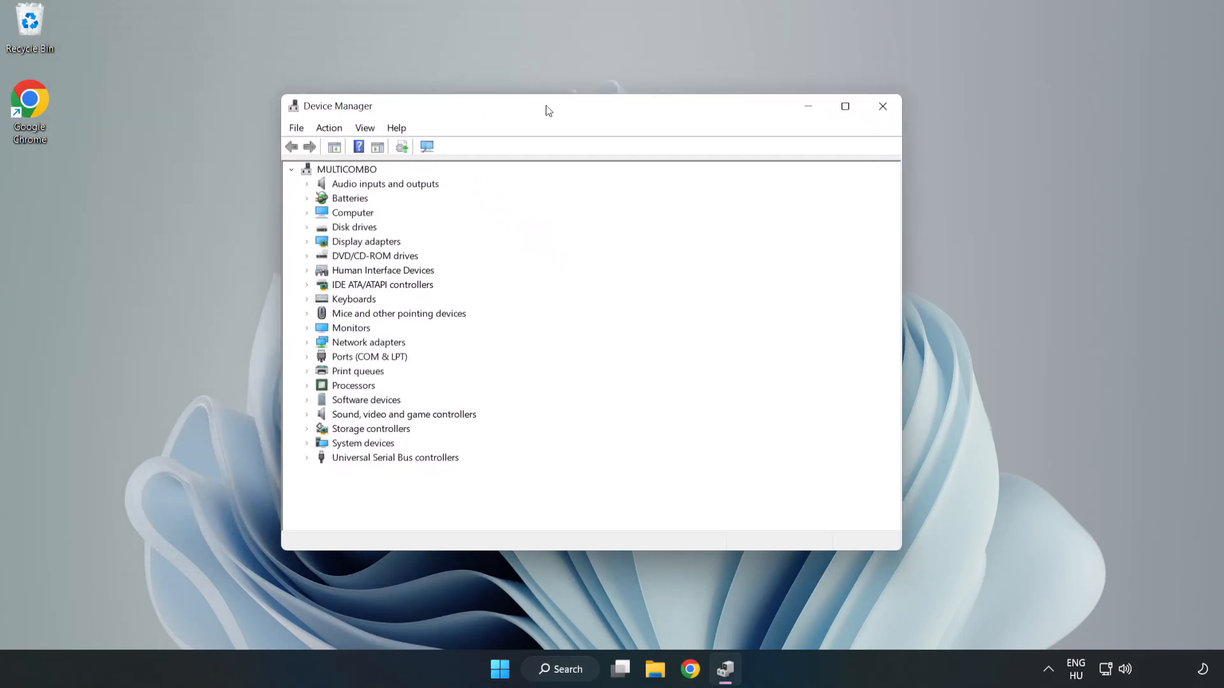
Expand Display adapters and choose Update driver for the VMware SVGA 3D adapter
left_click(365, 241)
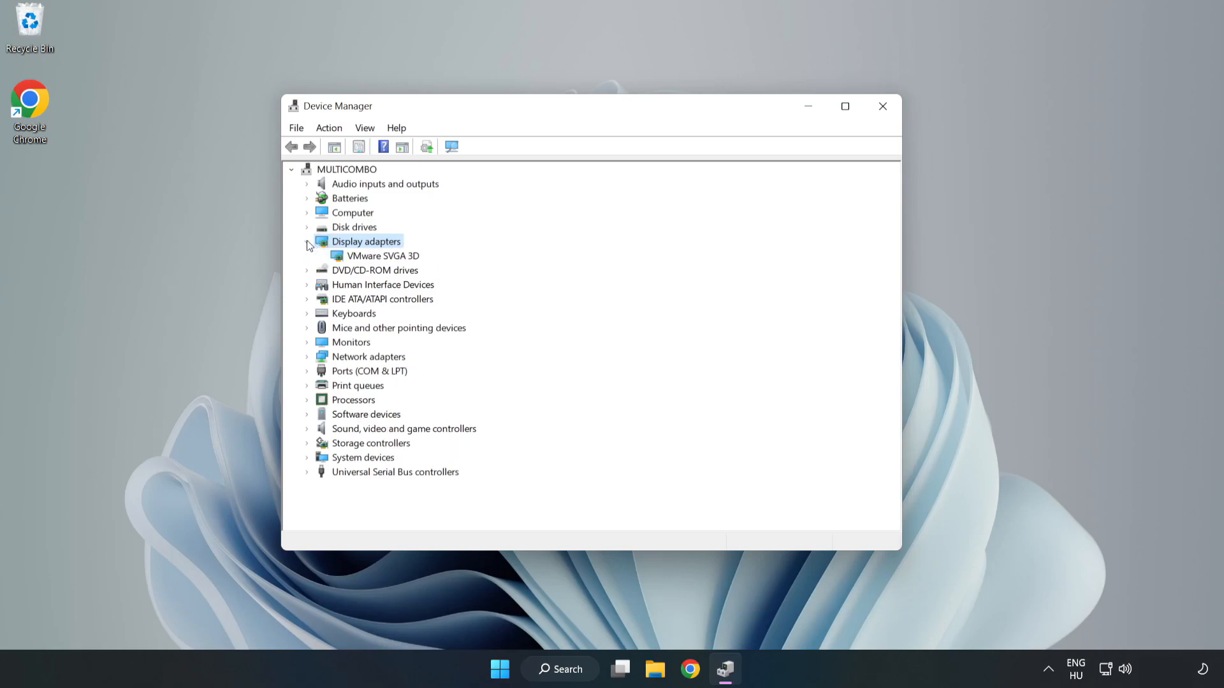
left_click(382, 255)
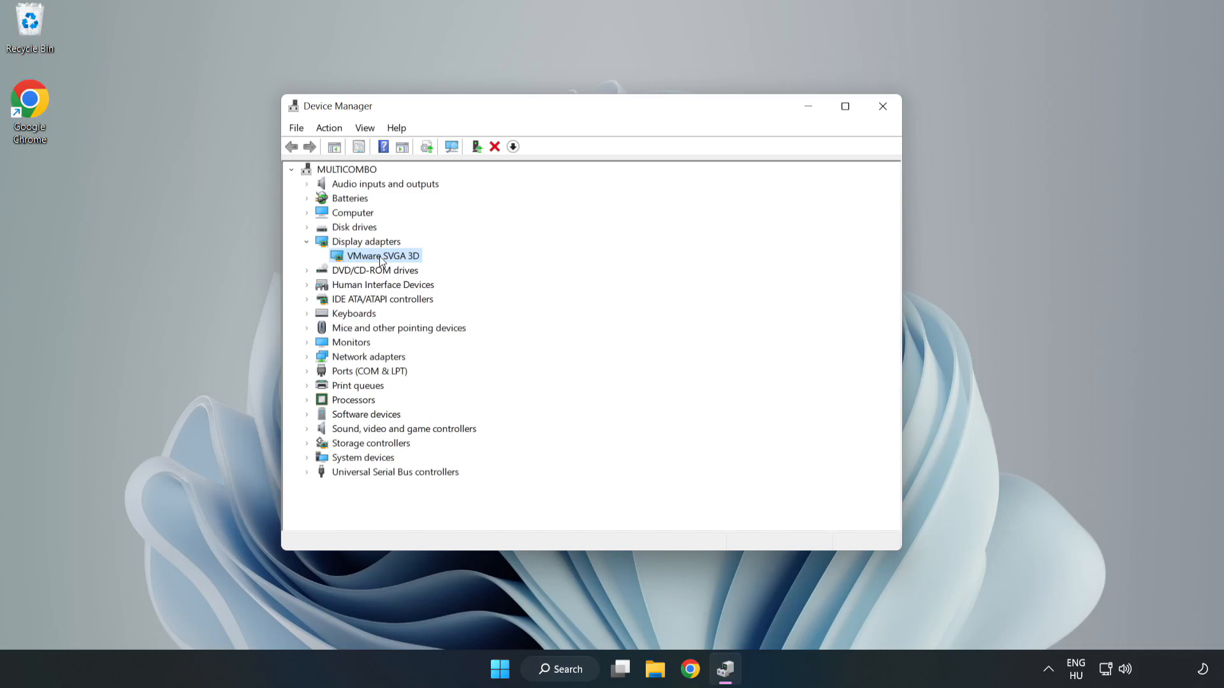
right_click(383, 255)
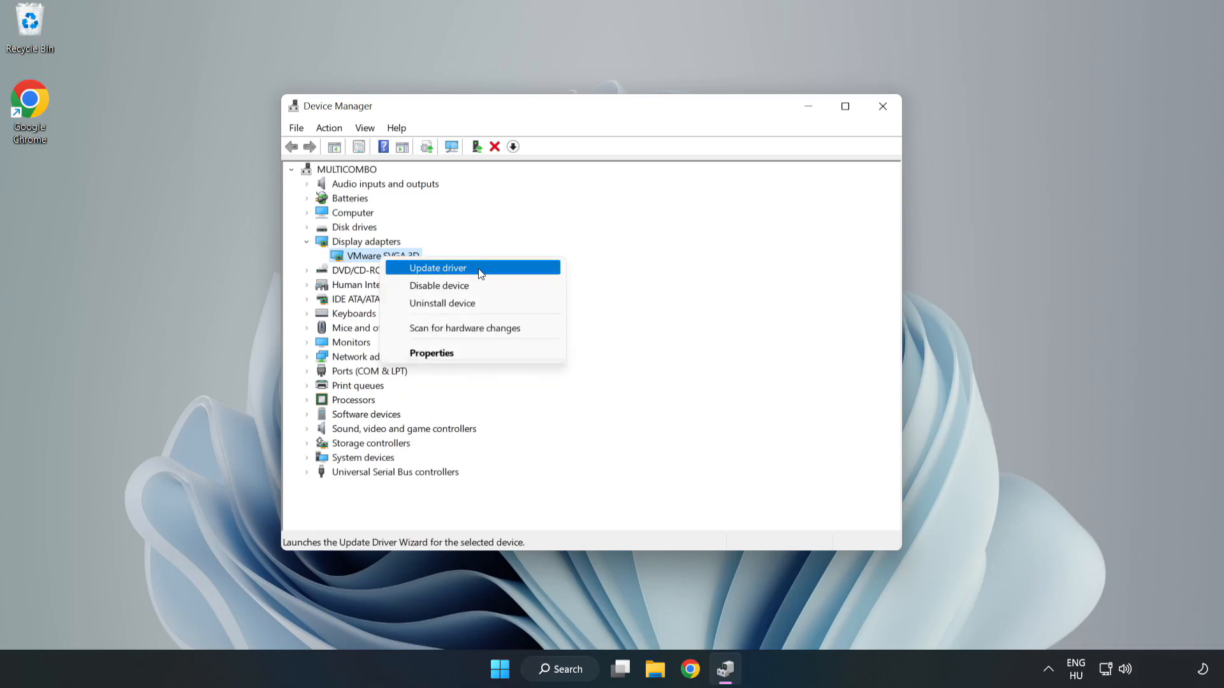
left_click(437, 268)
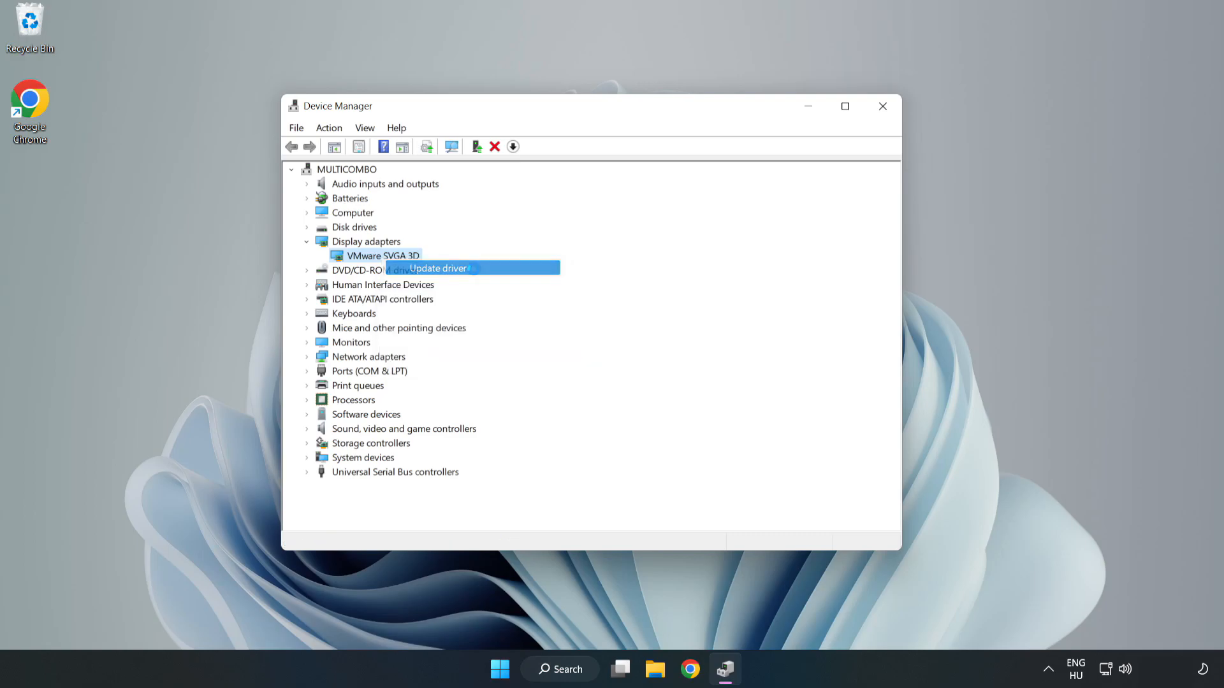
Search automatically for drivers, dismiss the 'best driver already installed' result, and close Device Manager
left_click(438, 268)
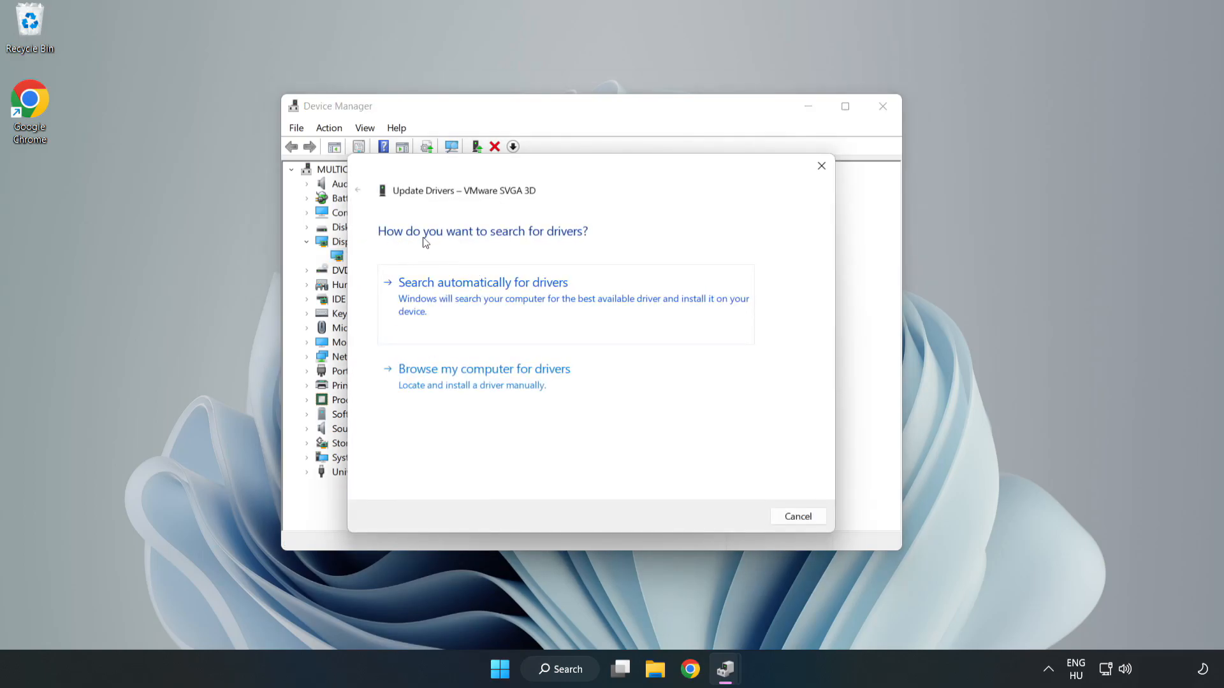
mouse_move(549, 292)
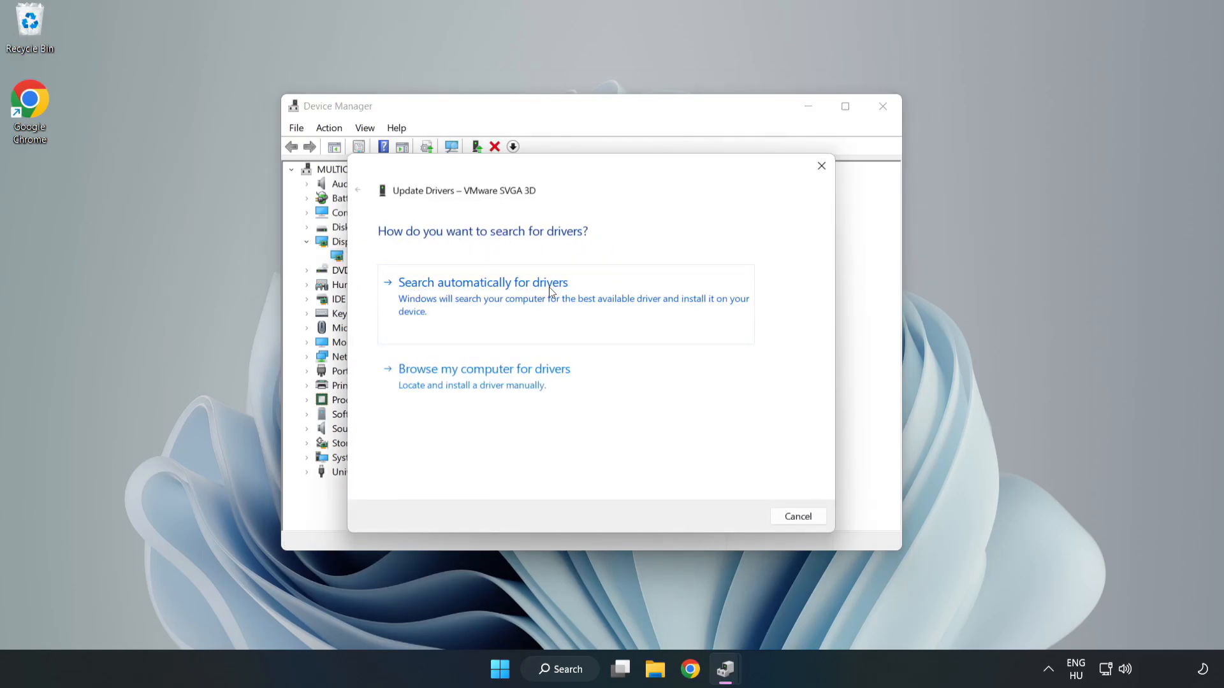
mouse_move(486, 300)
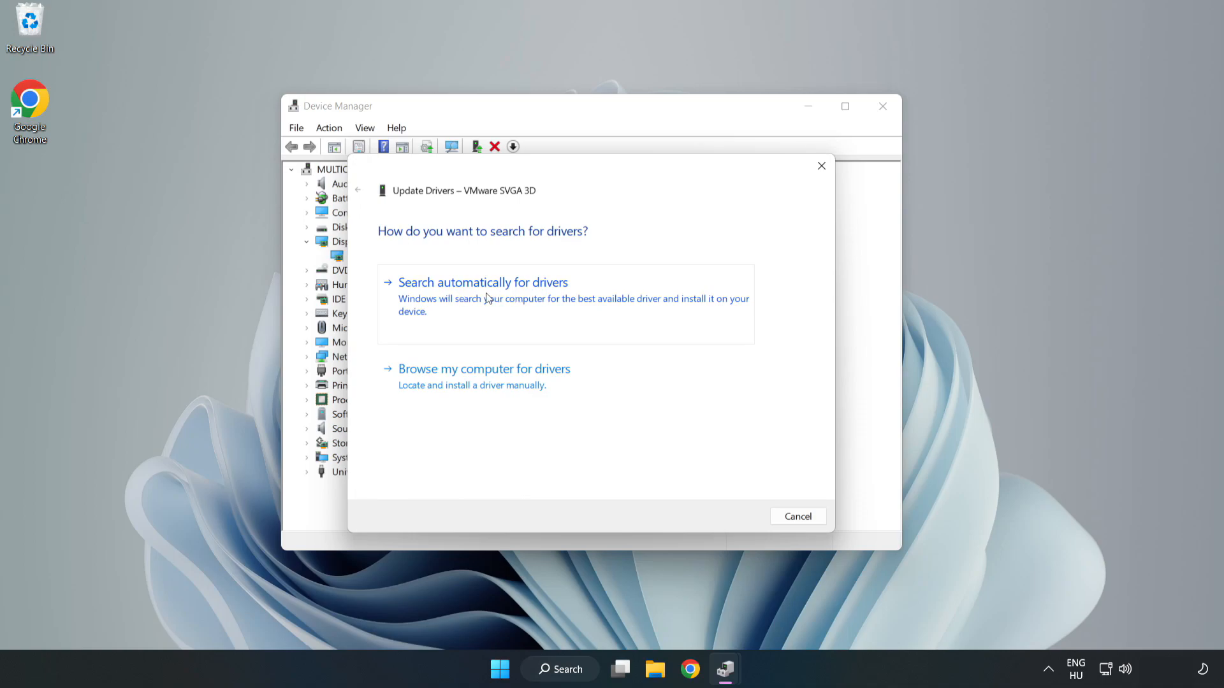
left_click(482, 282)
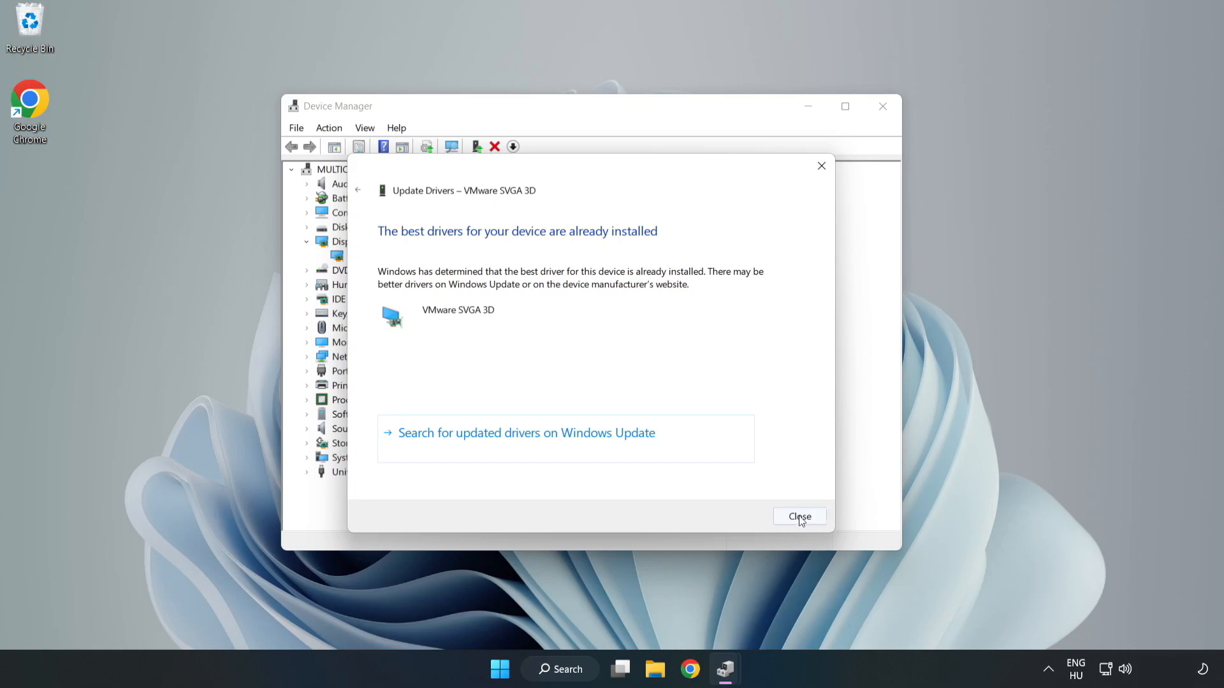
left_click(799, 517)
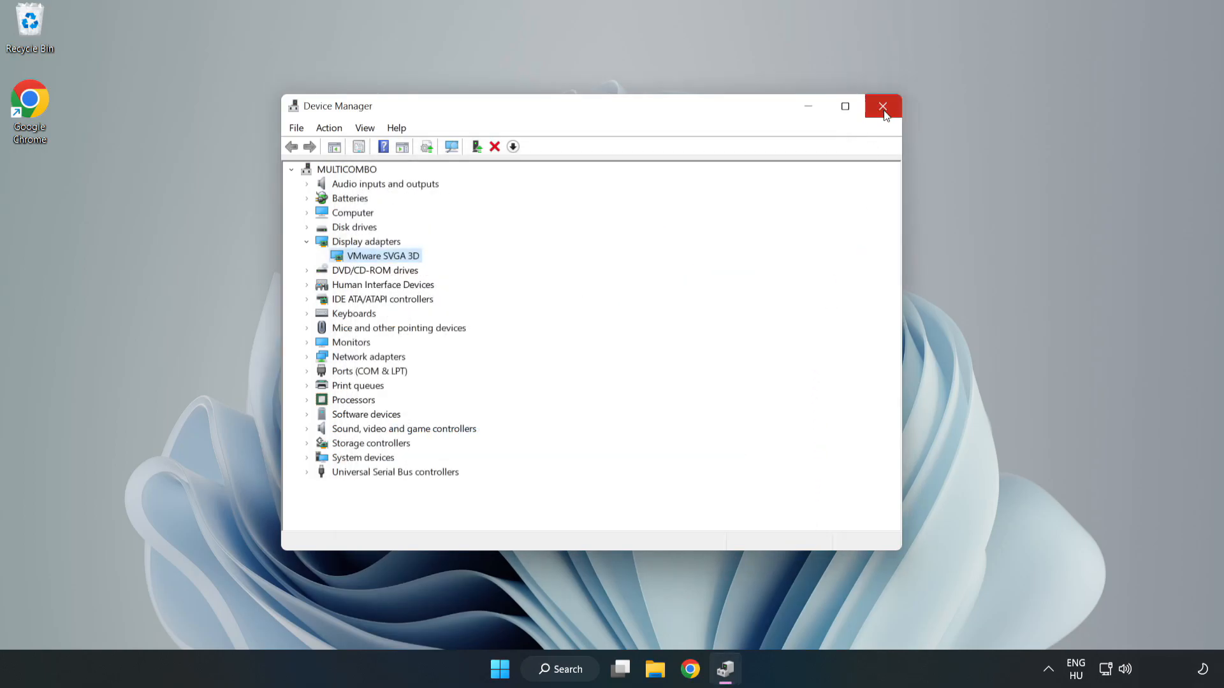
left_click(882, 106)
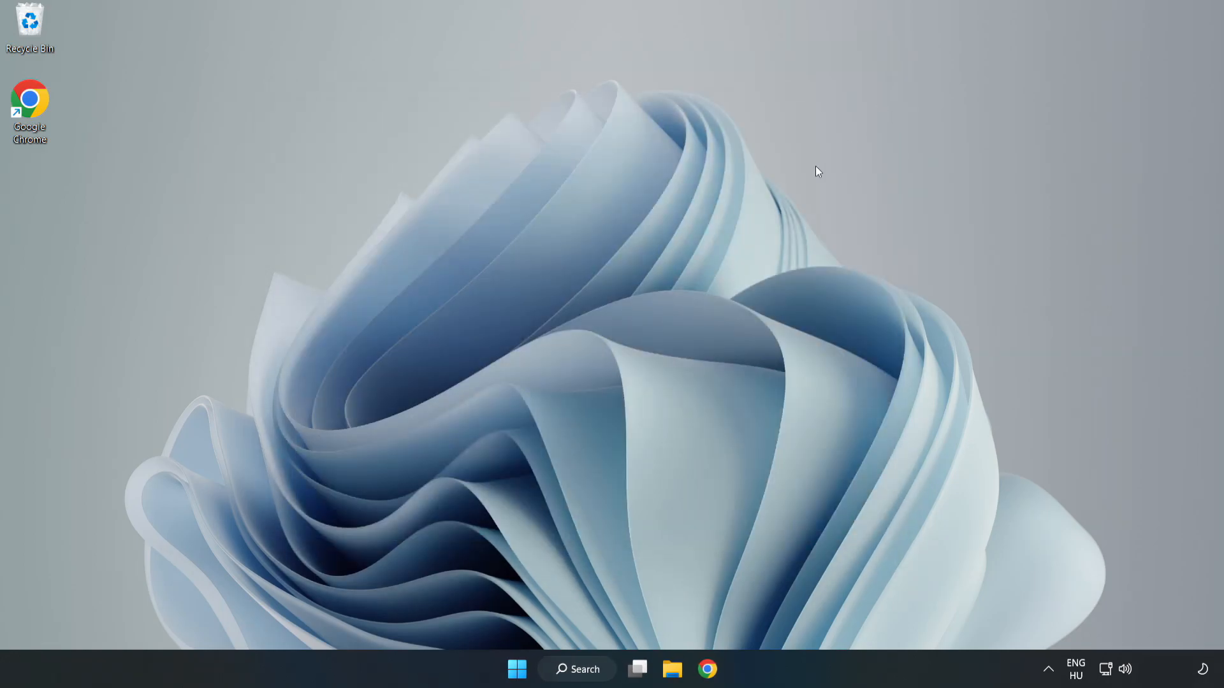
Search the taskbar for 'upda' to find the Windows Update settings
left_click(576, 668)
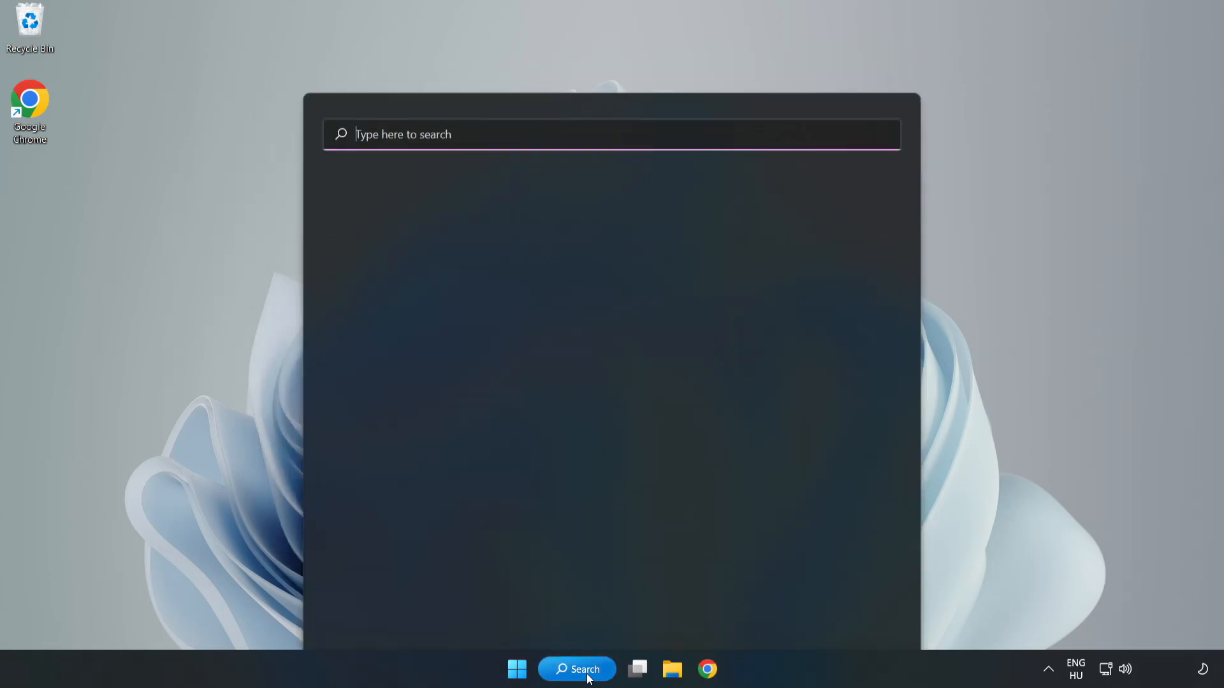
left_click(576, 668)
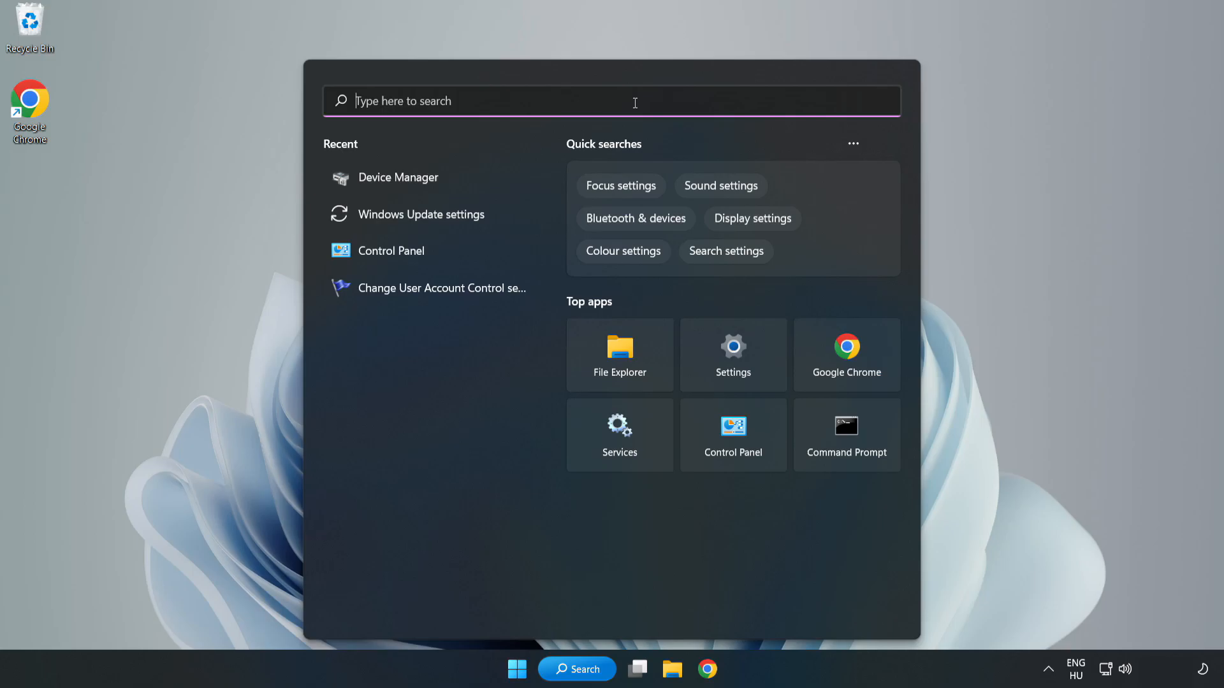
type("upda")
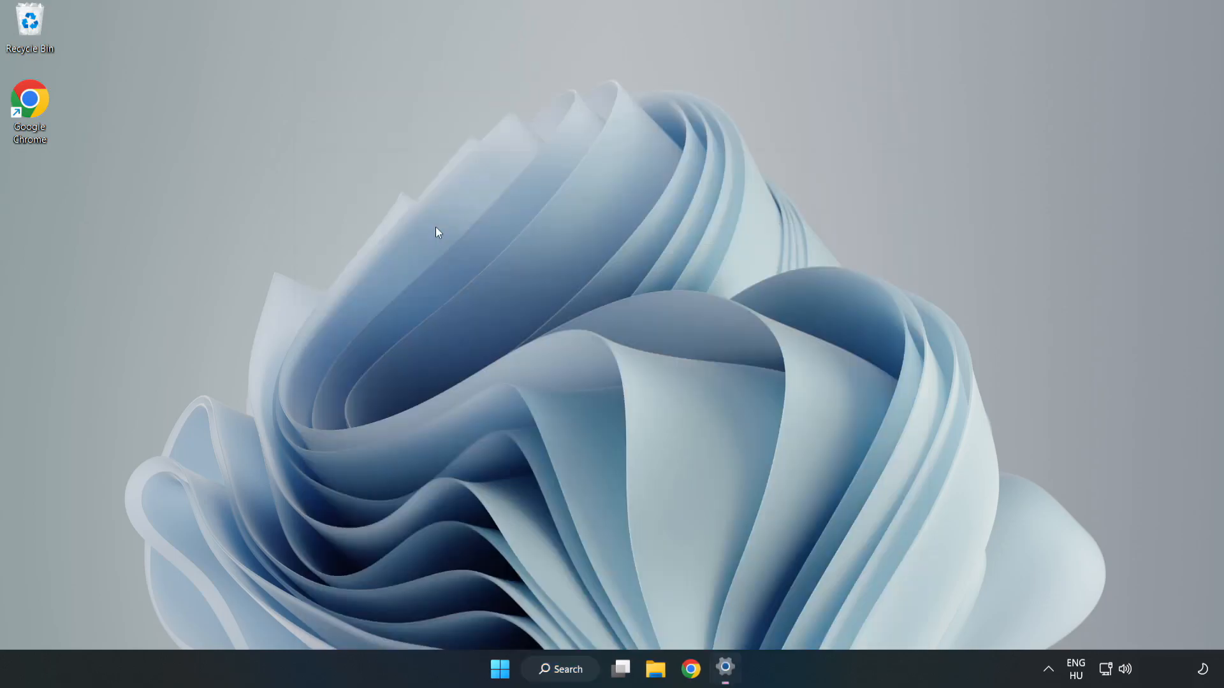
Open Windows Update settings maximized and confirm the system reports up to date
left_click(725, 669)
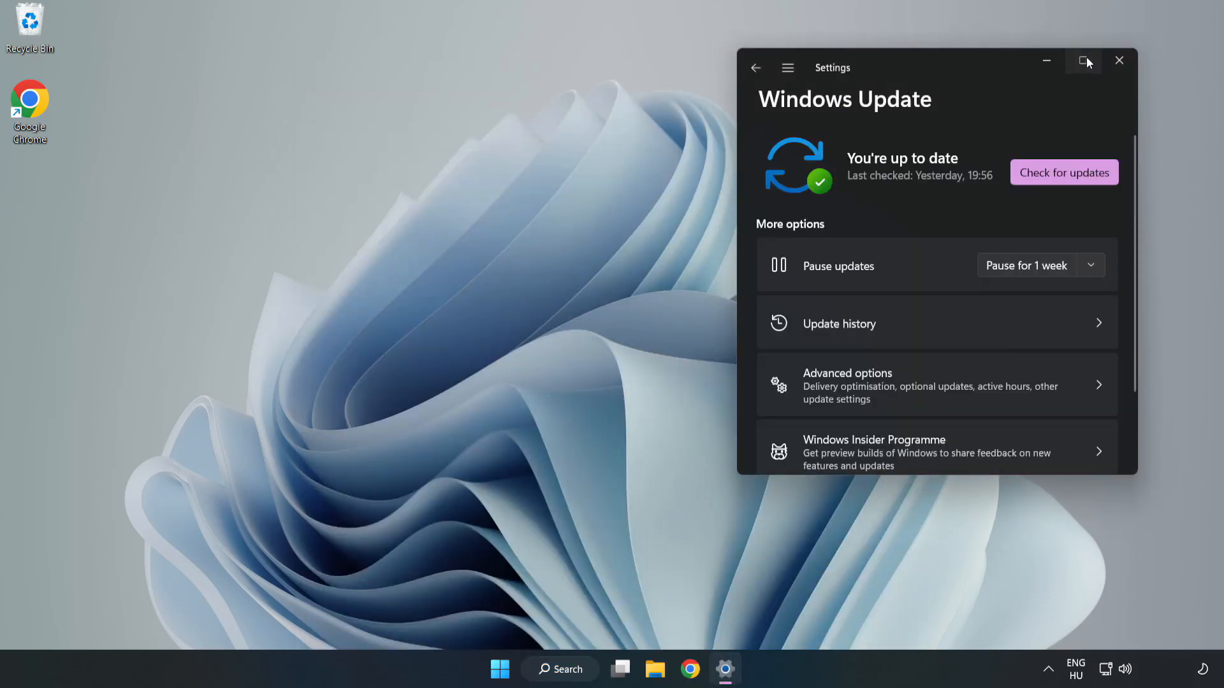
left_click(1084, 61)
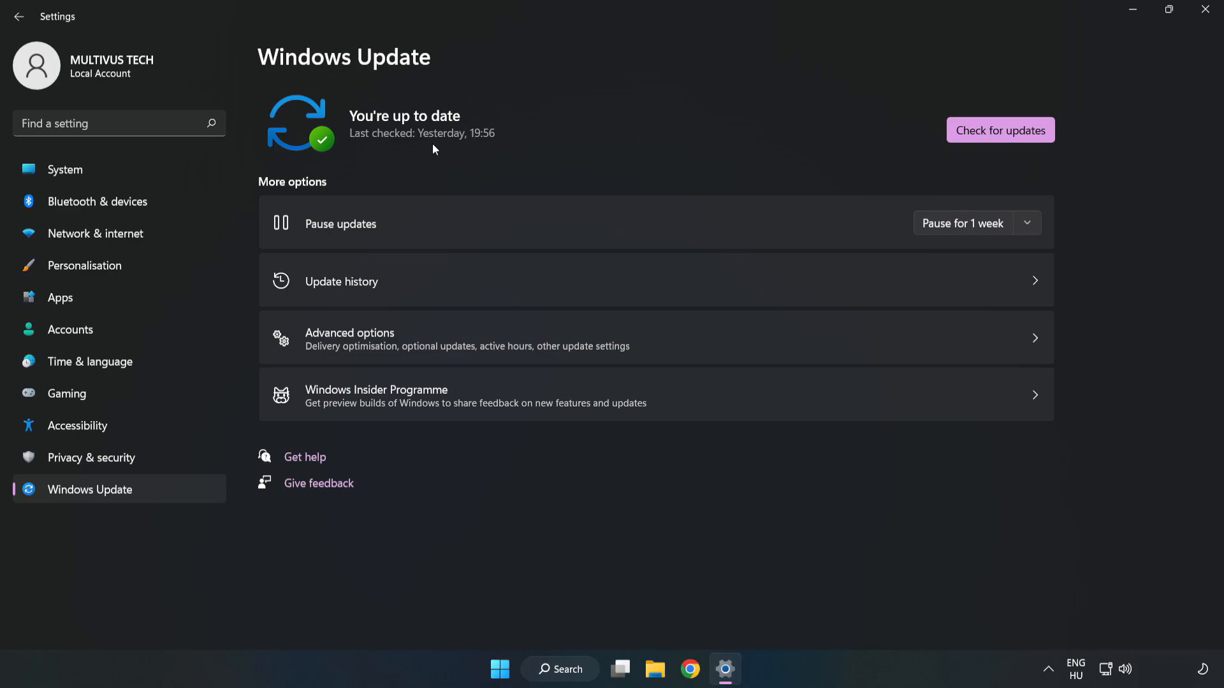
left_click(1000, 129)
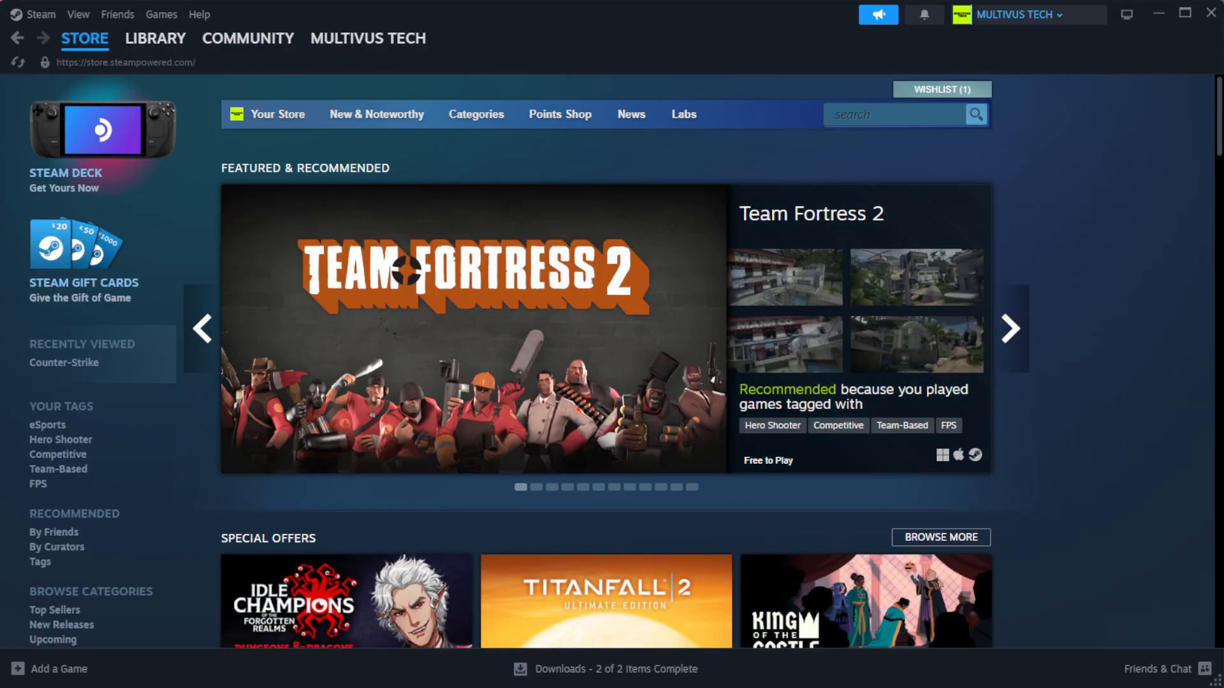
Go to Steam LIBRARY > Home and right-click the game under Favorites
left_click(155, 37)
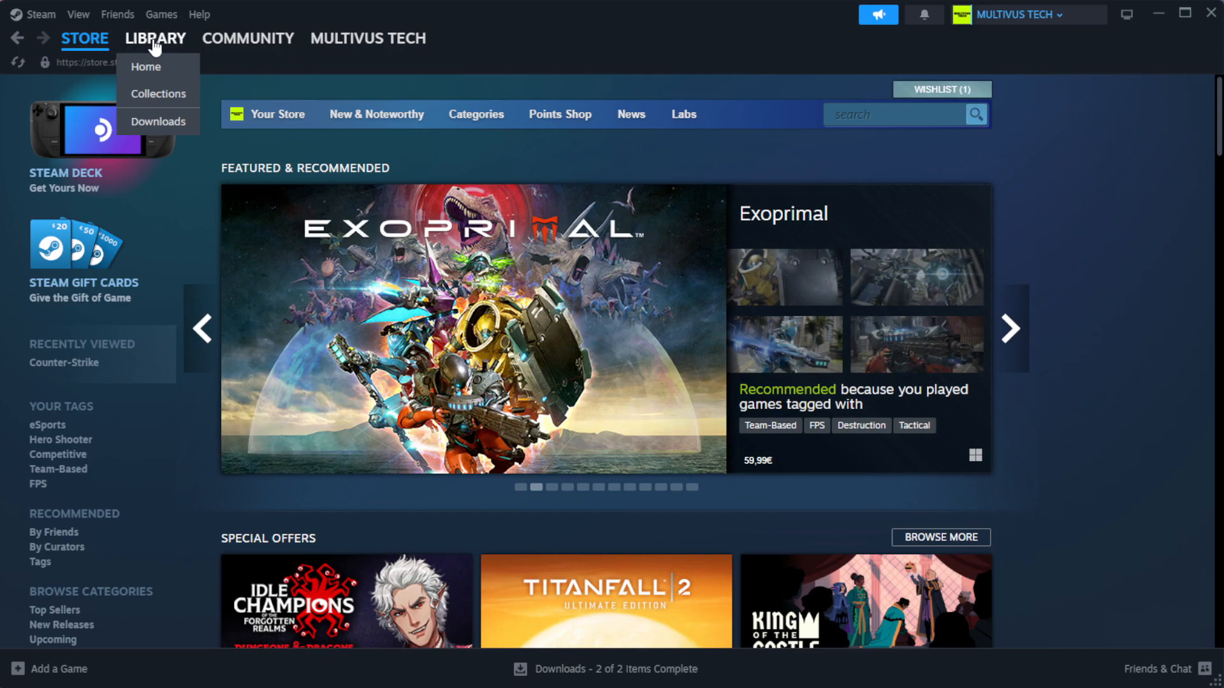
left_click(145, 67)
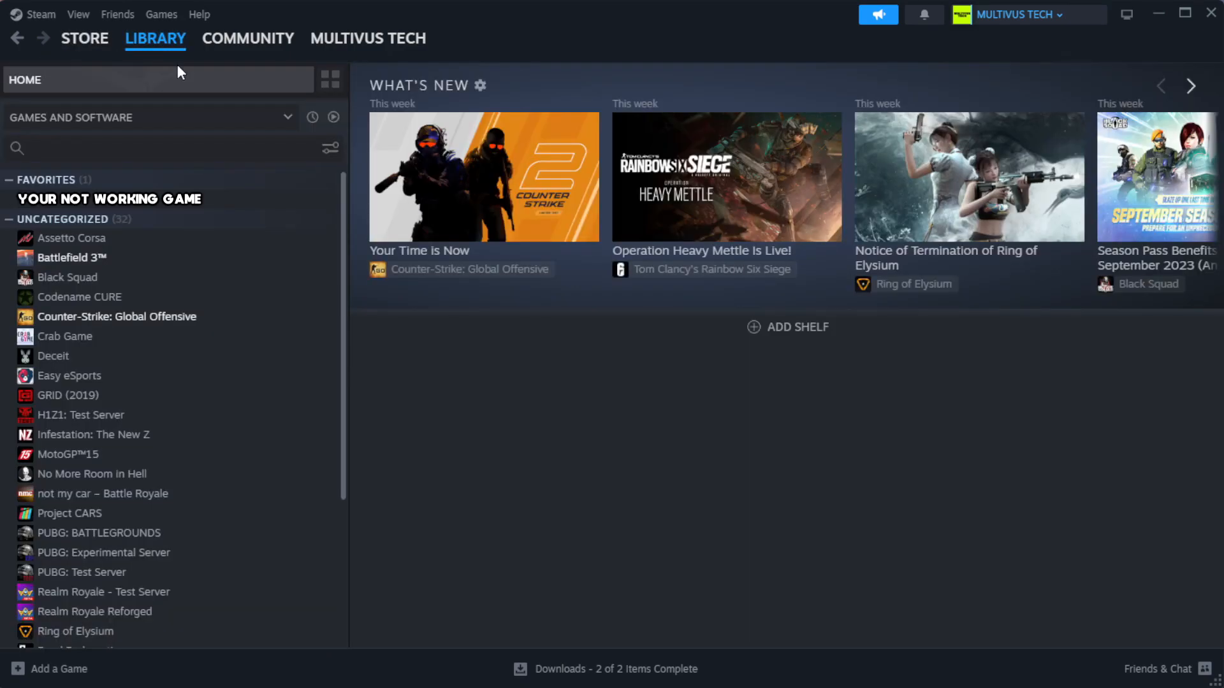
mouse_move(214, 108)
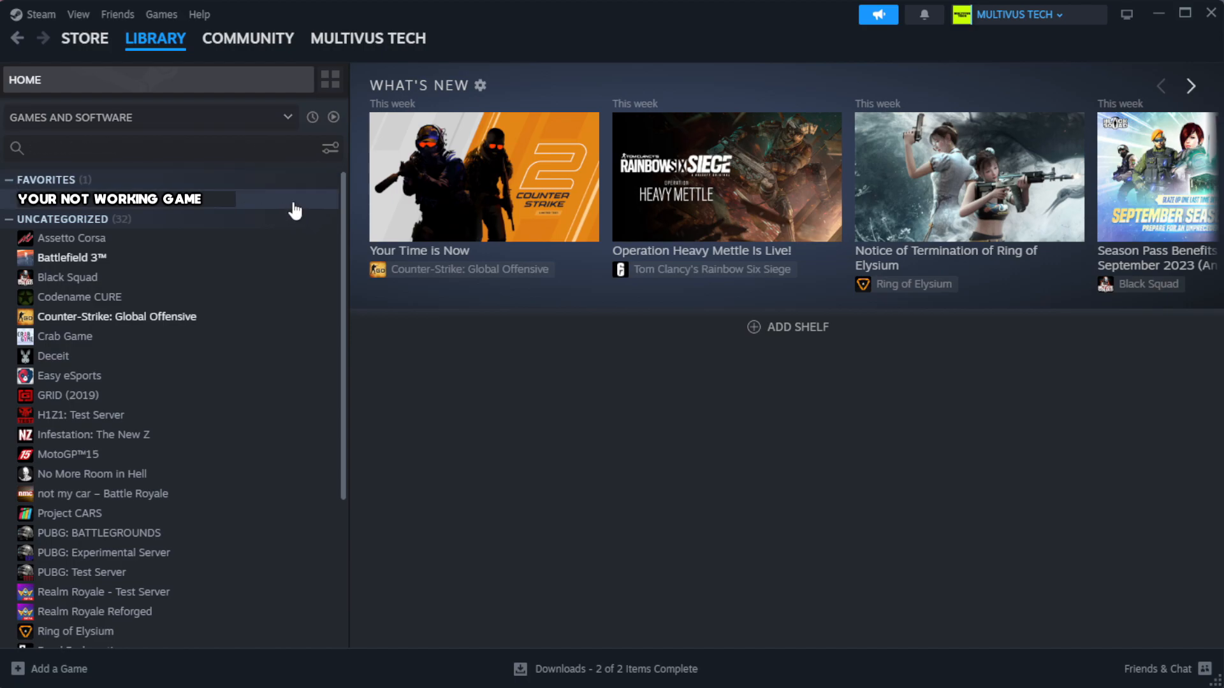
mouse_move(303, 209)
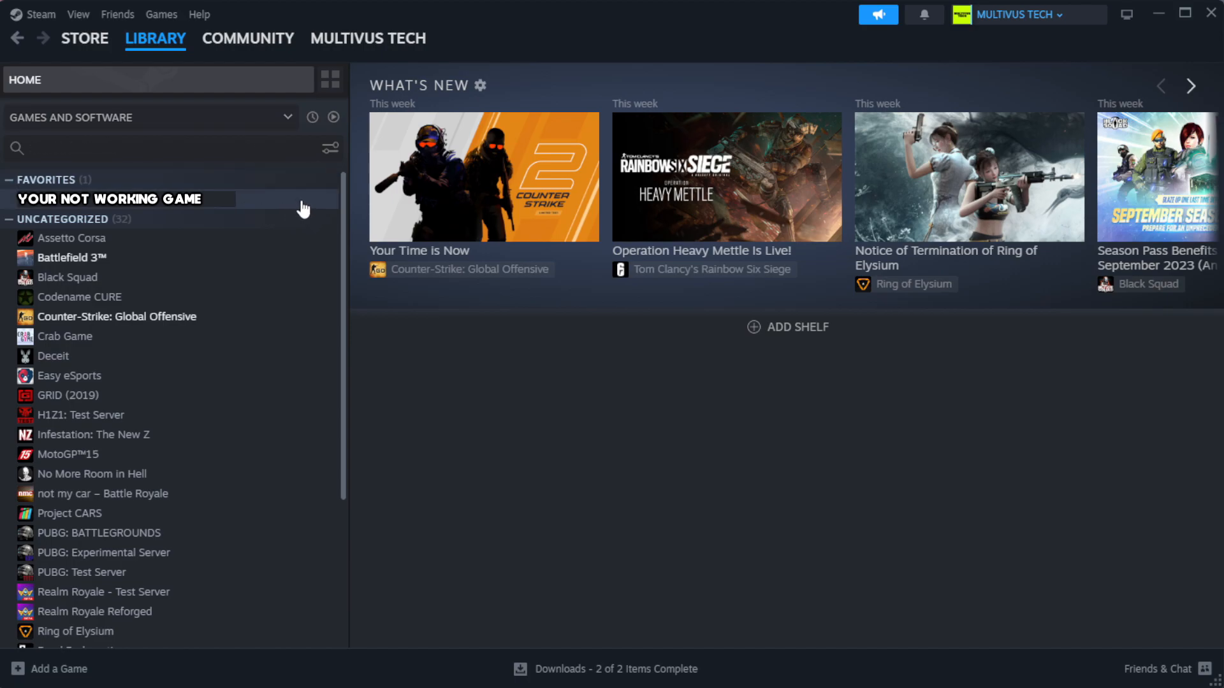
right_click(109, 198)
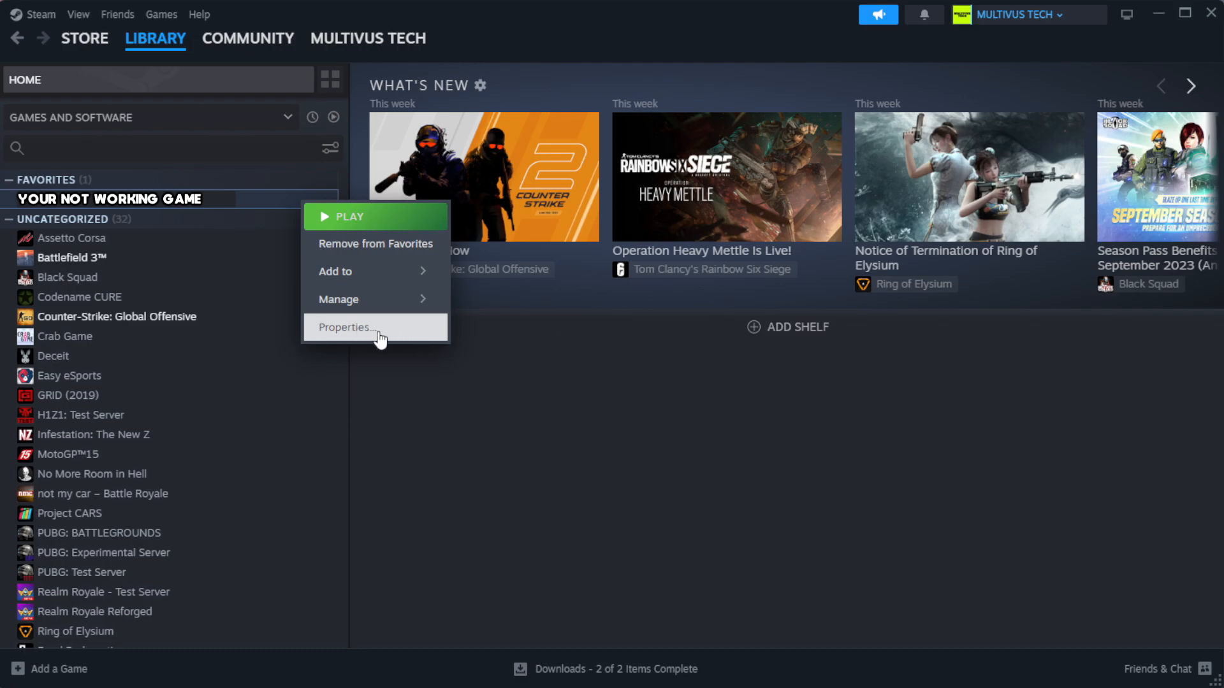
Verify integrity of game files under Properties > Installed Files, validating all 1039 files
left_click(346, 327)
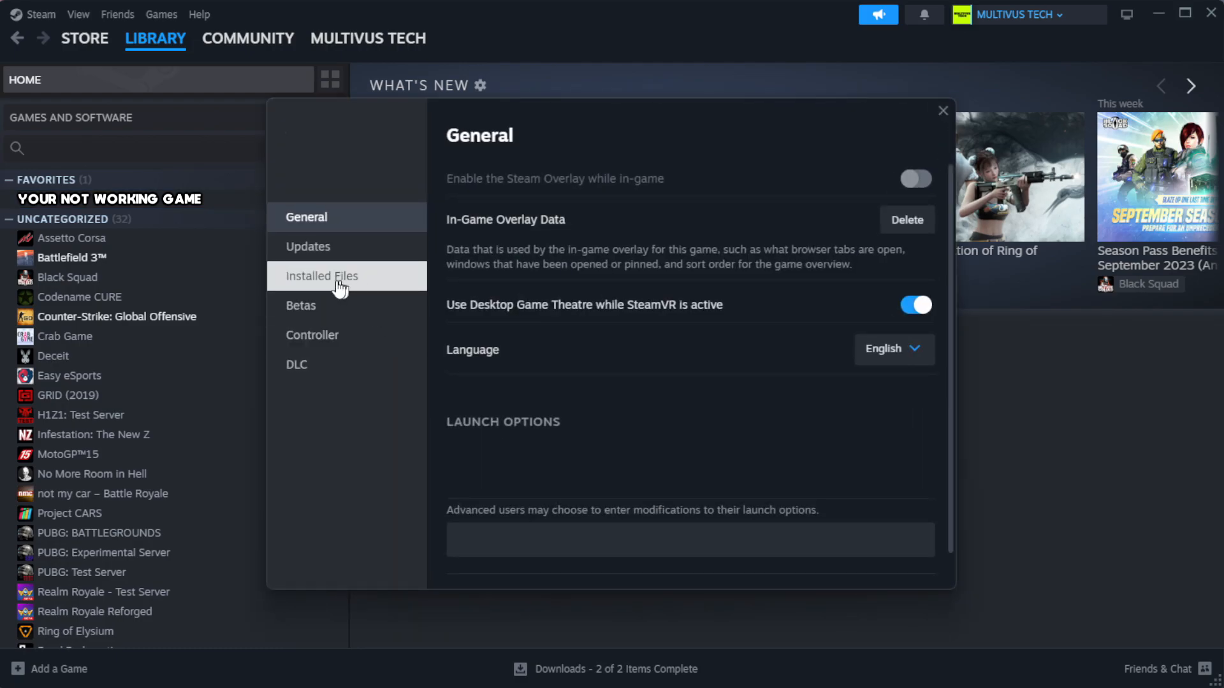
mouse_move(400, 286)
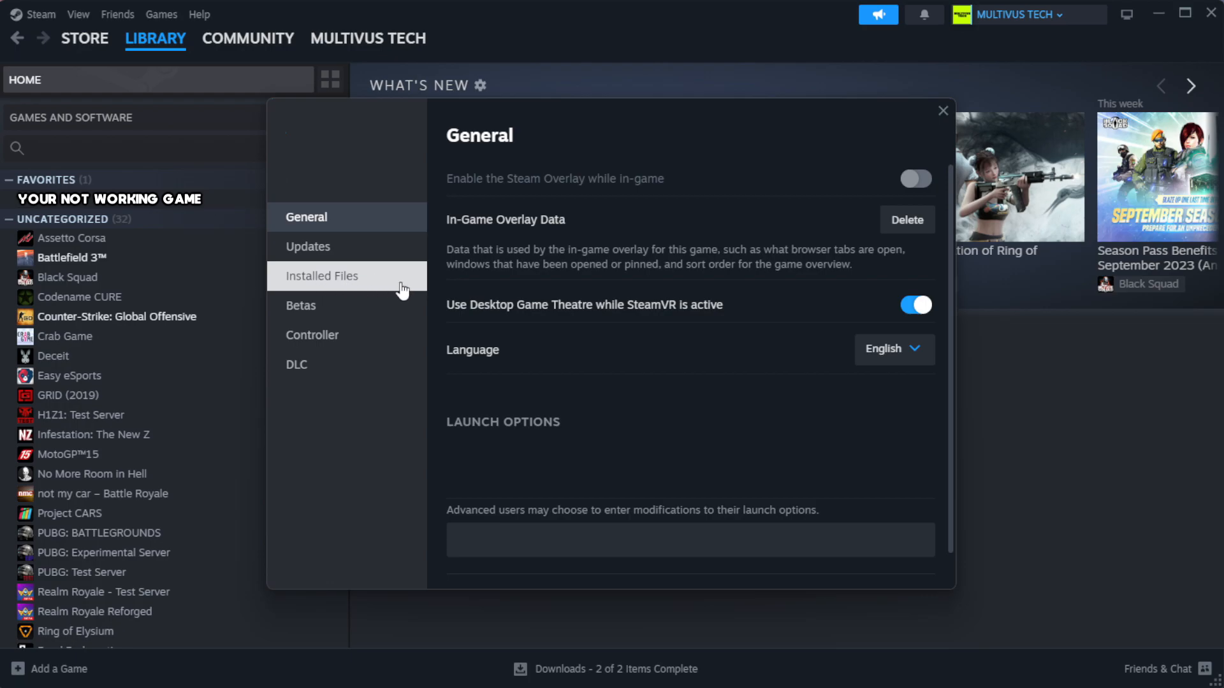
left_click(321, 275)
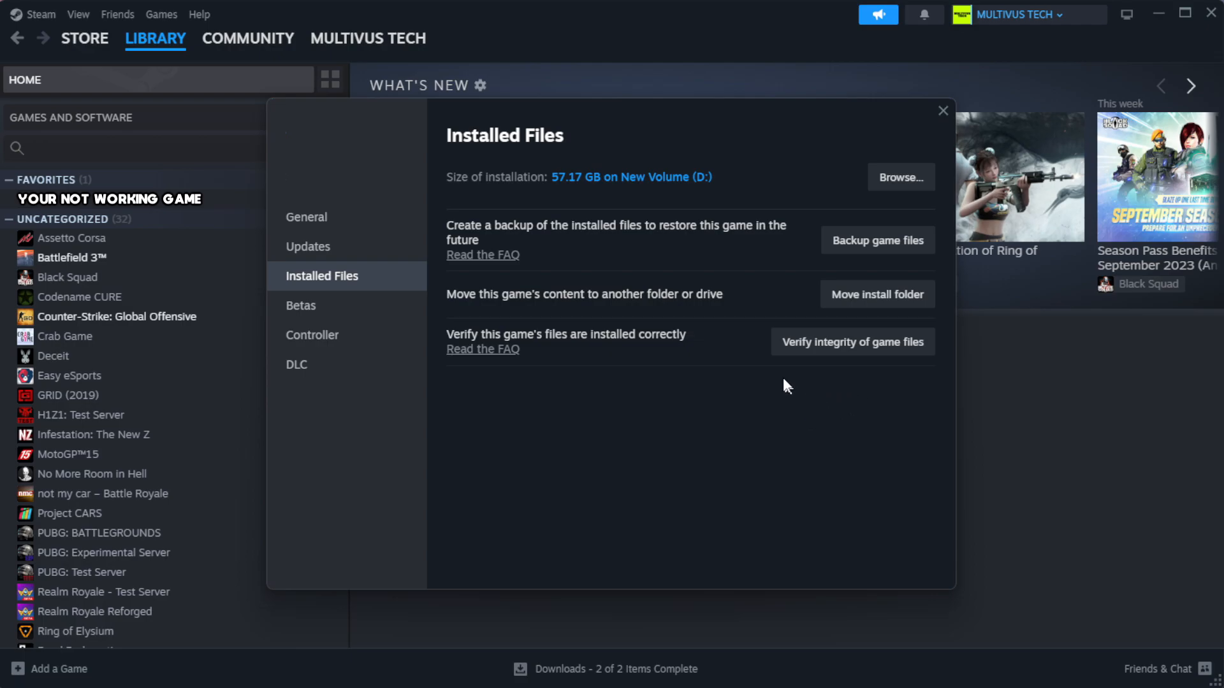
mouse_move(832, 354)
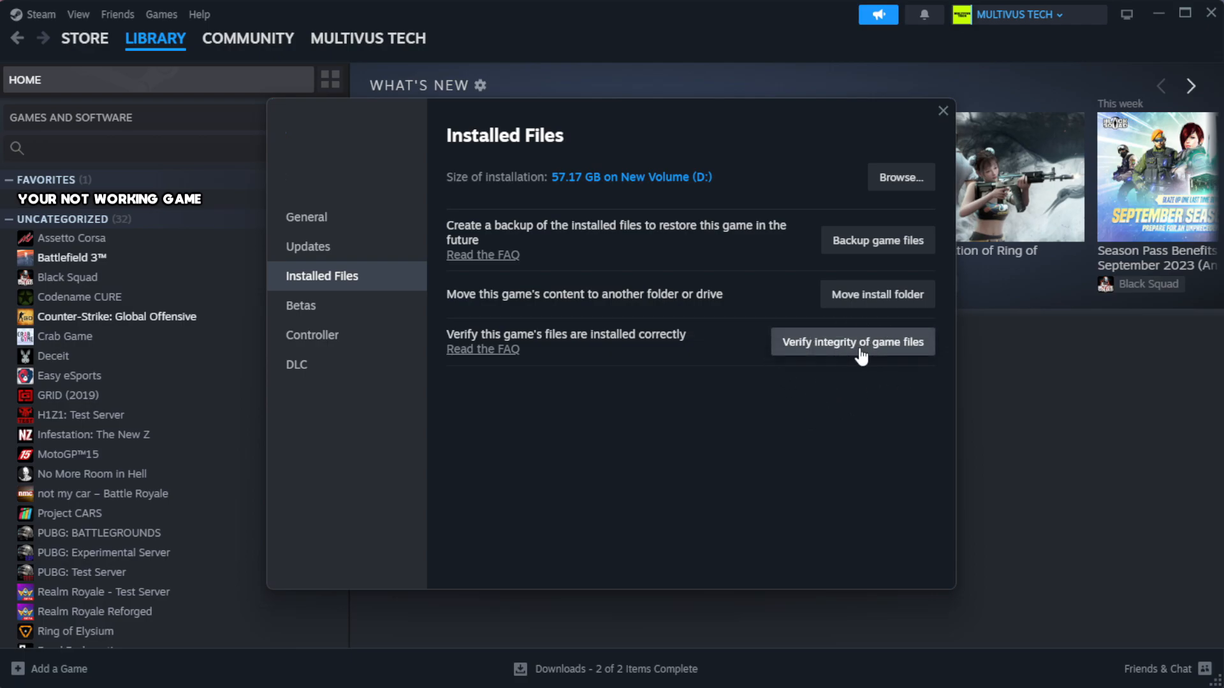
left_click(852, 342)
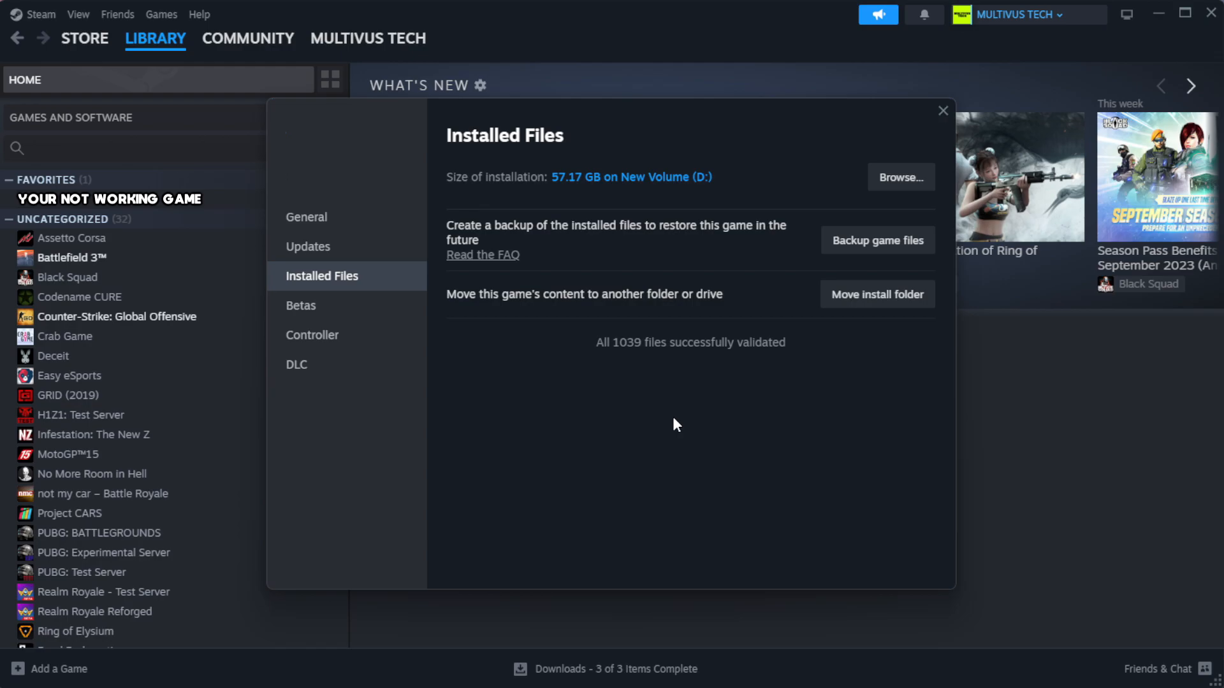
mouse_move(674, 370)
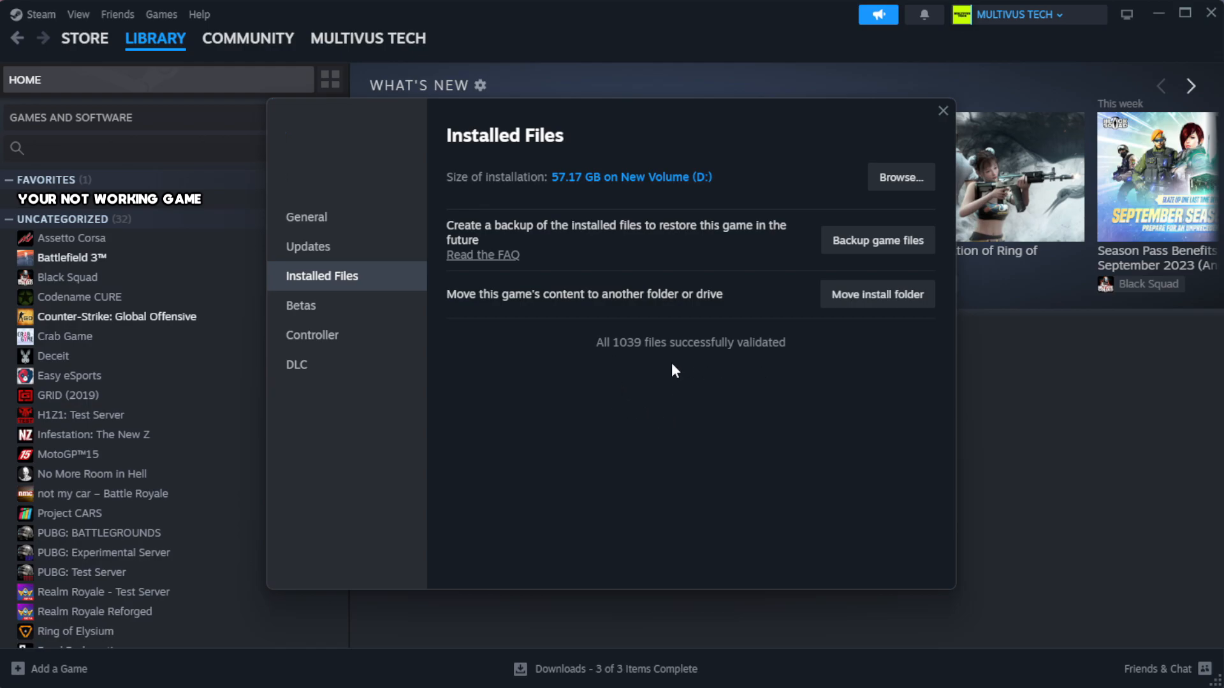
mouse_move(899, 177)
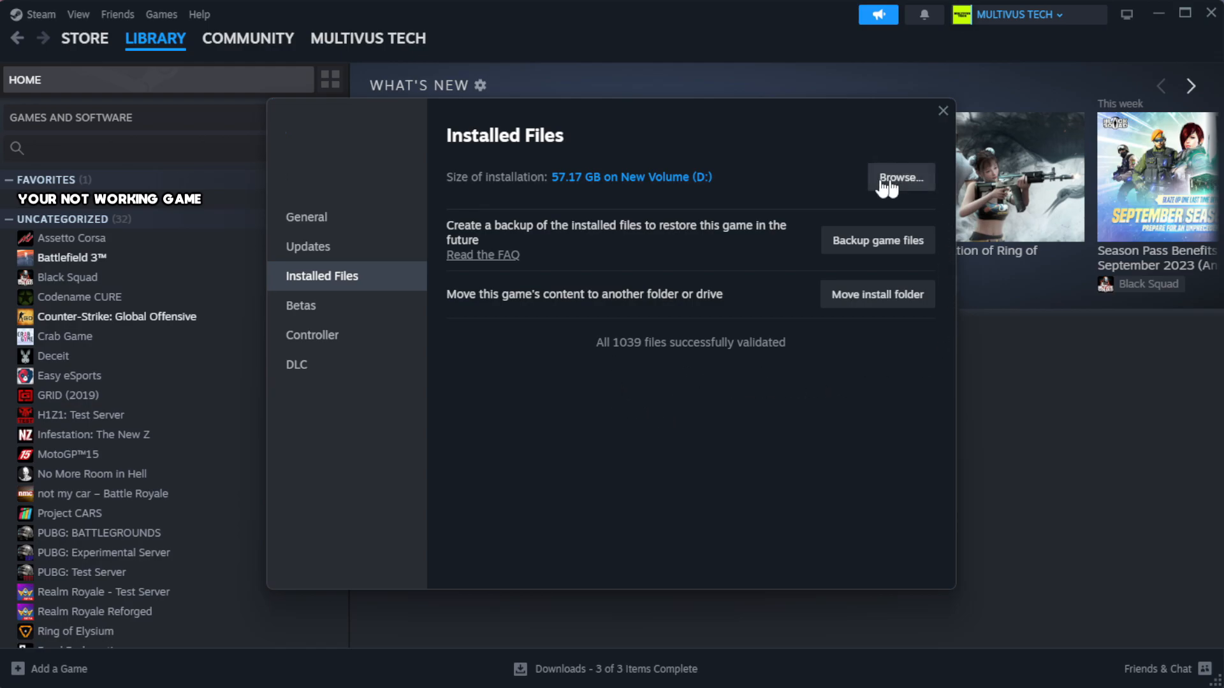
Browse to the game's install folder and right-click the YOUR NOT WORKING GAME shortcut
left_click(899, 177)
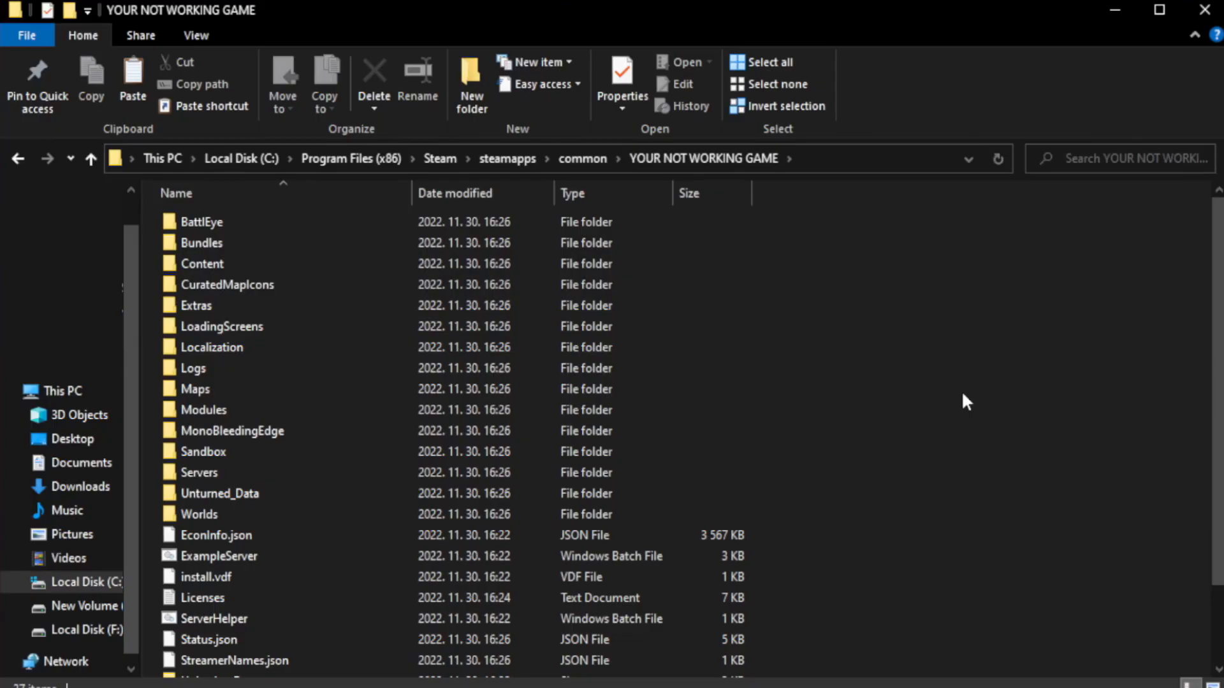
scroll("down", 3)
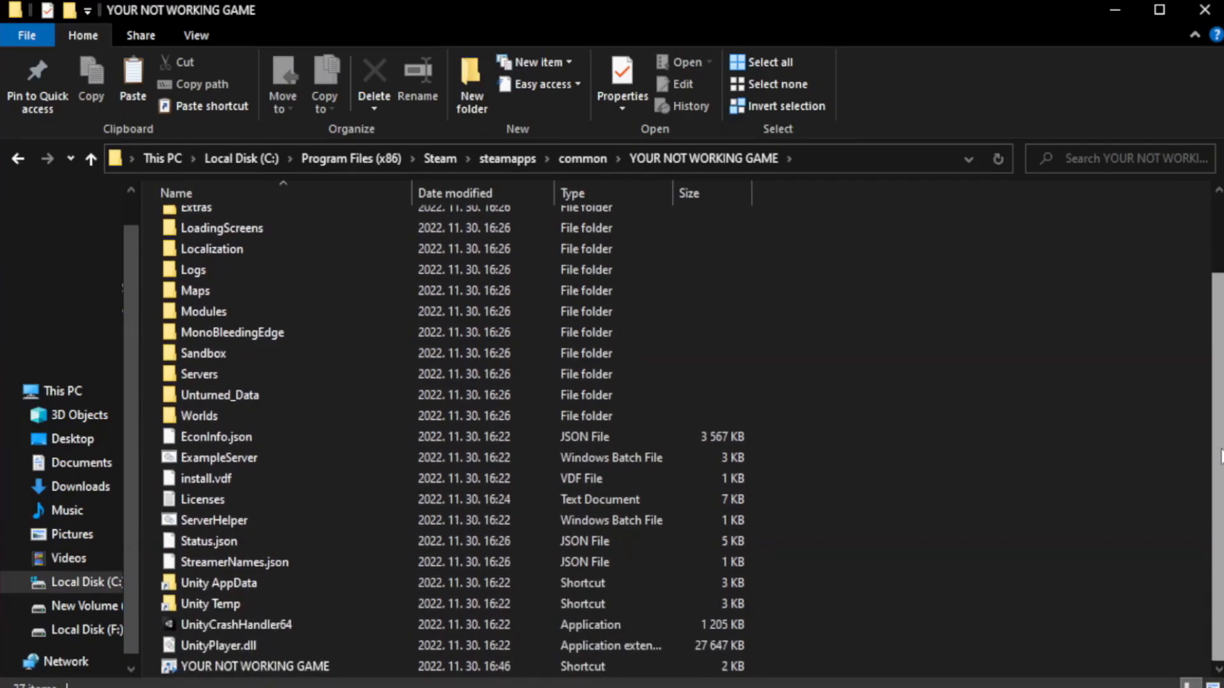
left_click(254, 667)
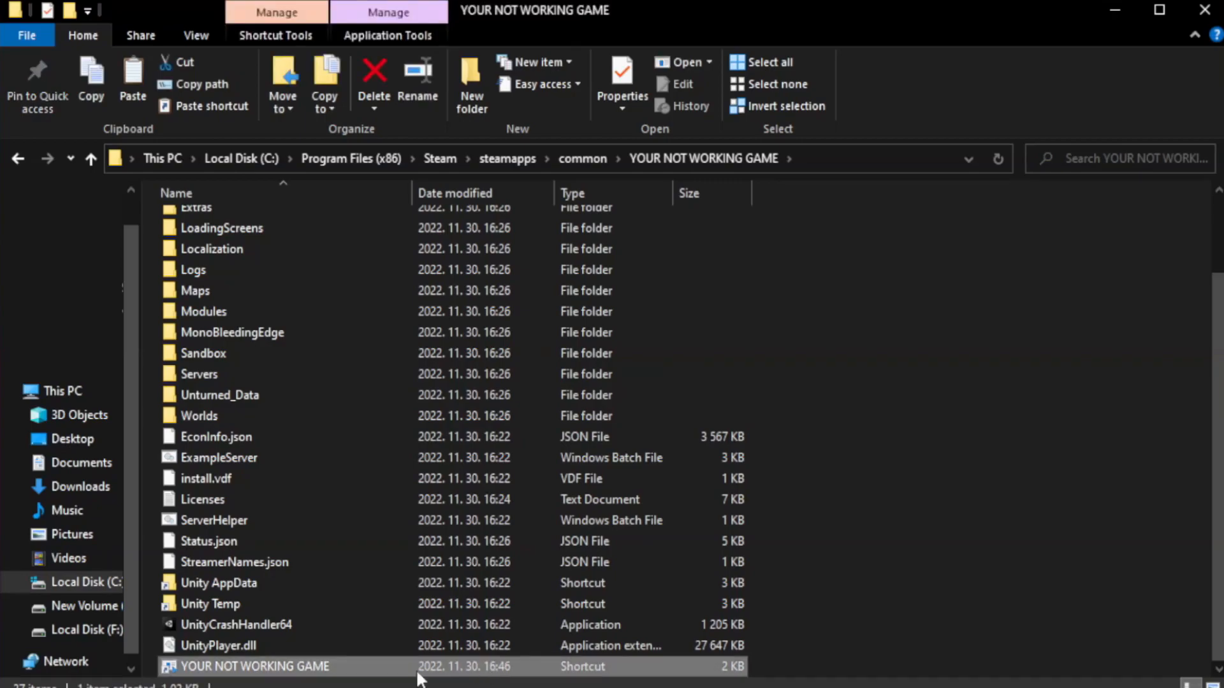
right_click(253, 666)
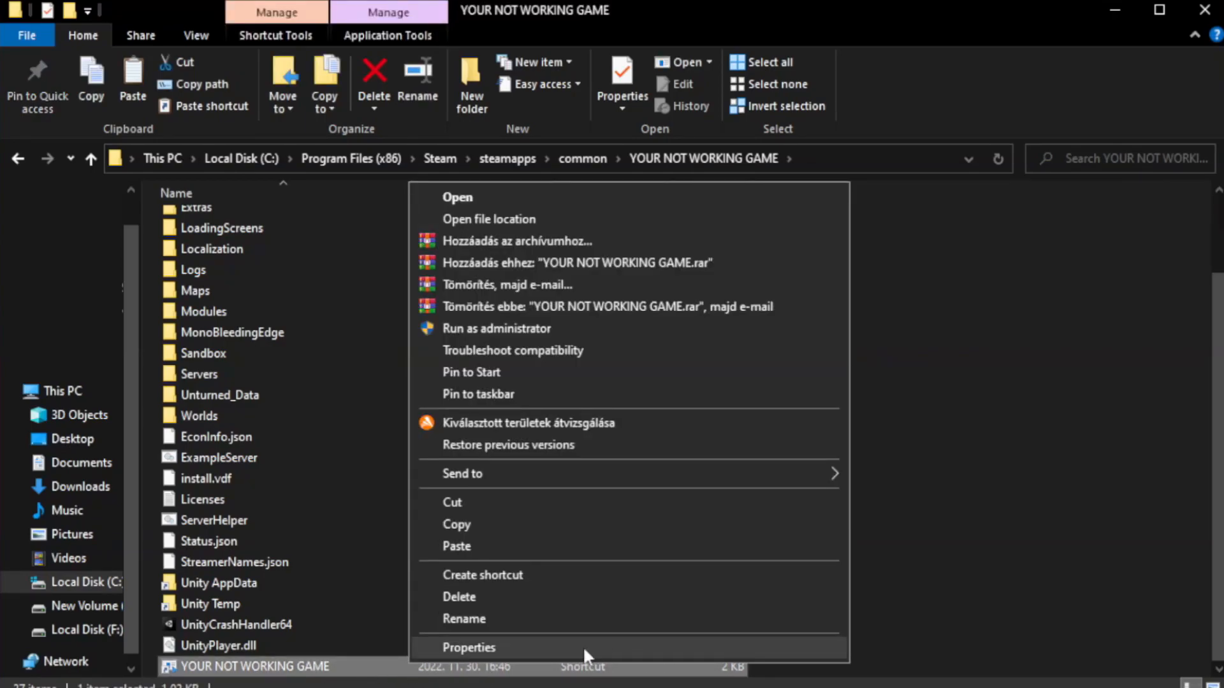
Choose Properties for the YOUR NOT WORKING GAME shortcut
left_click(468, 647)
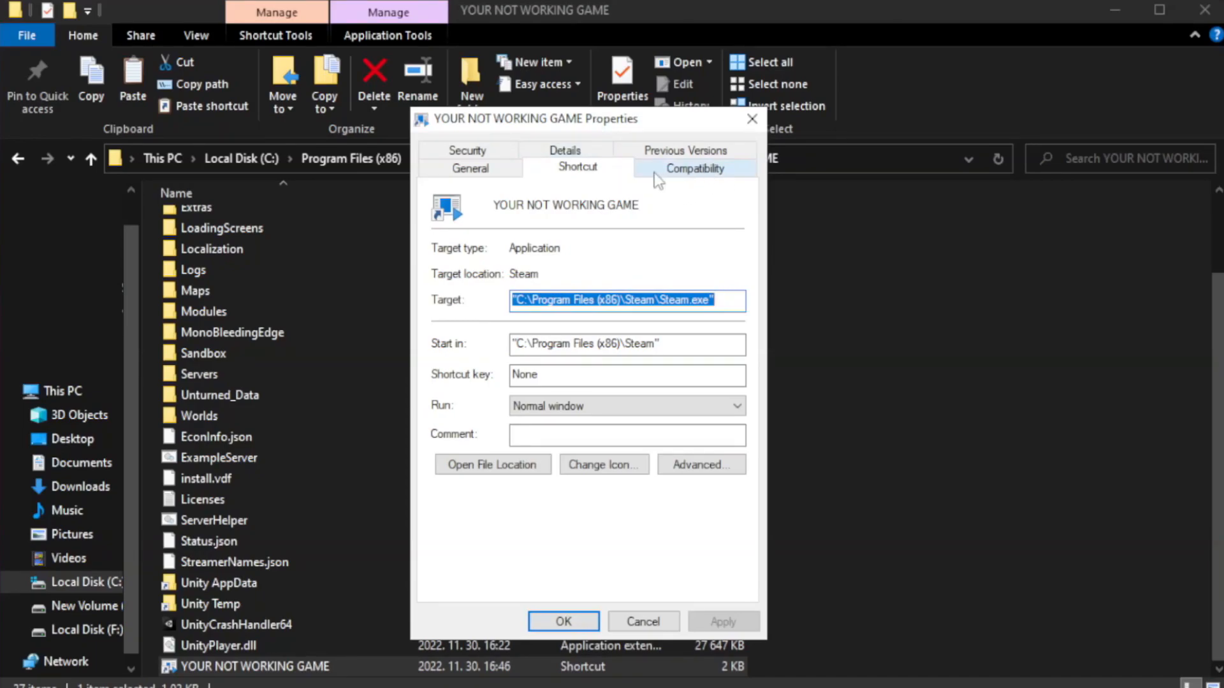
Enable Windows 8 compatibility mode, no fullscreen optimizations, and run as administrator, then apply
left_click(694, 166)
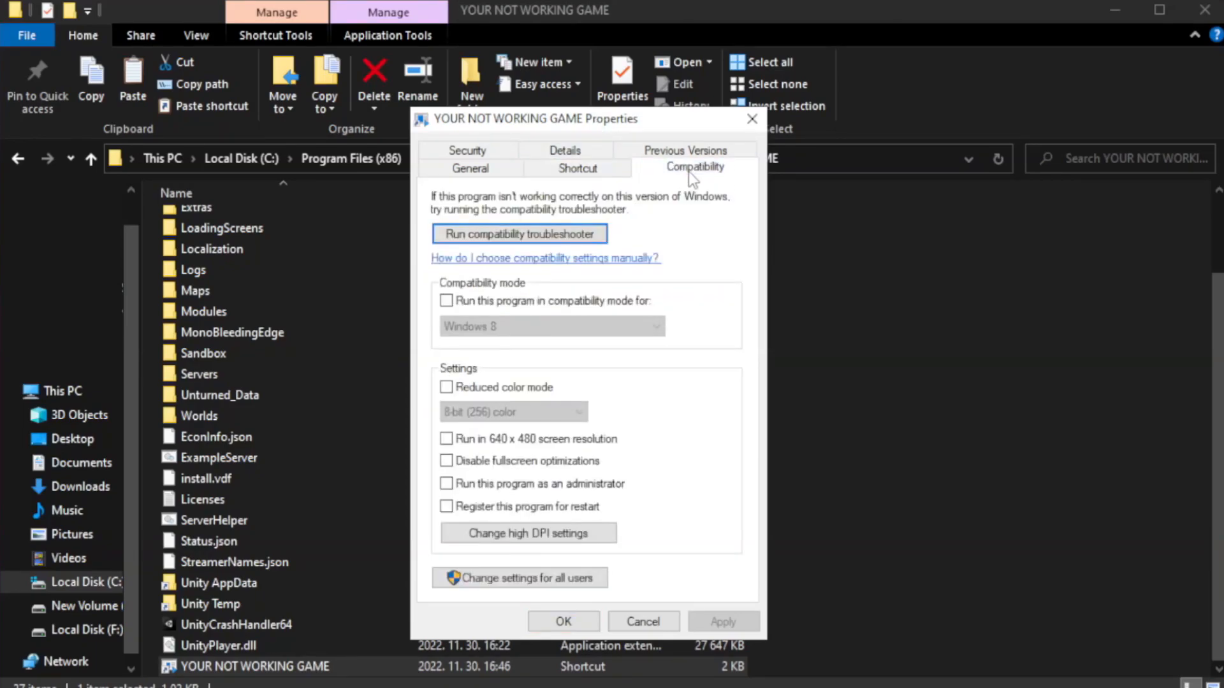
mouse_move(651, 313)
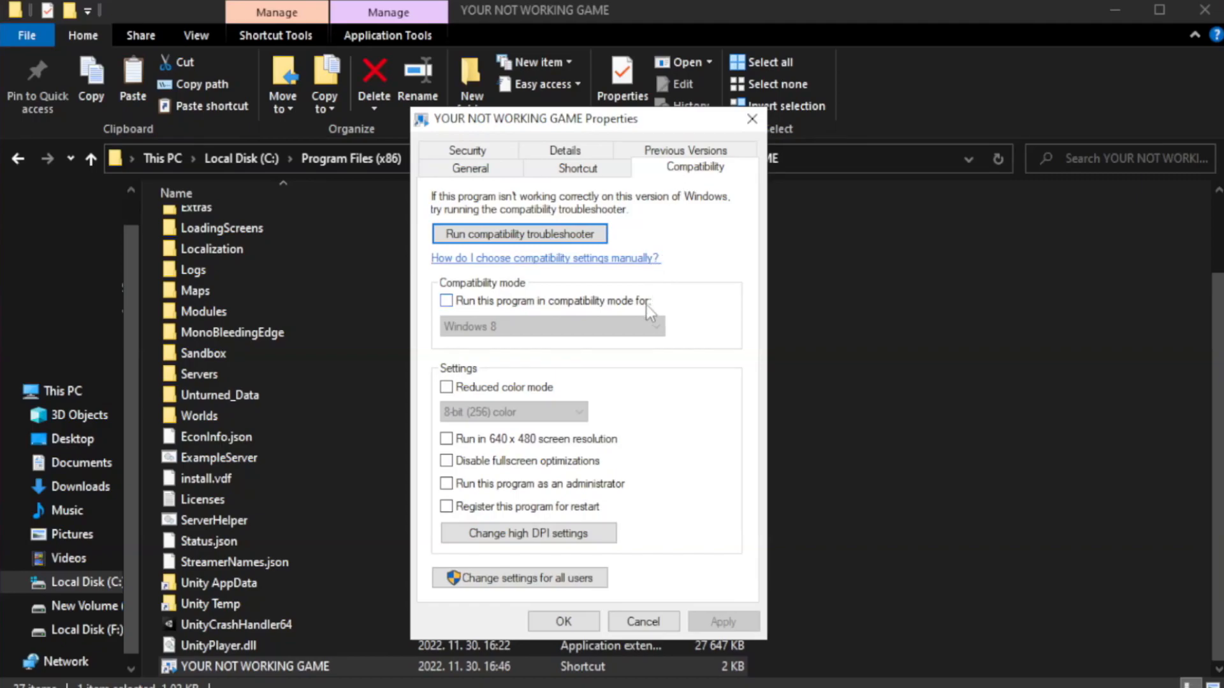
mouse_move(535, 315)
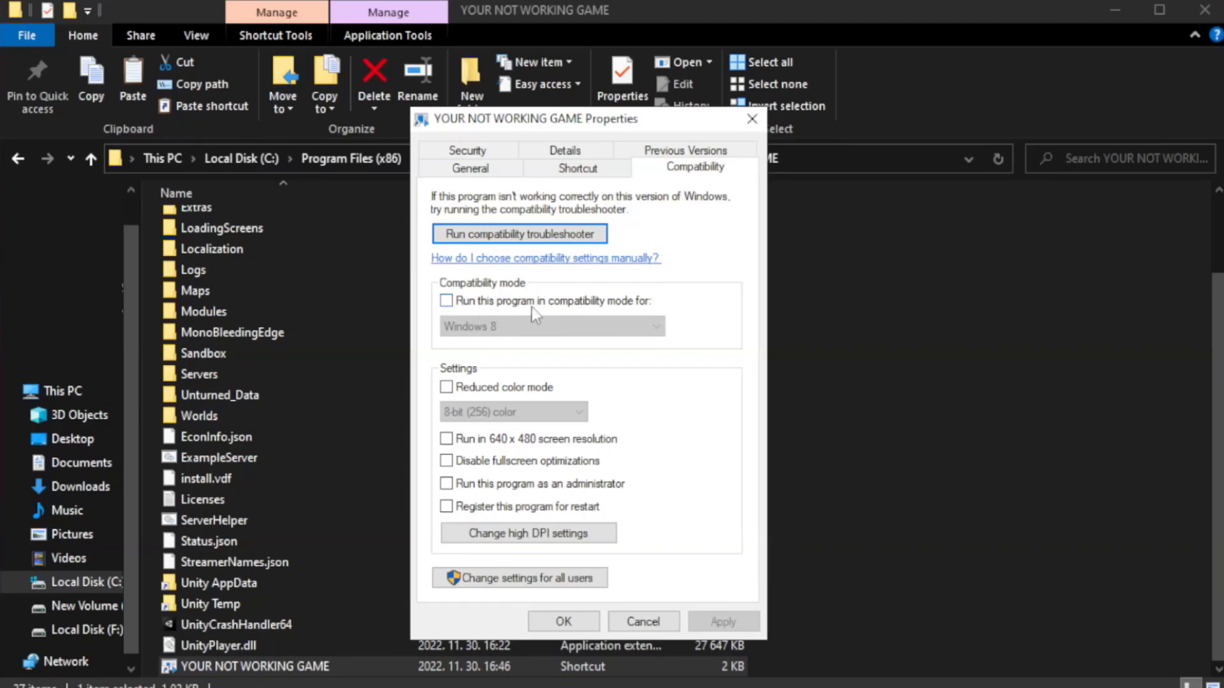
left_click(445, 300)
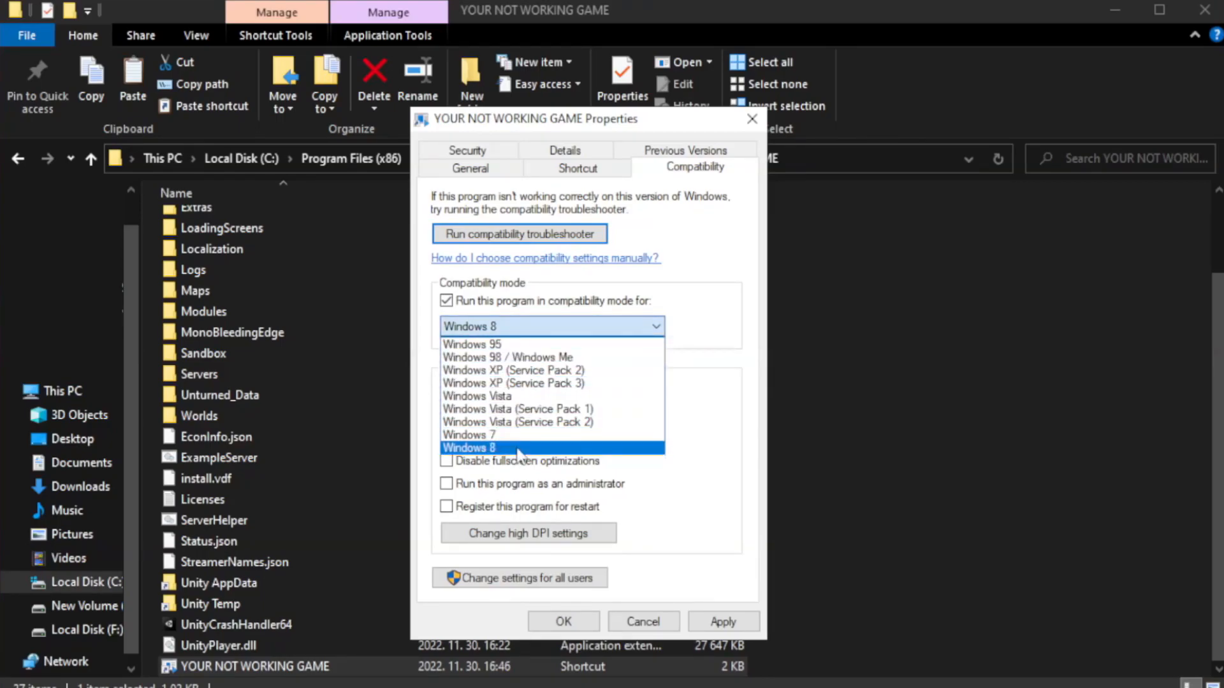
left_click(469, 447)
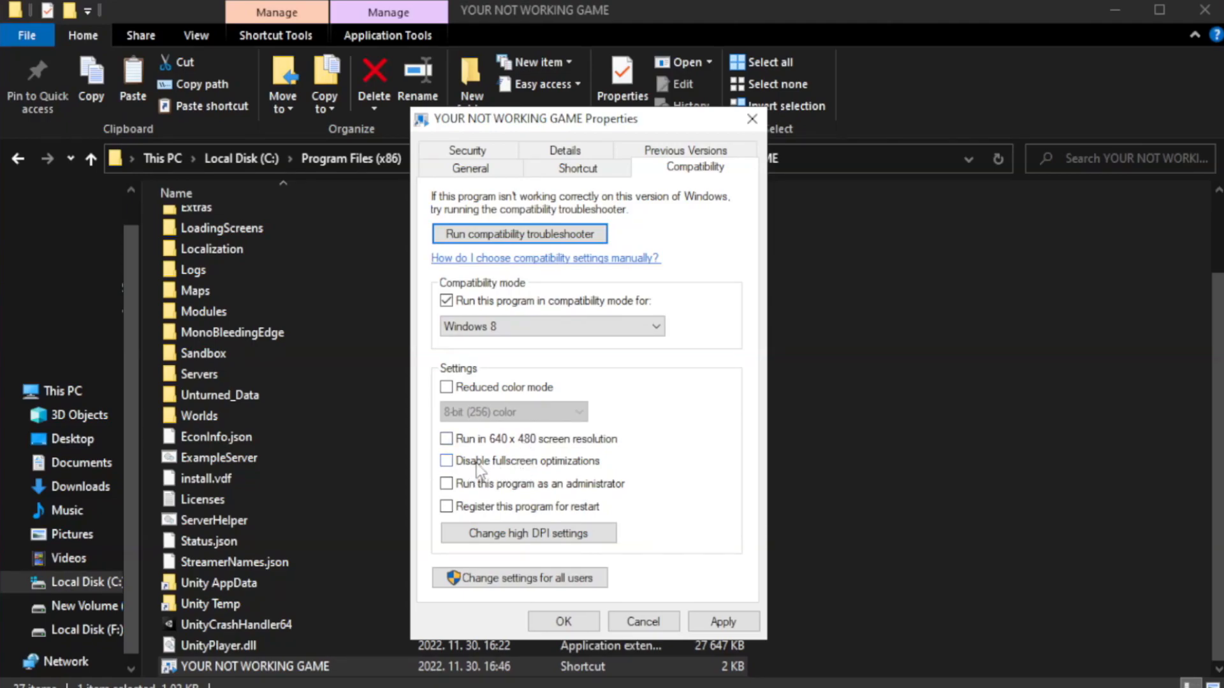
left_click(446, 460)
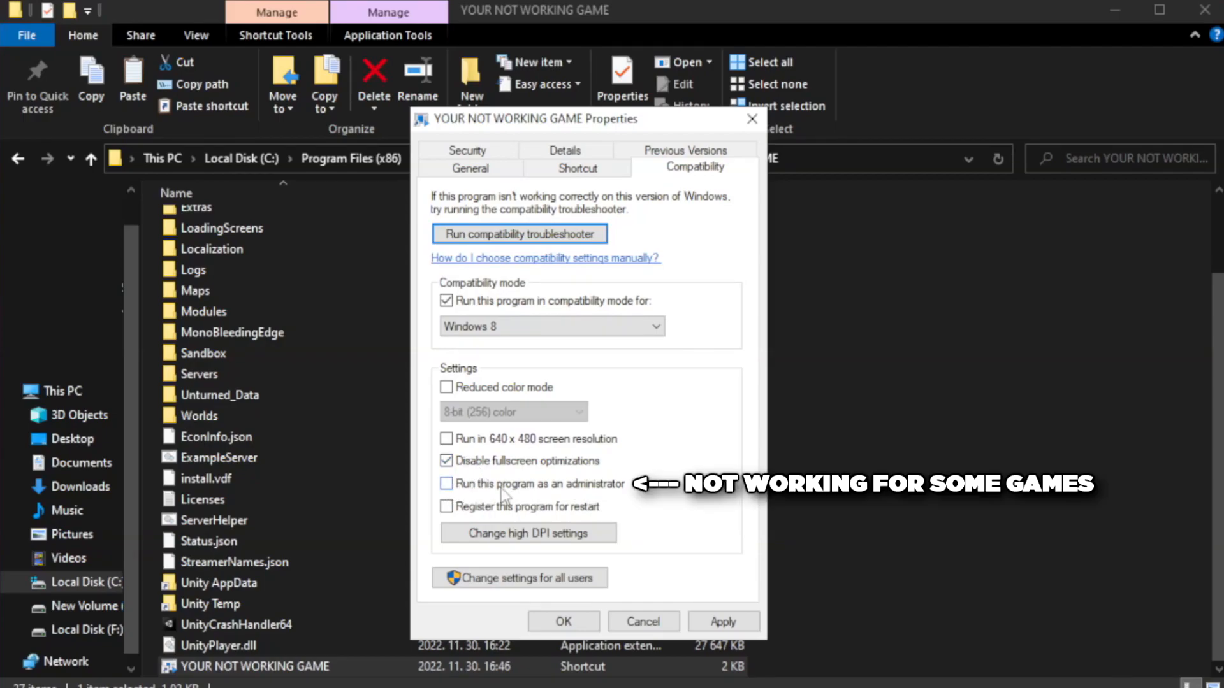
left_click(446, 484)
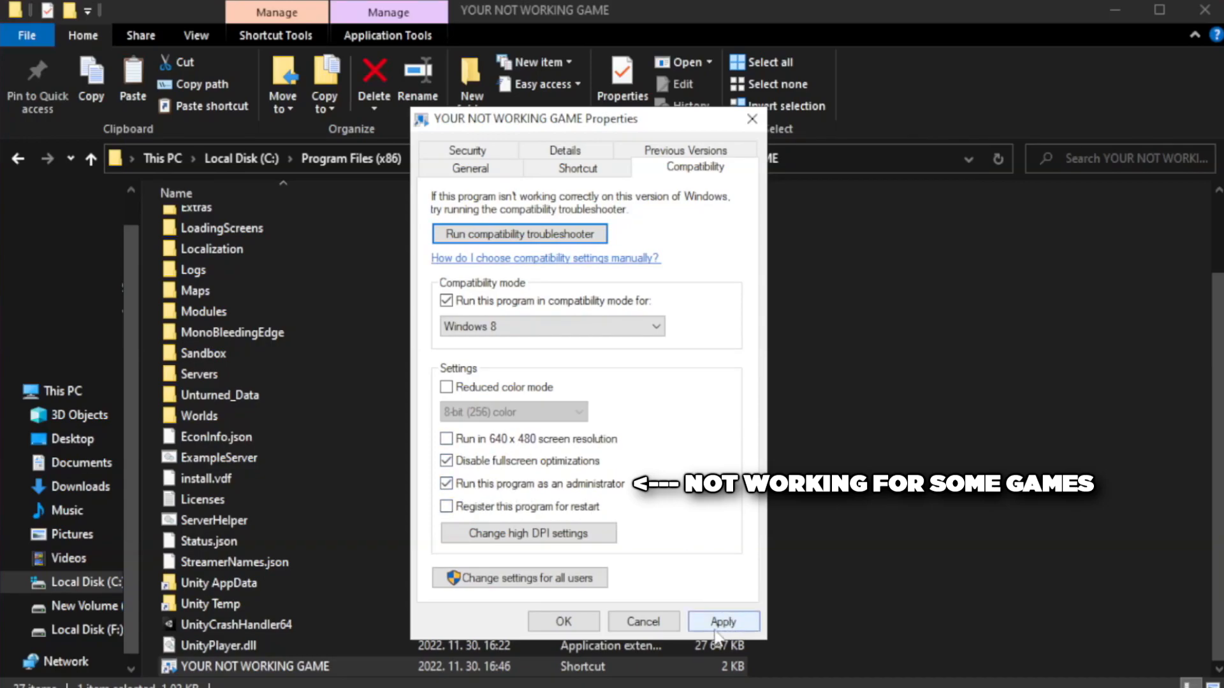
left_click(722, 621)
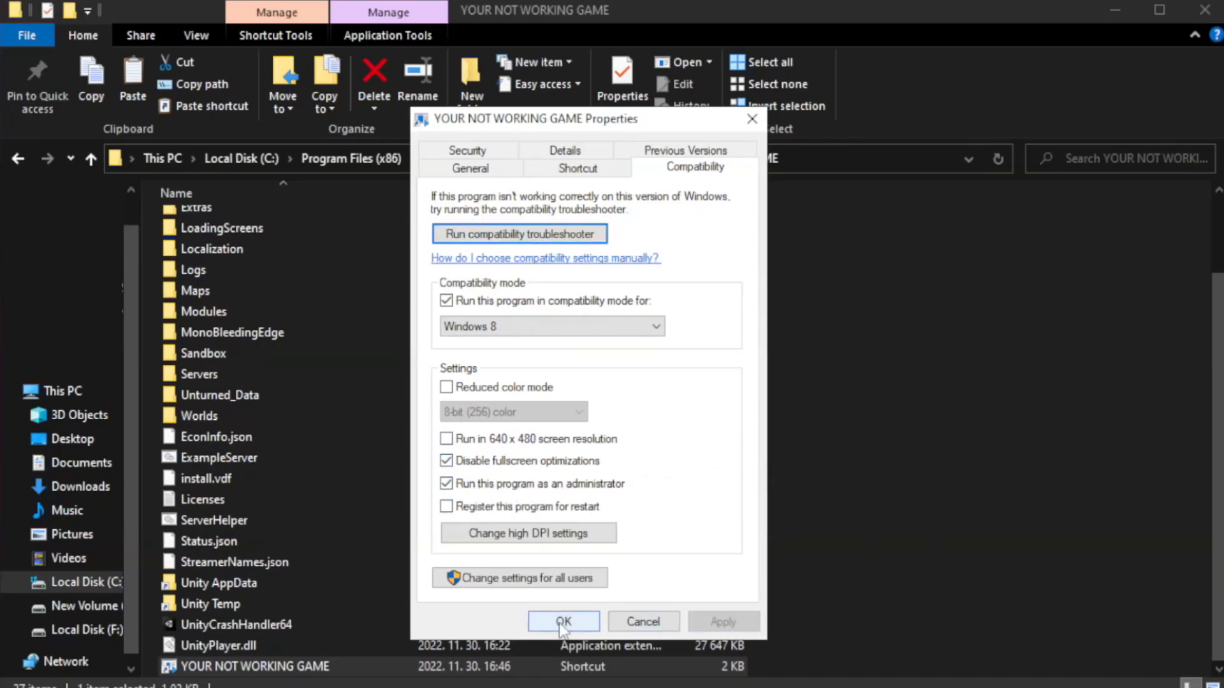
left_click(563, 622)
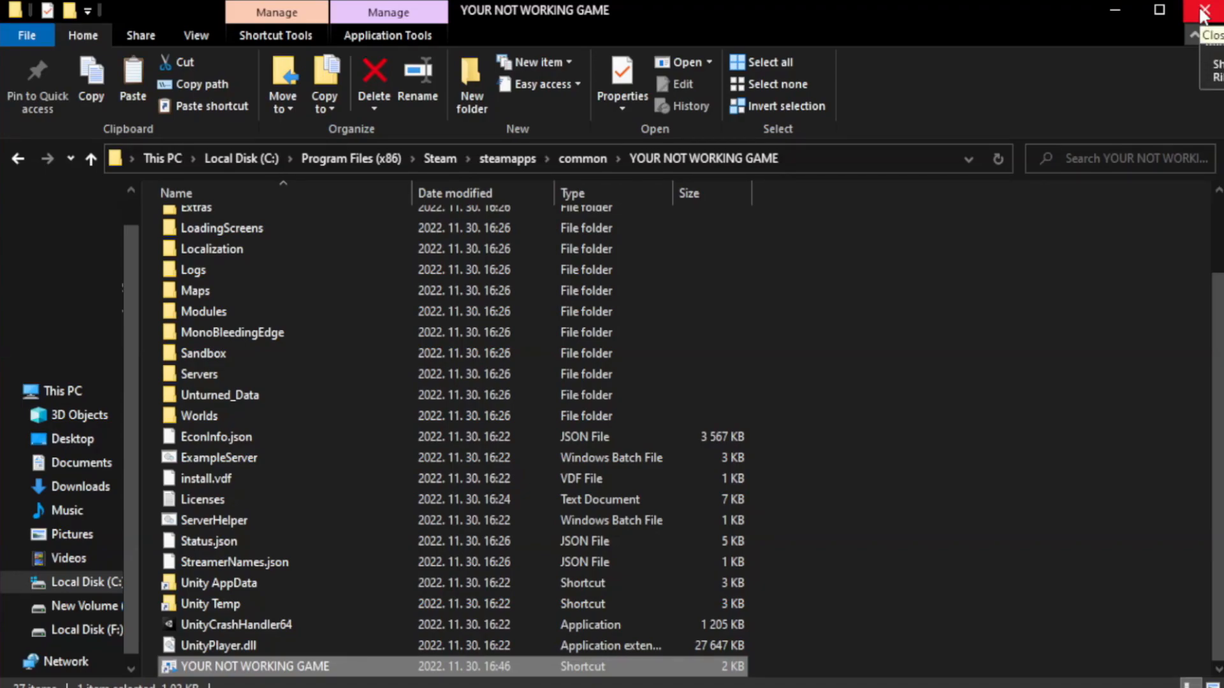
Close the game folder window in File Explorer, leaving the desktop visible
left_click(1204, 10)
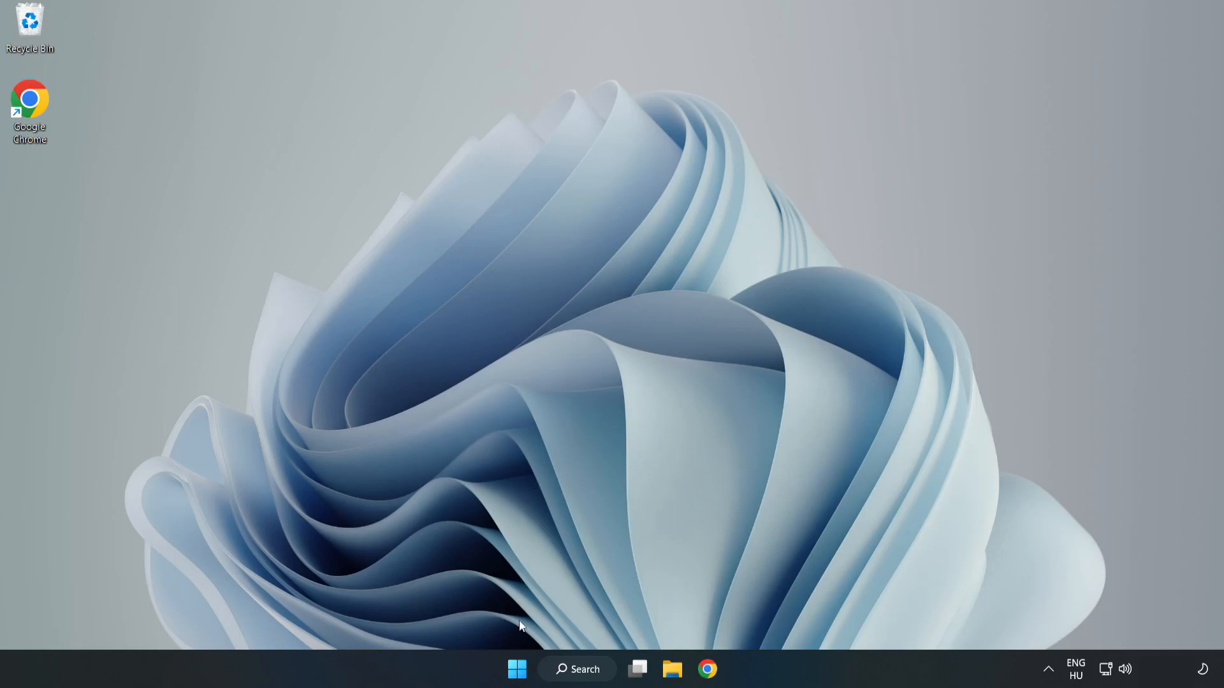
mouse_move(517, 670)
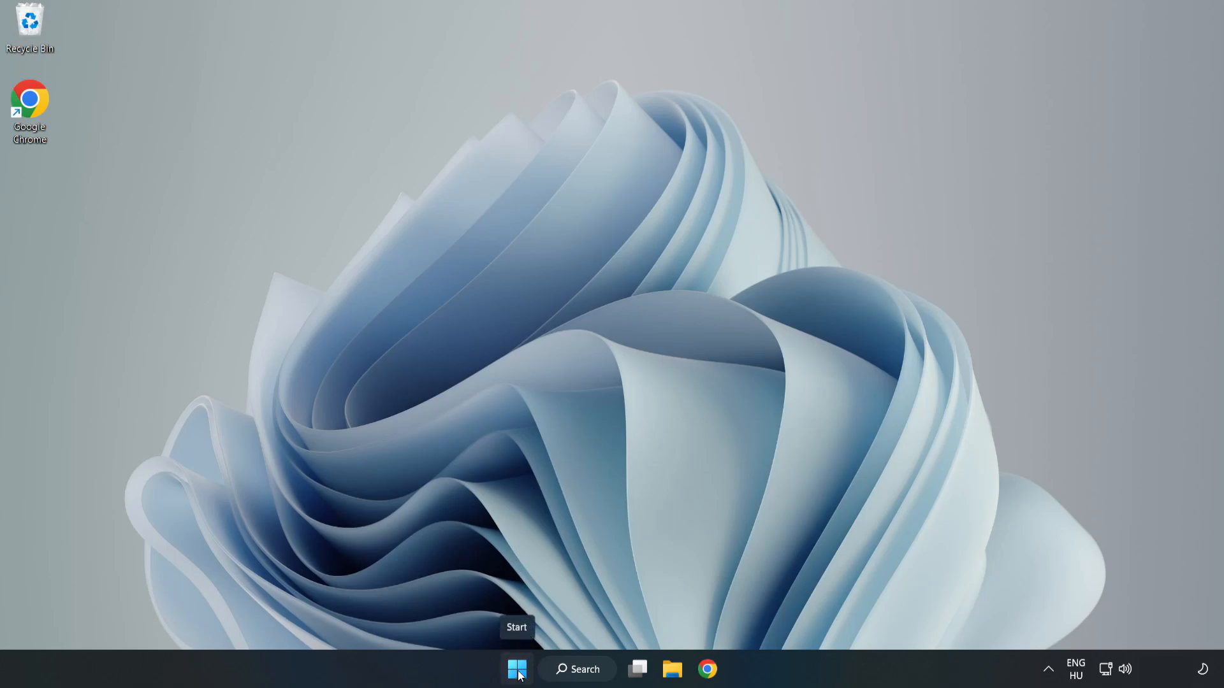
Disable Cortana, Edge, Teams and Phone Link in Task Manager's Startup list, then close it
right_click(517, 668)
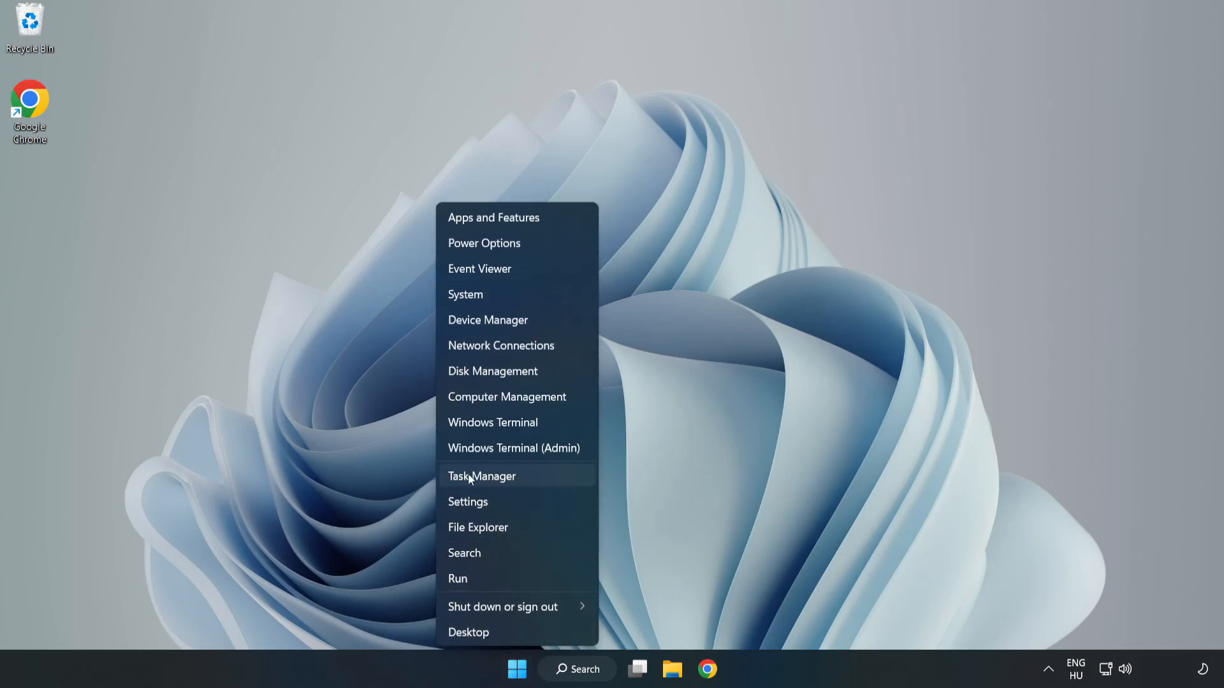
left_click(515, 482)
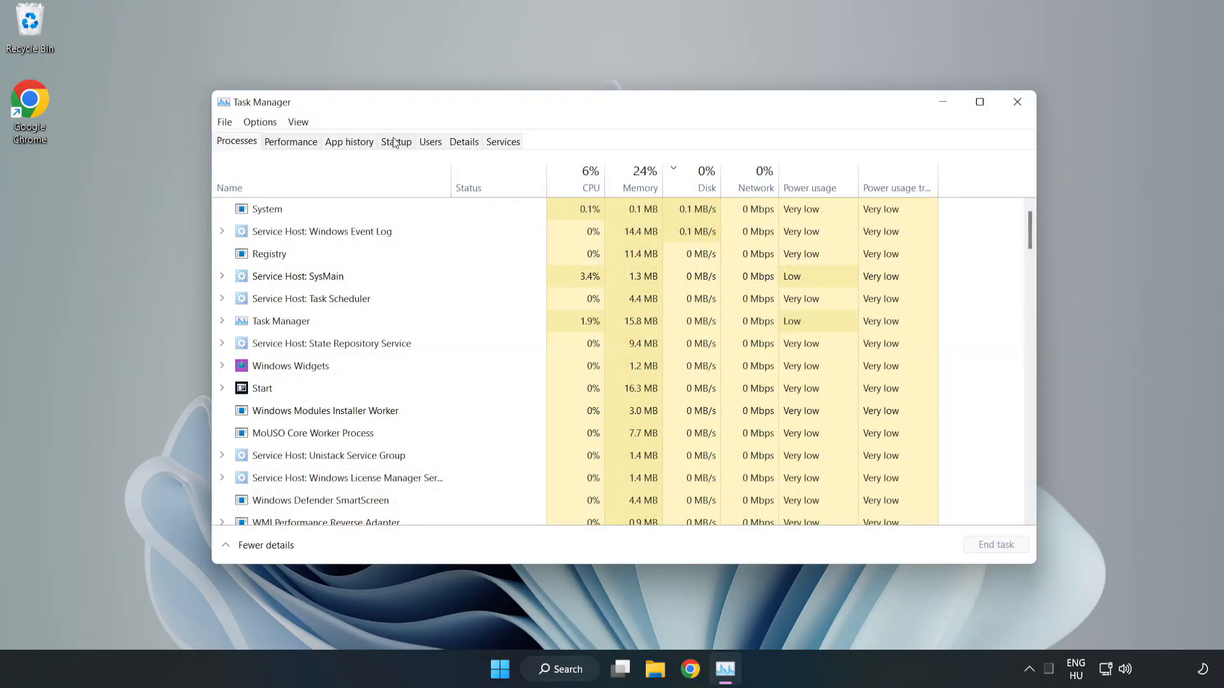
left_click(395, 141)
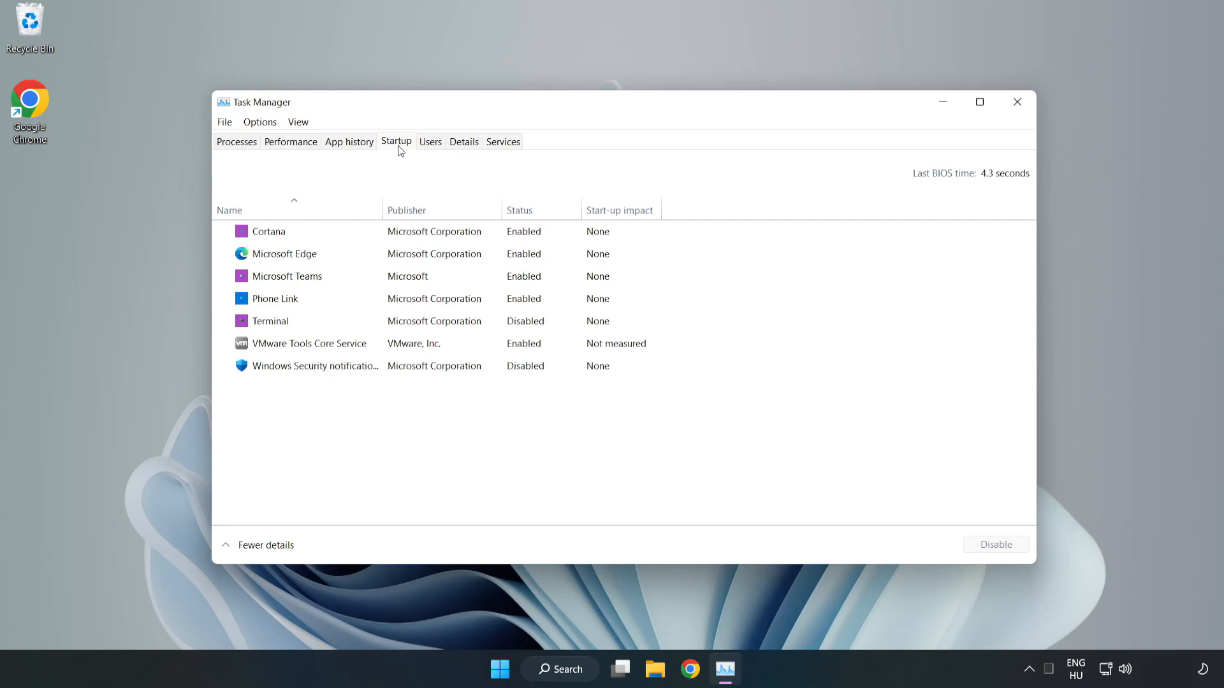
left_click(268, 231)
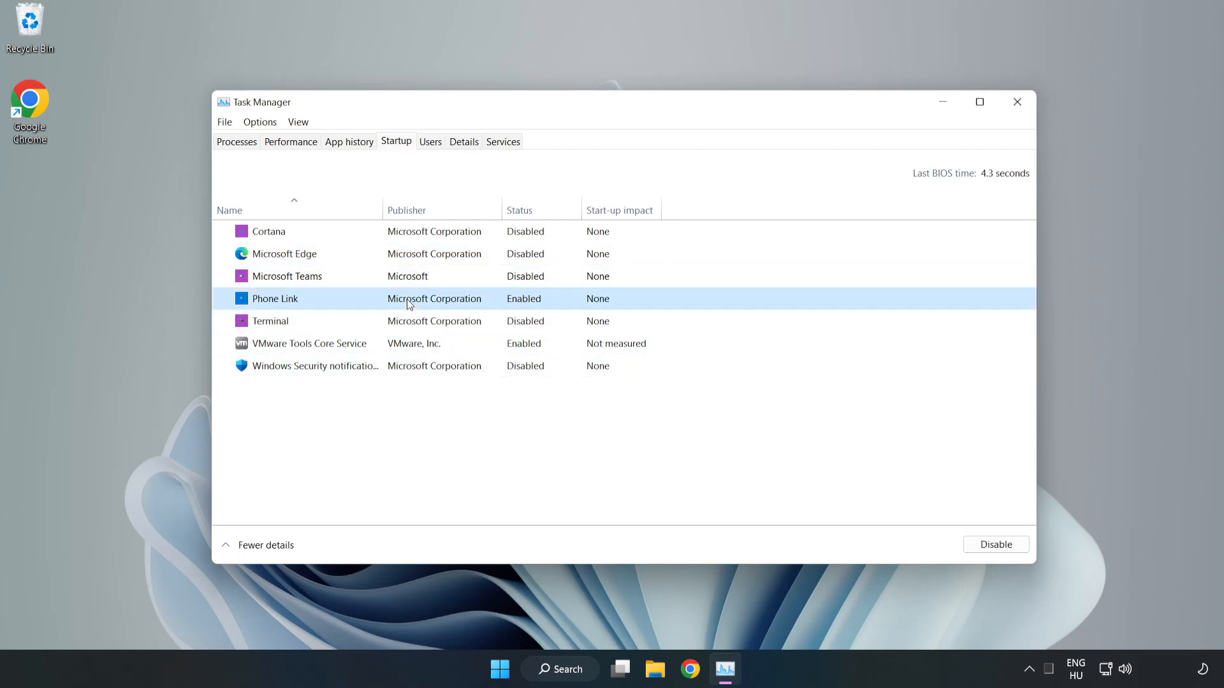
left_click(995, 543)
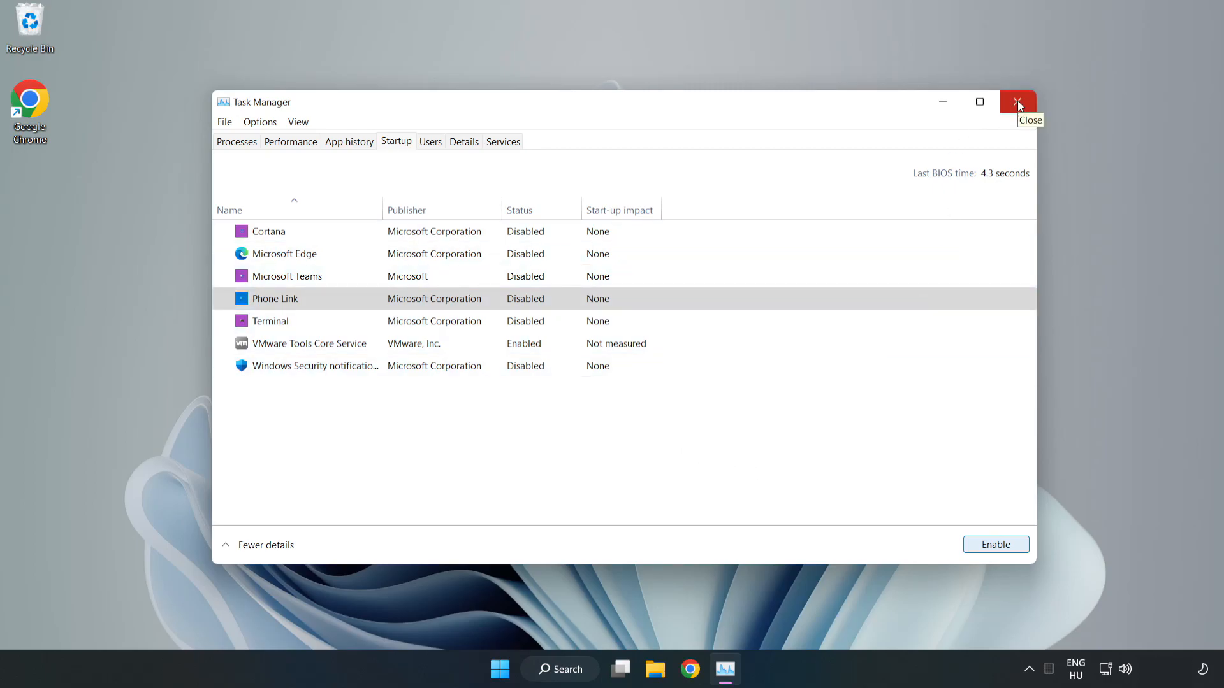
left_click(1018, 101)
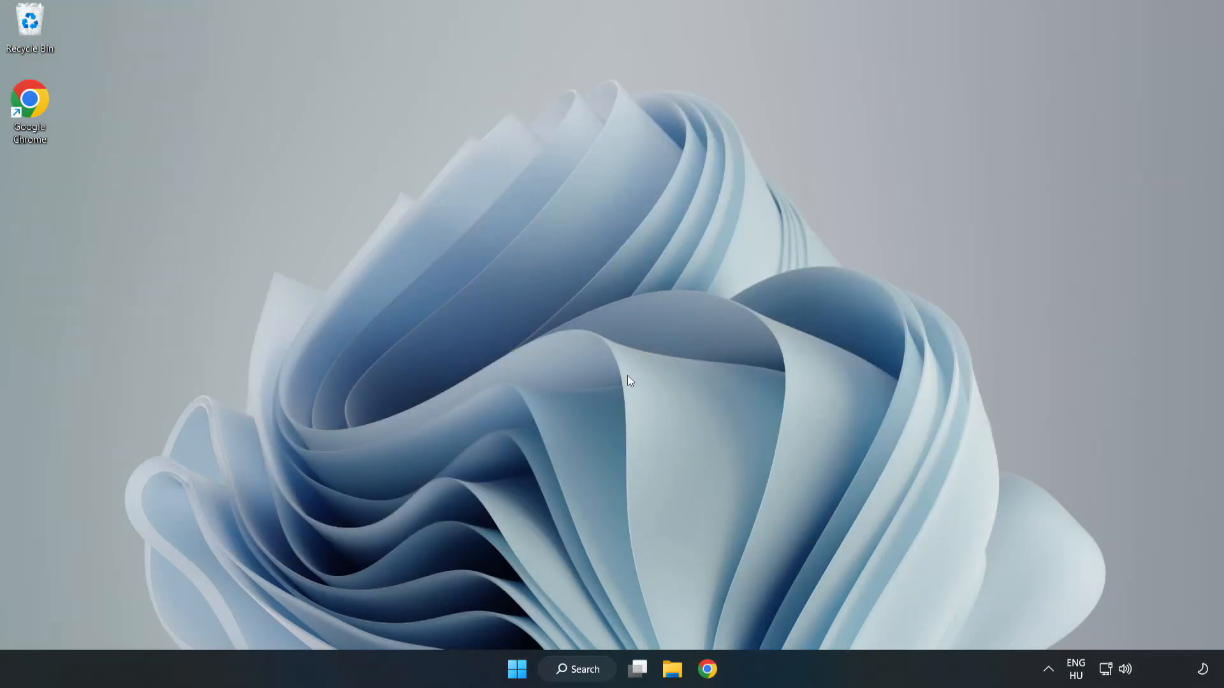
Search for 'cmd' and run Command Prompt as administrator
left_click(576, 668)
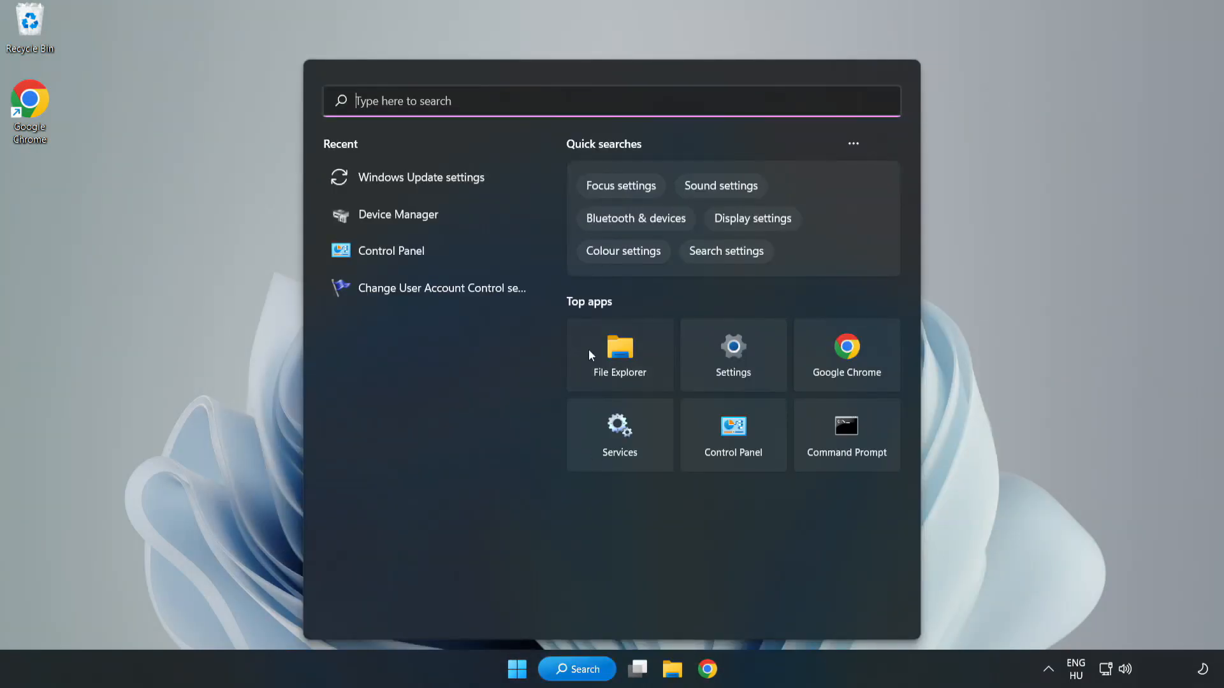
type("control Panel")
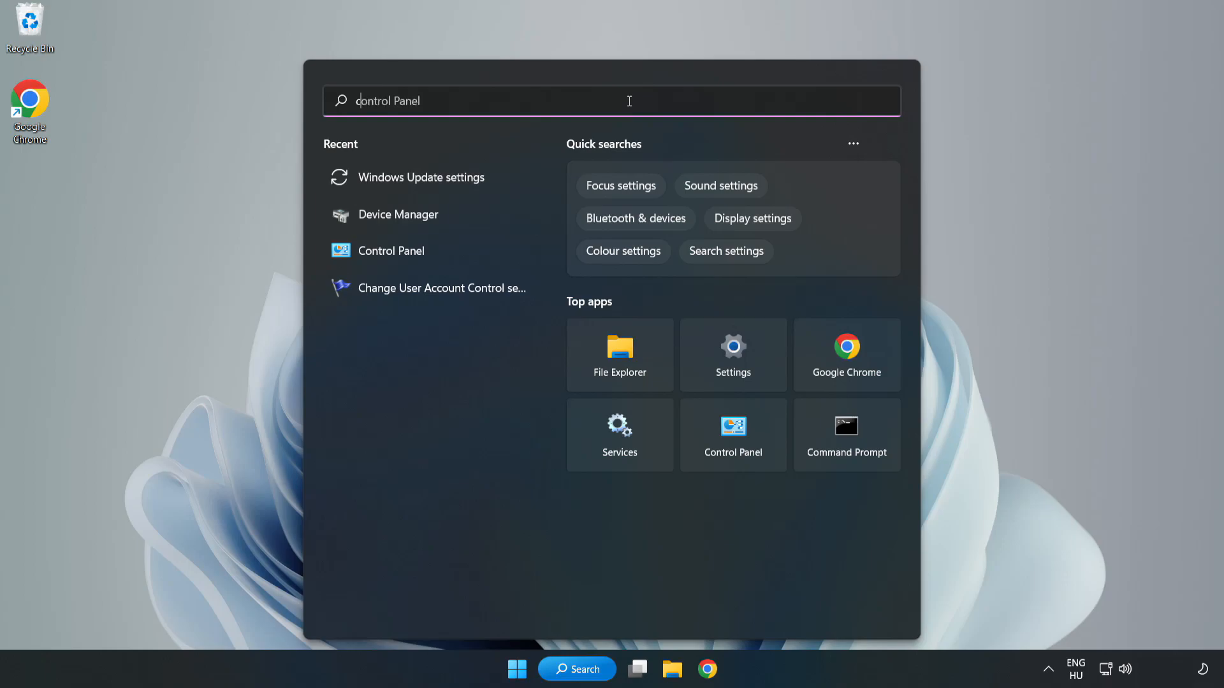
type("cmd")
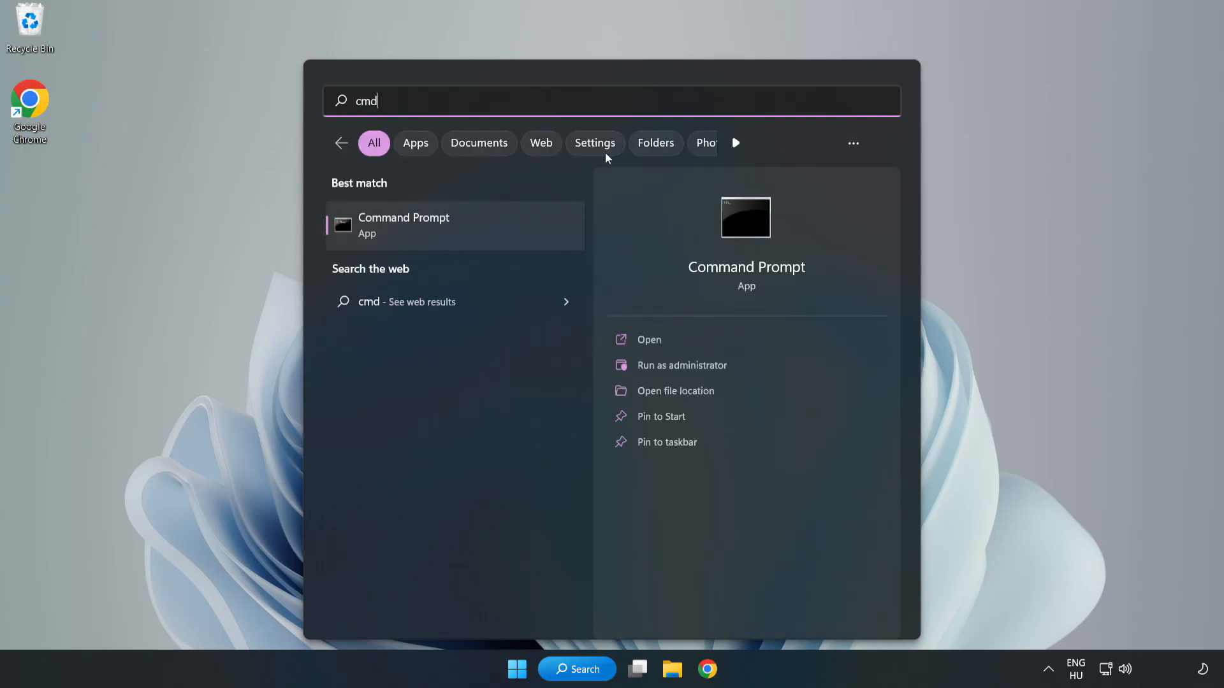
mouse_move(480, 232)
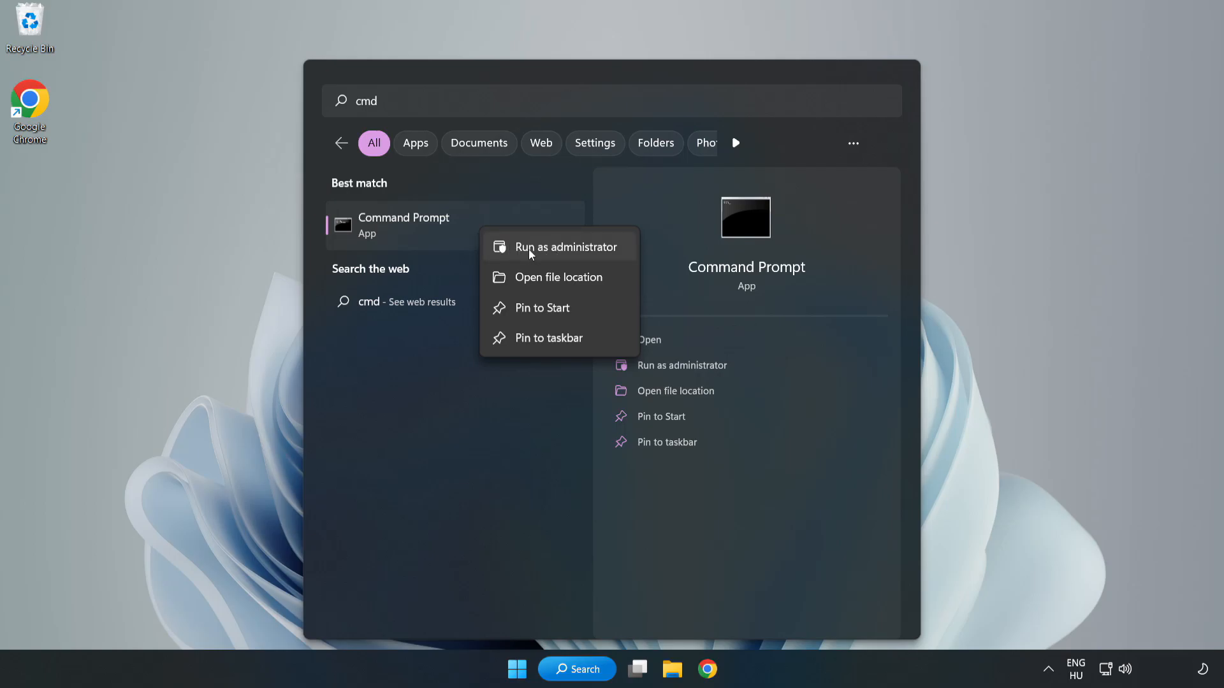
left_click(566, 247)
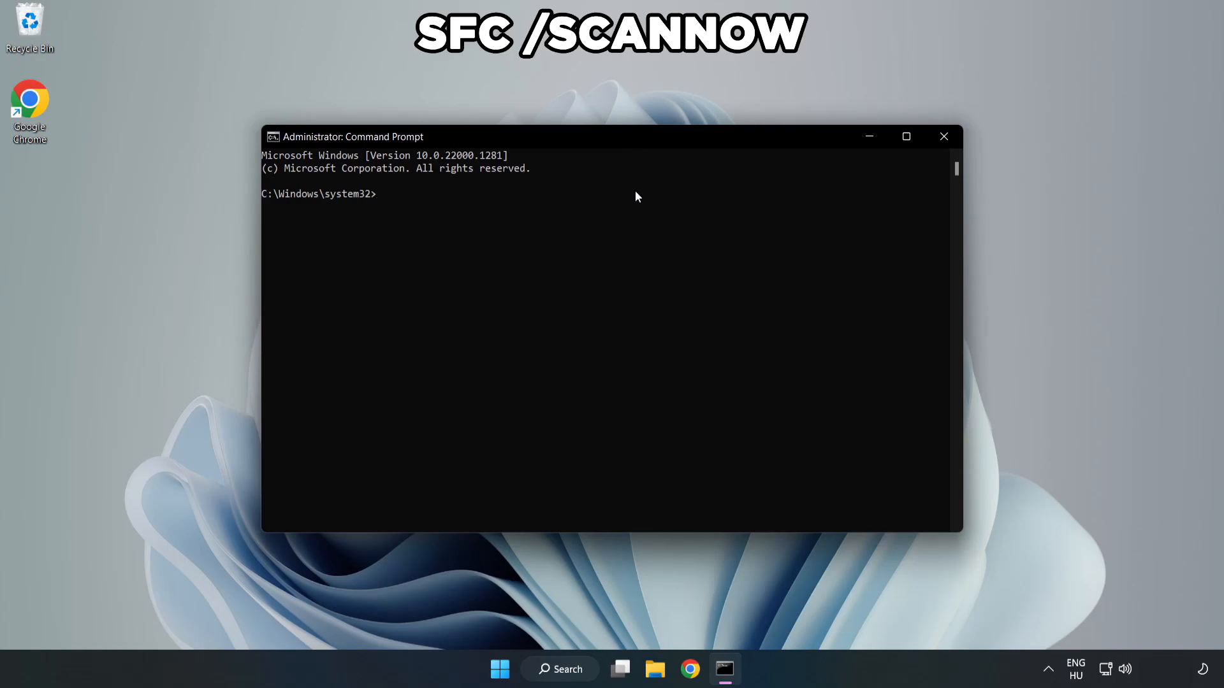
Run 'sfc /scannow', confirm no integrity violations, then close Command Prompt
type("sfc /")
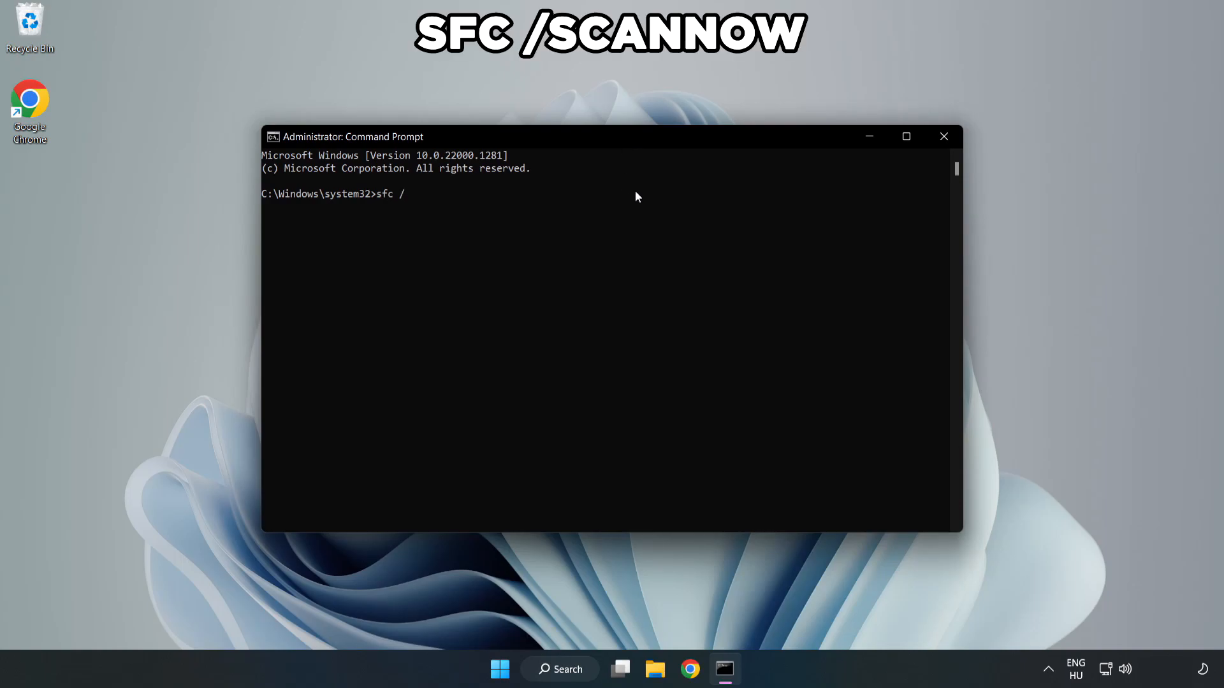
type("scannow")
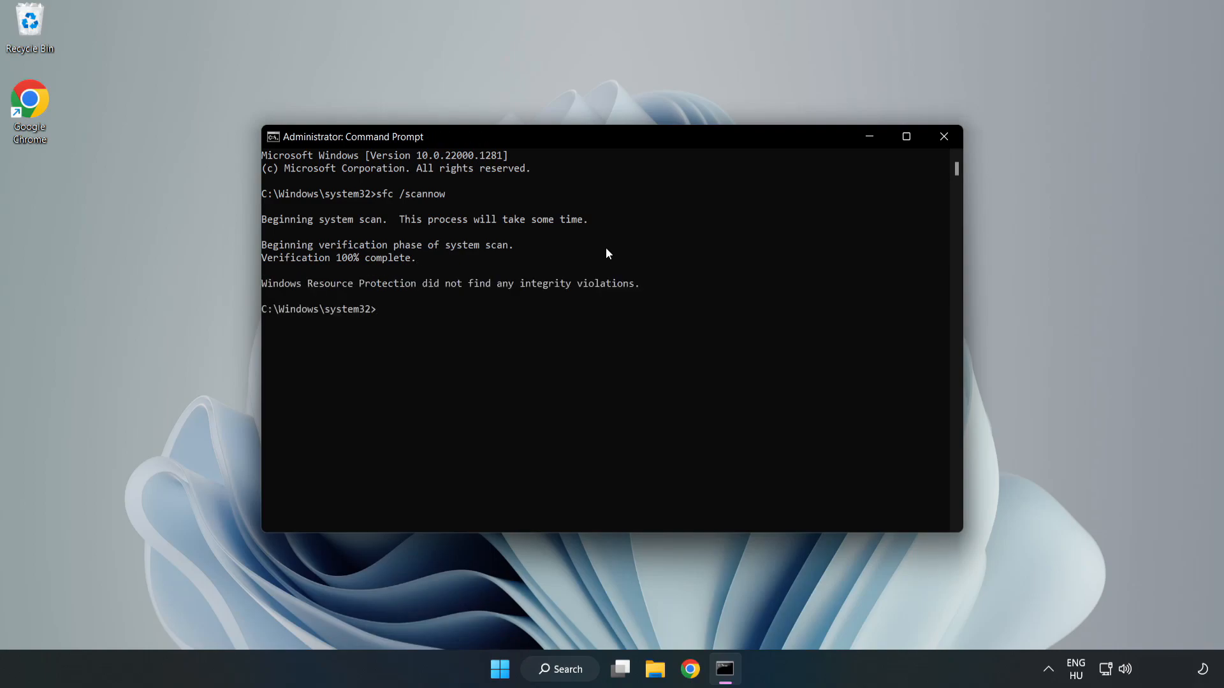
mouse_move(943, 136)
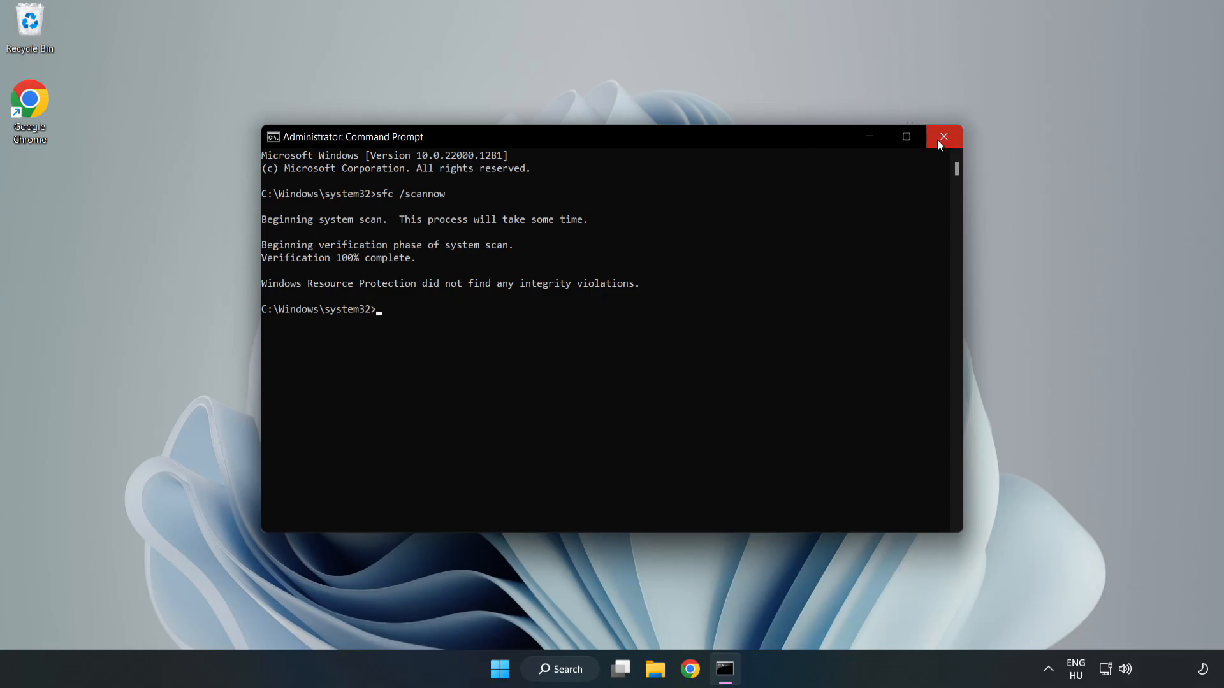
left_click(943, 136)
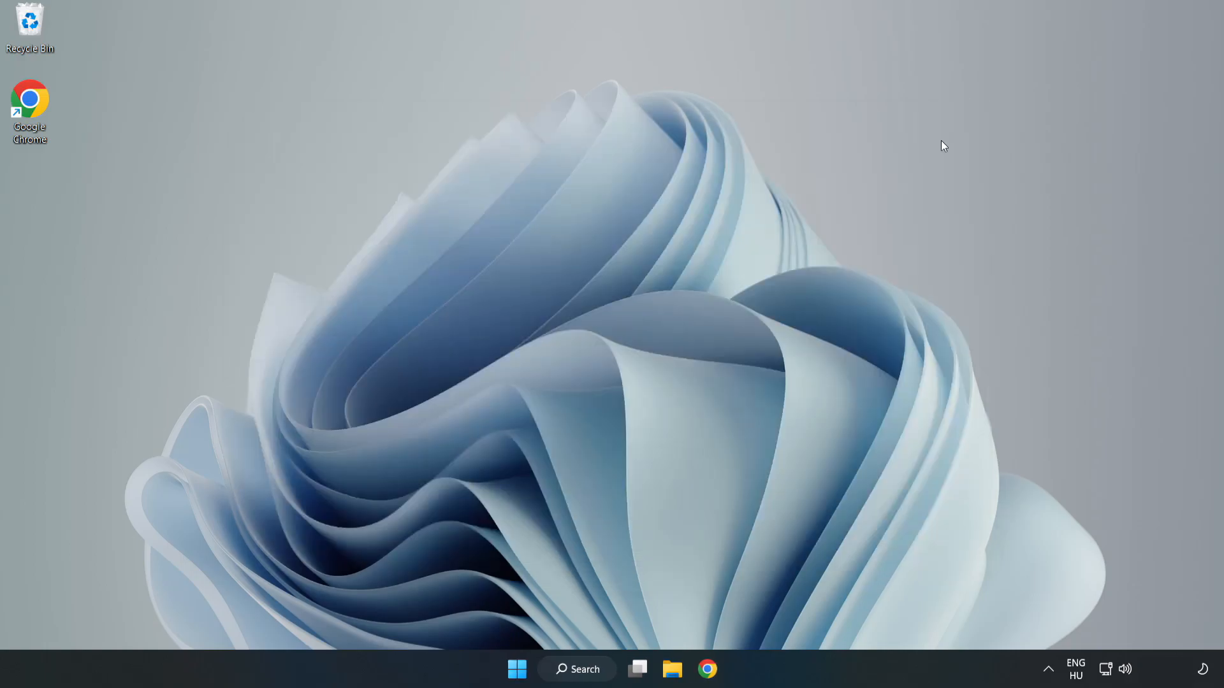
mouse_move(748, 296)
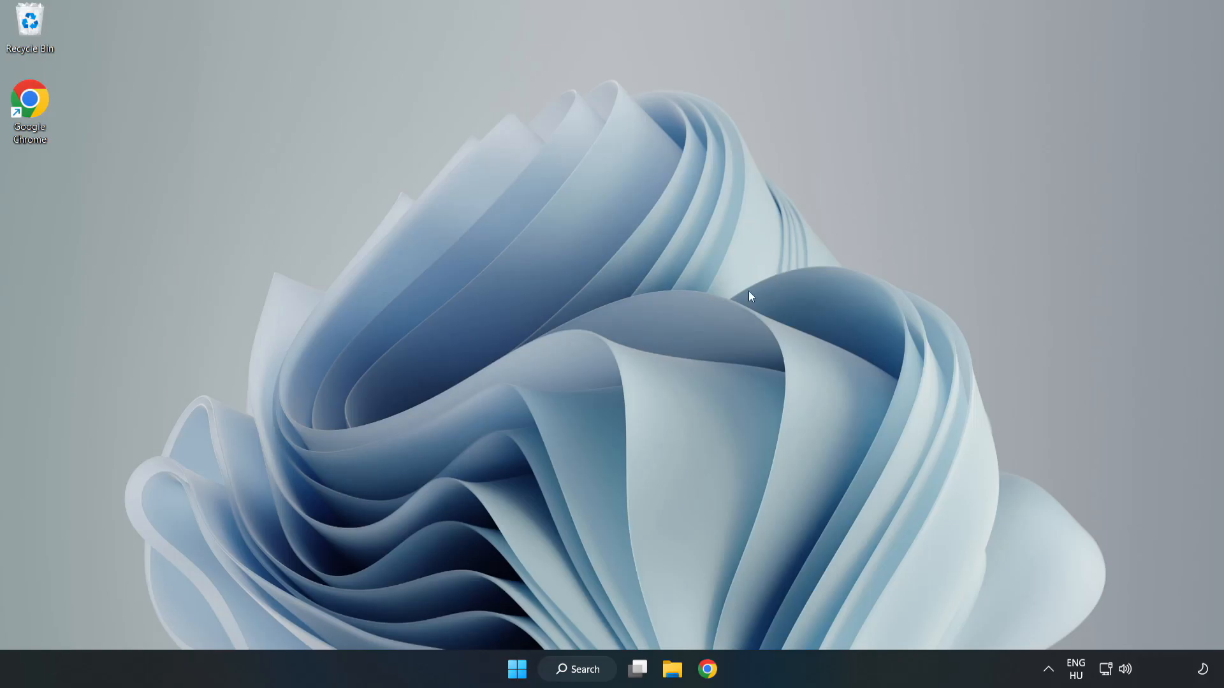
mouse_move(612, 585)
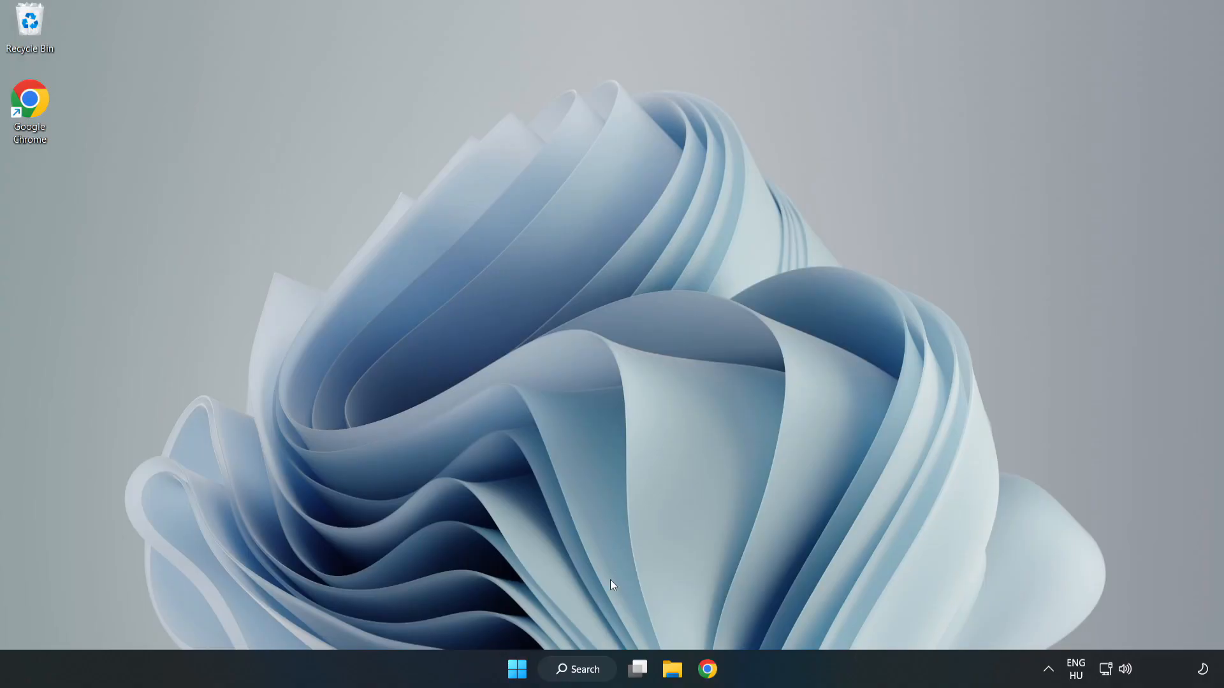
Search 'security' and launch the Windows Security app from the results
left_click(577, 668)
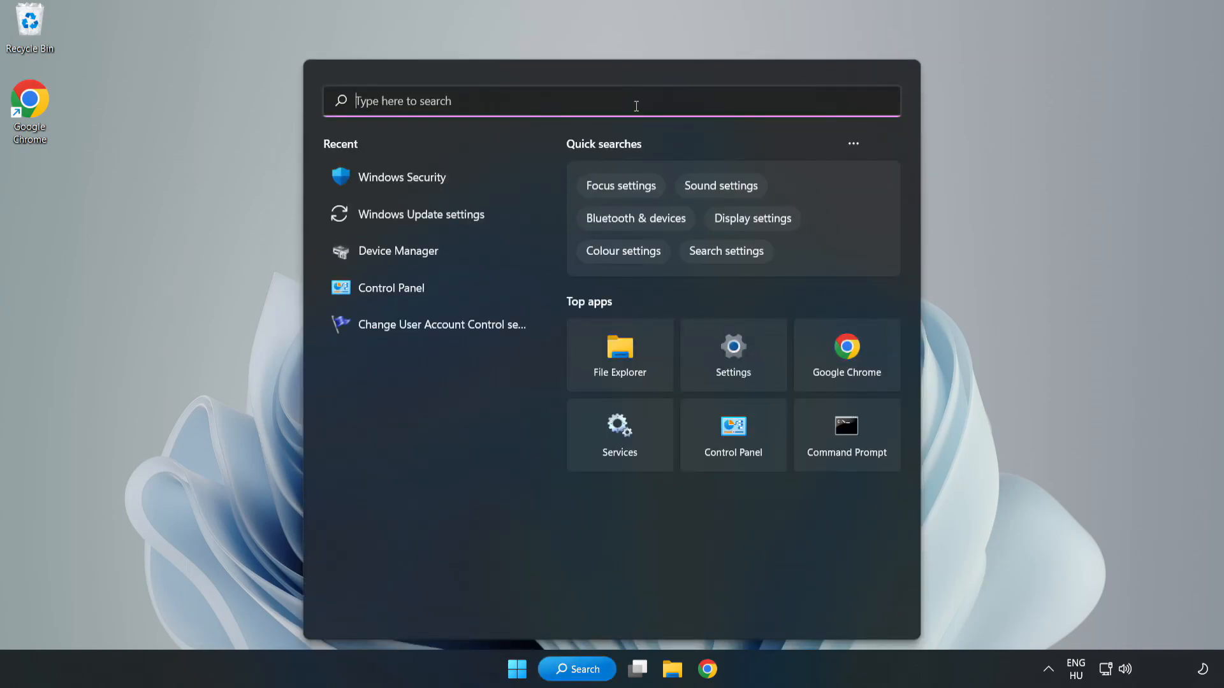
type("security")
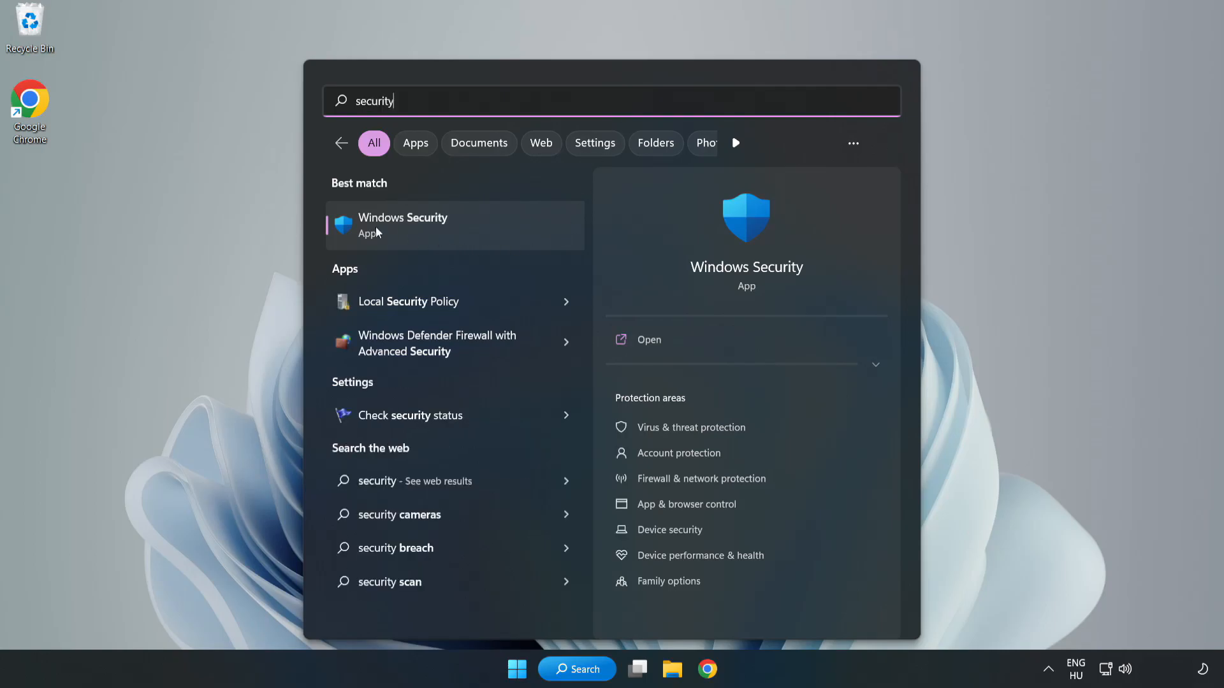
left_click(403, 225)
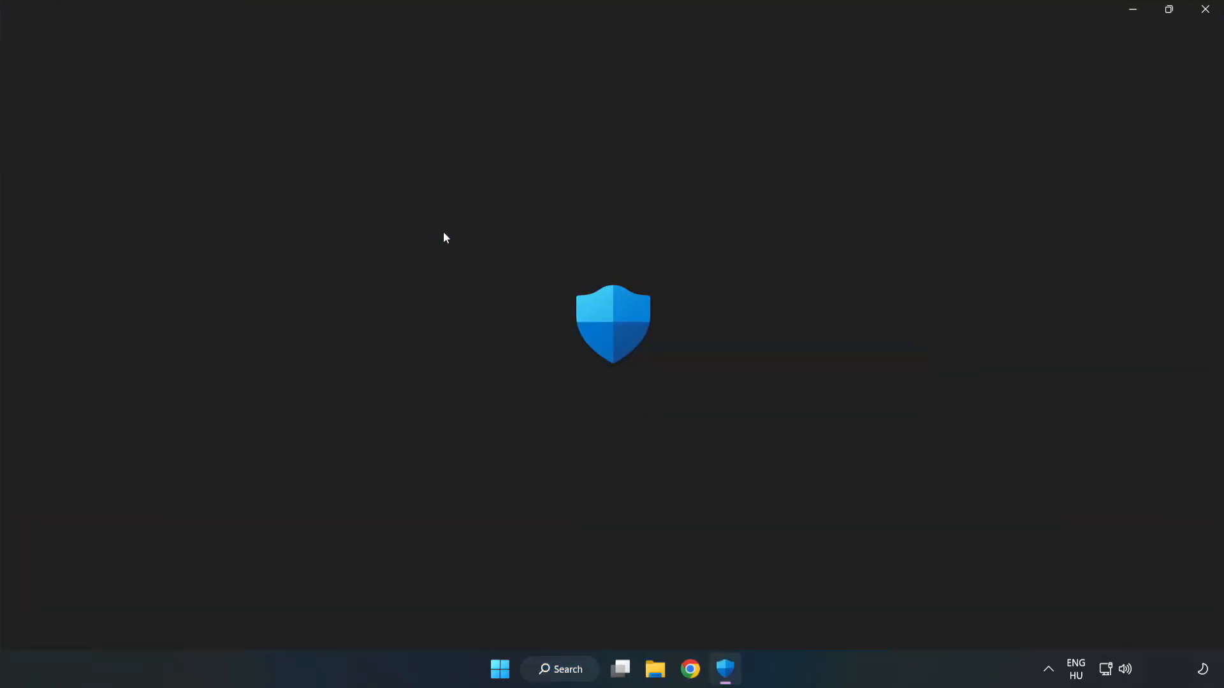
Go to Virus & threat protection settings and open the Add or remove exclusions page
left_click(726, 670)
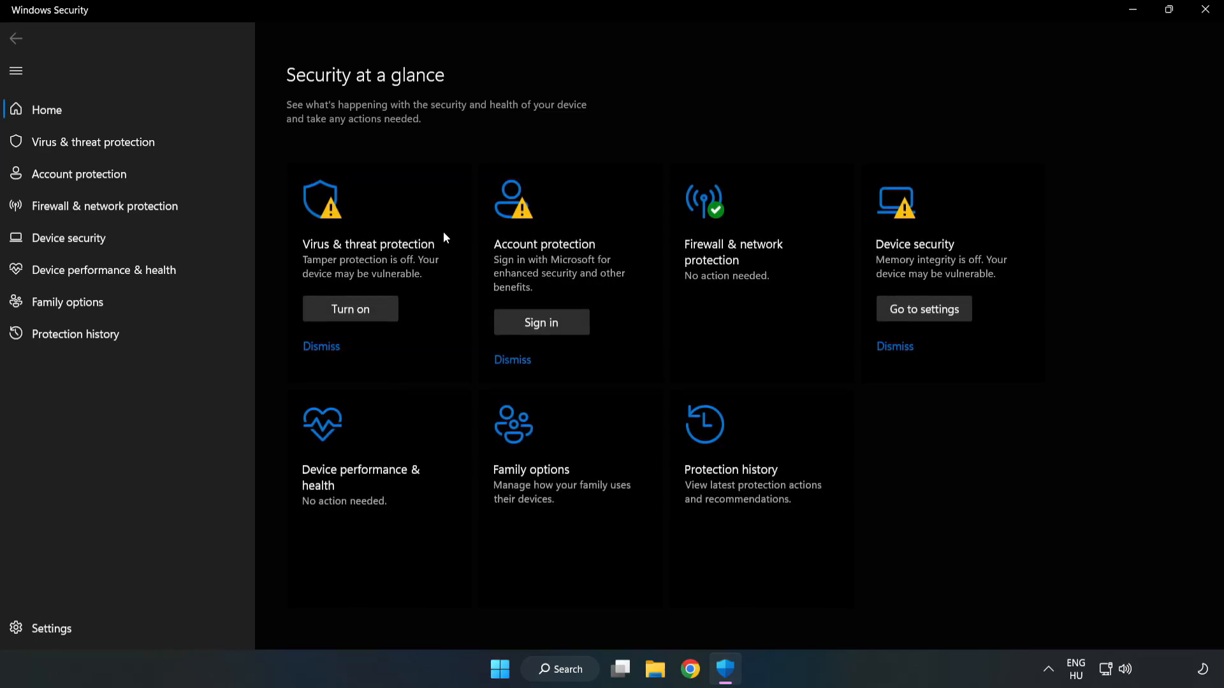
mouse_move(92, 142)
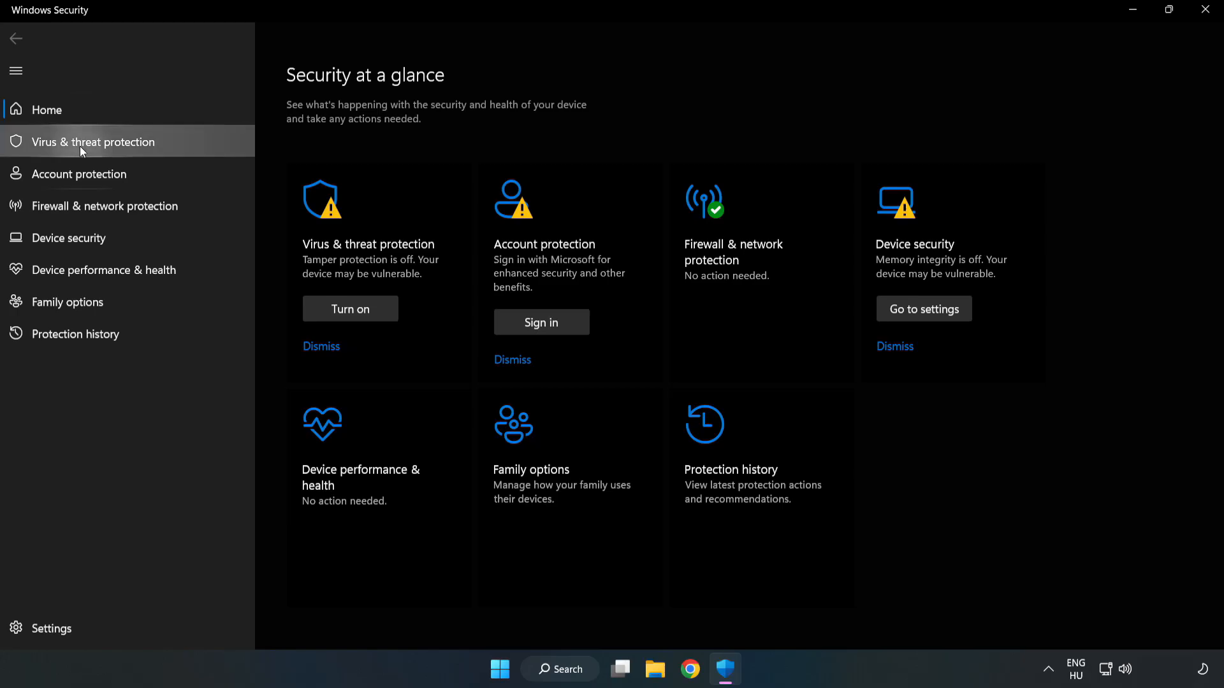
left_click(93, 142)
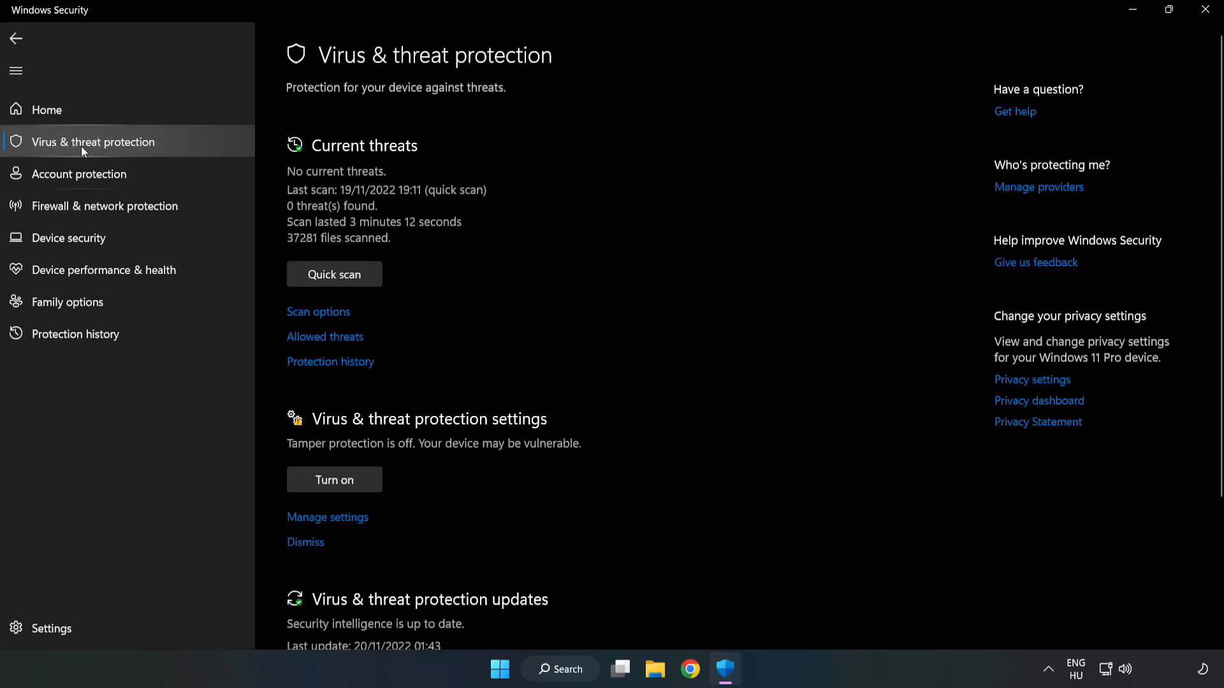
scroll("down", 3)
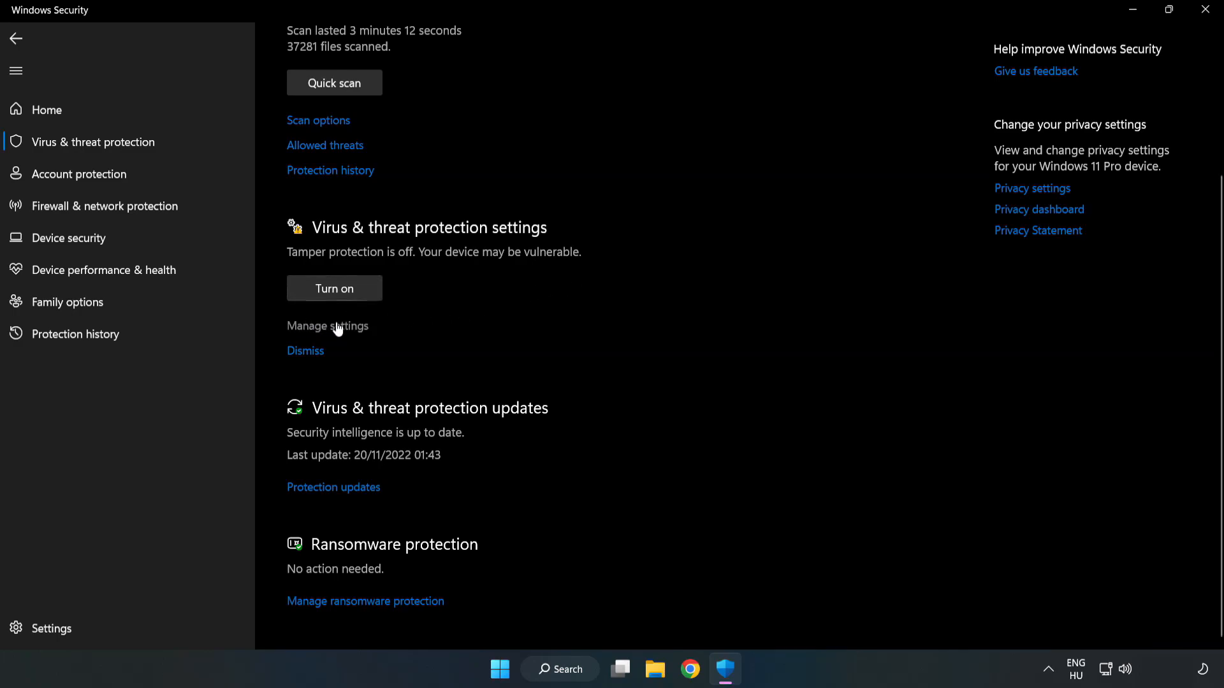
left_click(328, 325)
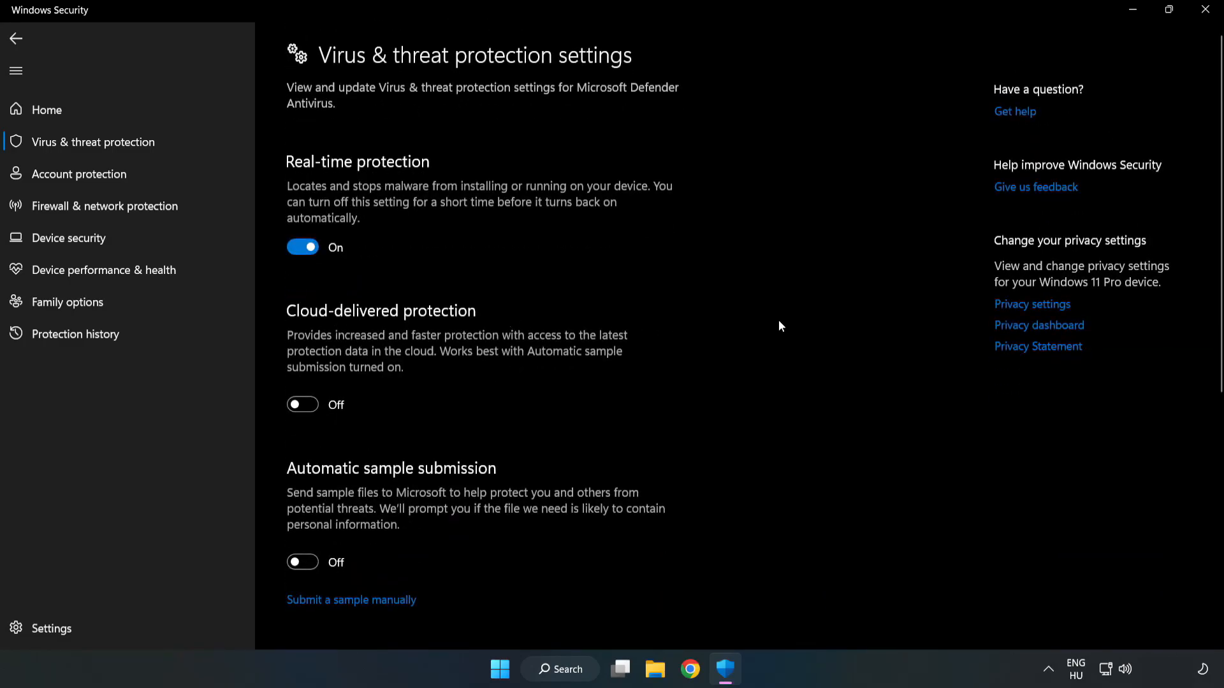
scroll("down", 3)
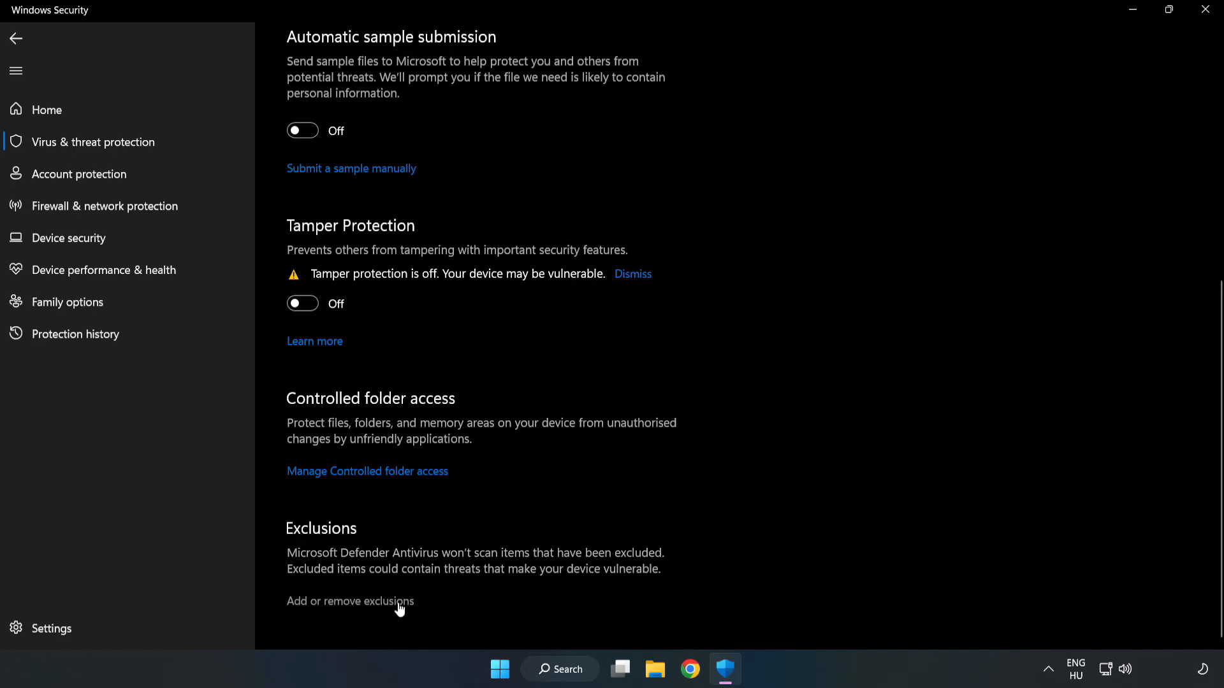
left_click(350, 601)
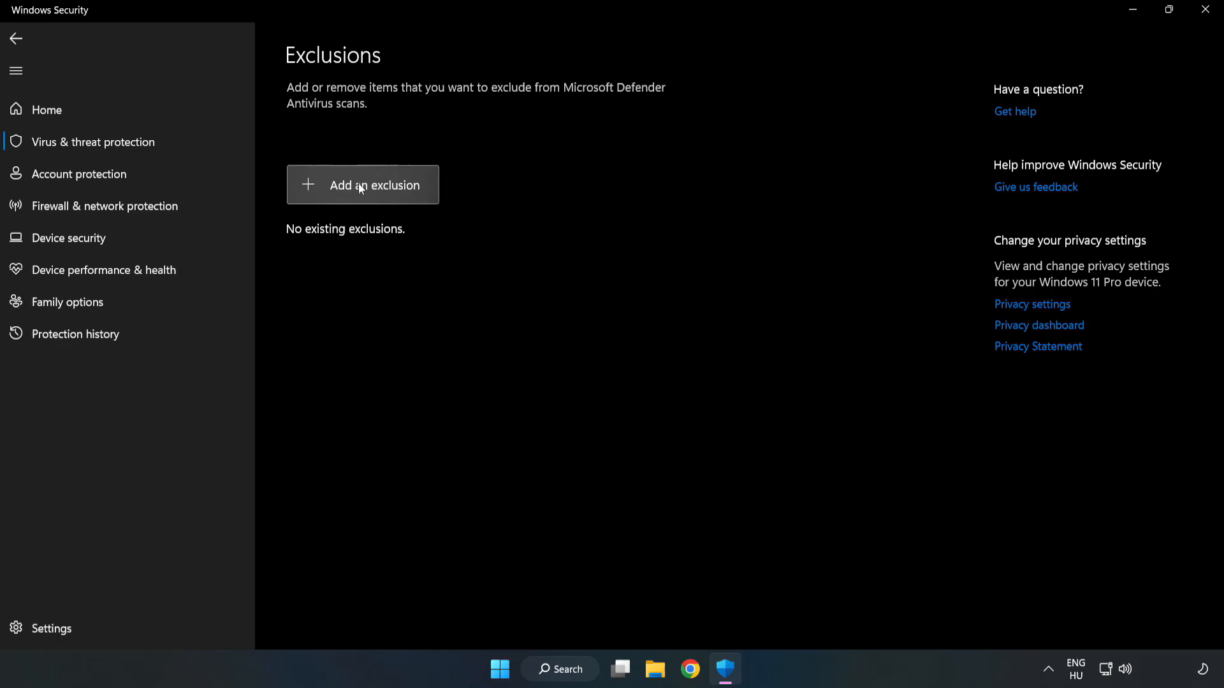
Add the NOT WORKING APP file (chrome.exe) as a file exclusion, then close Windows Security
left_click(362, 185)
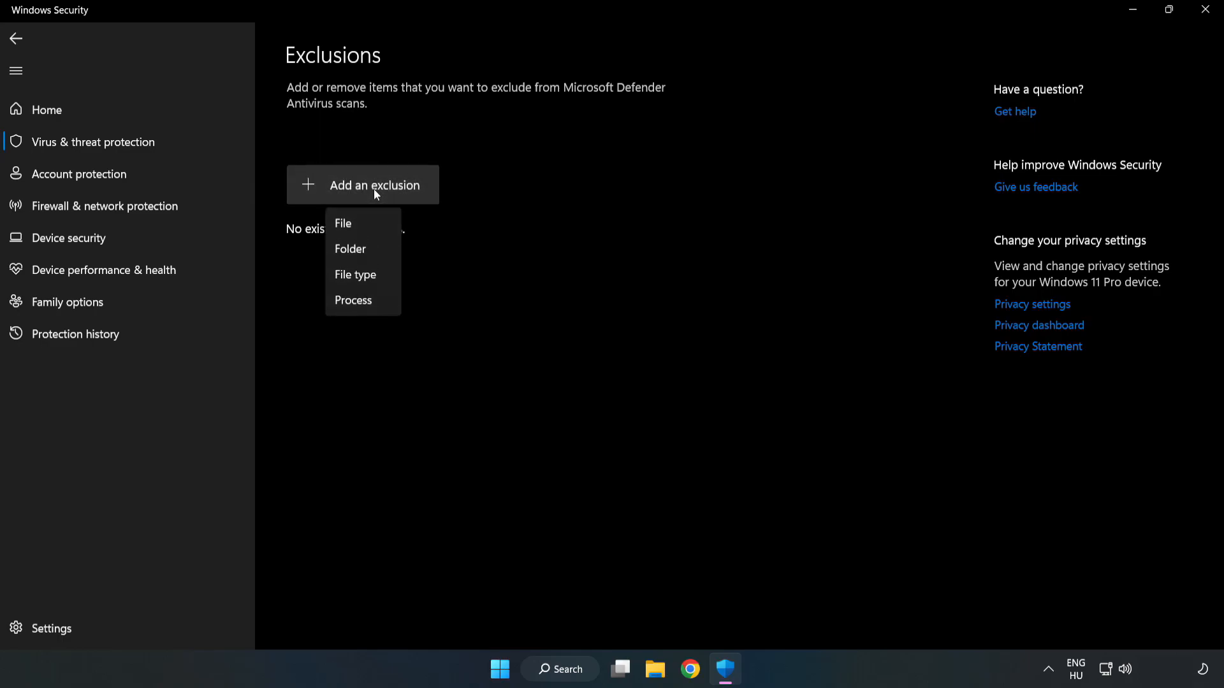
mouse_move(342, 226)
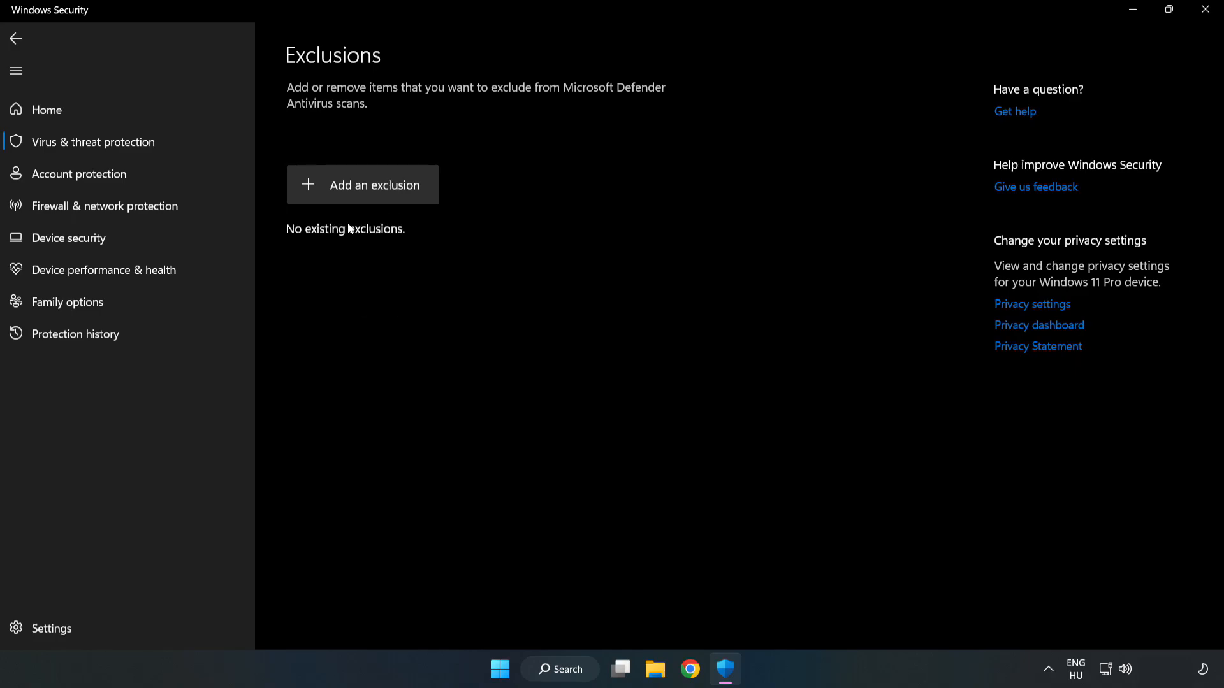
left_click(362, 184)
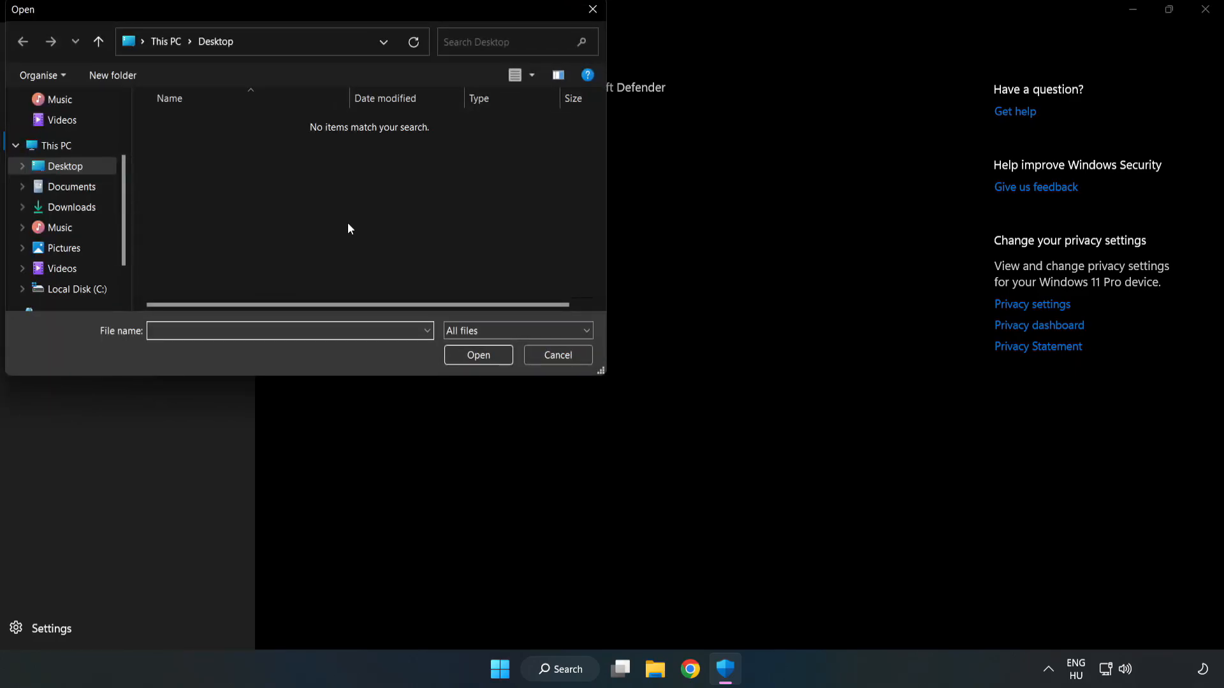
mouse_move(329, 29)
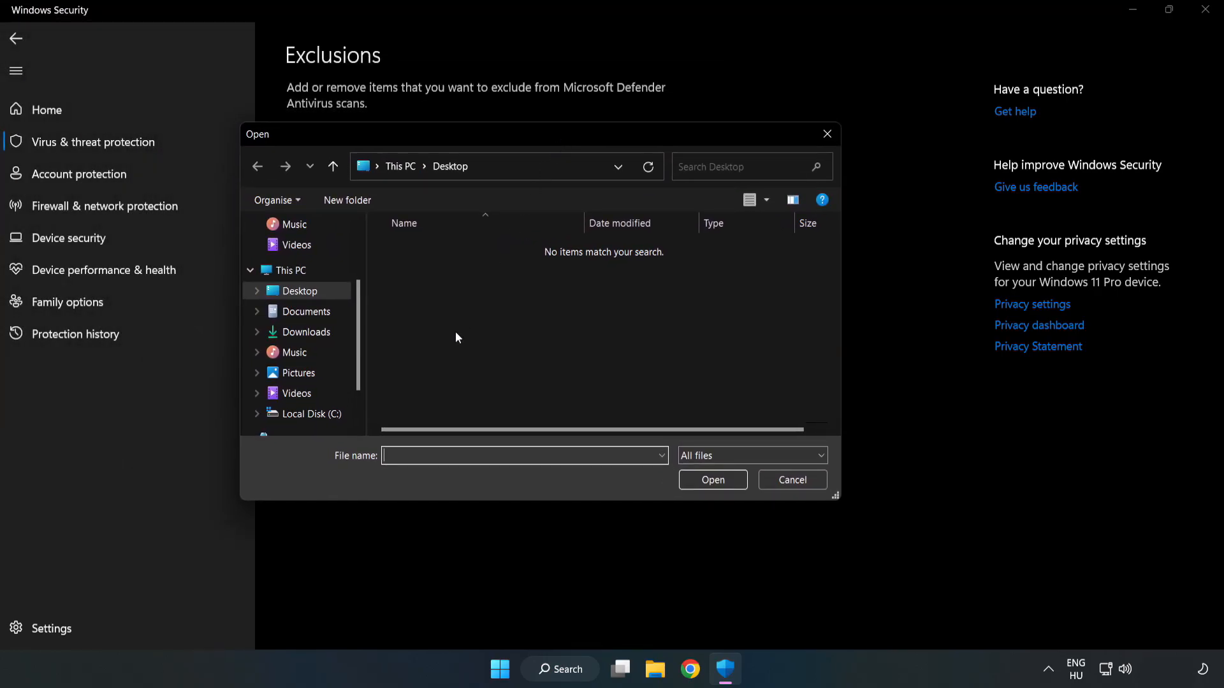
left_click(310, 413)
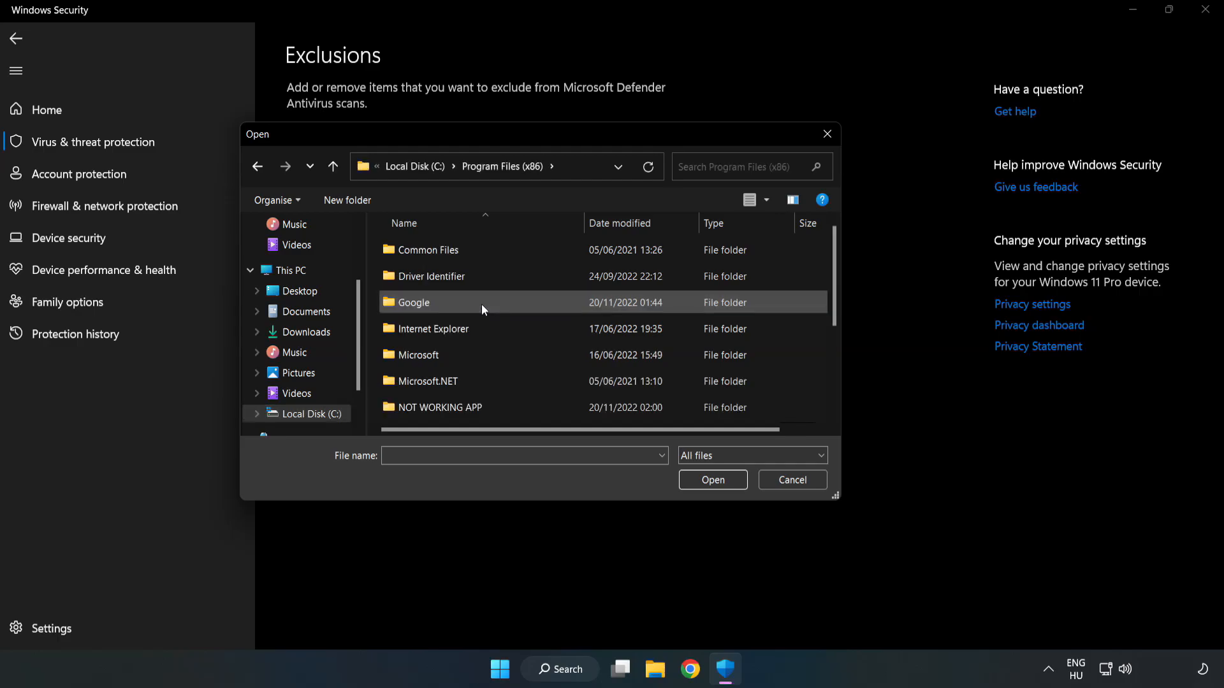
double_click(438, 406)
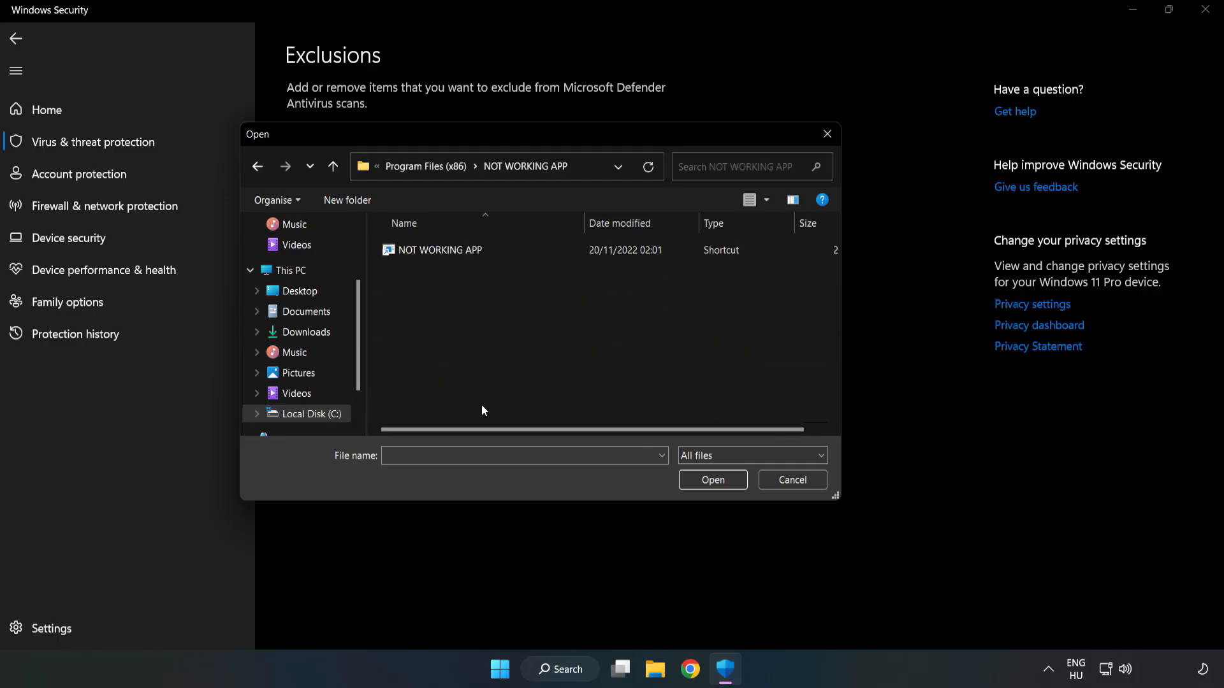
left_click(440, 249)
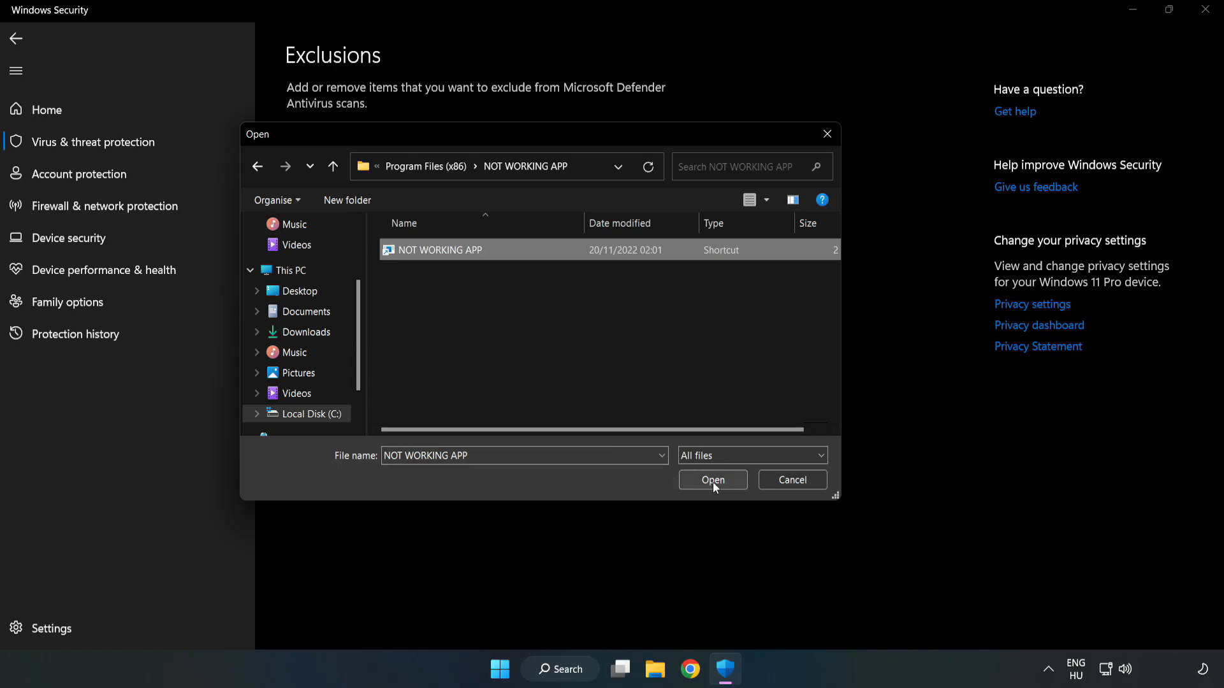
left_click(711, 479)
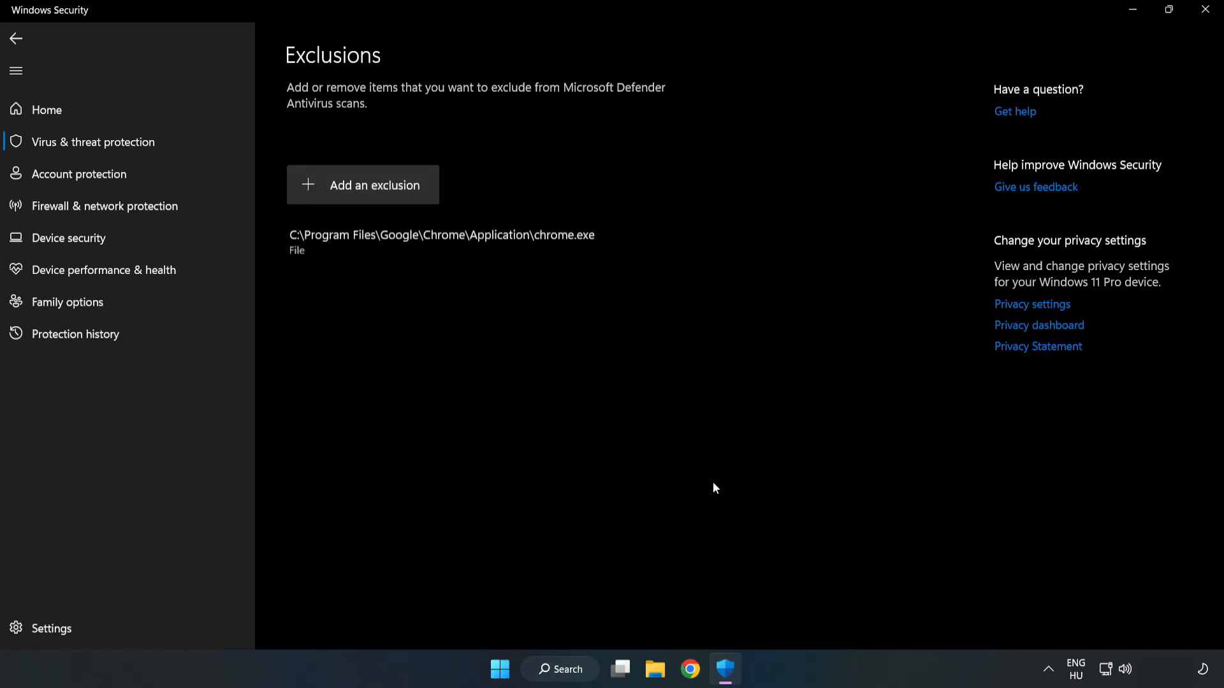
mouse_move(500, 240)
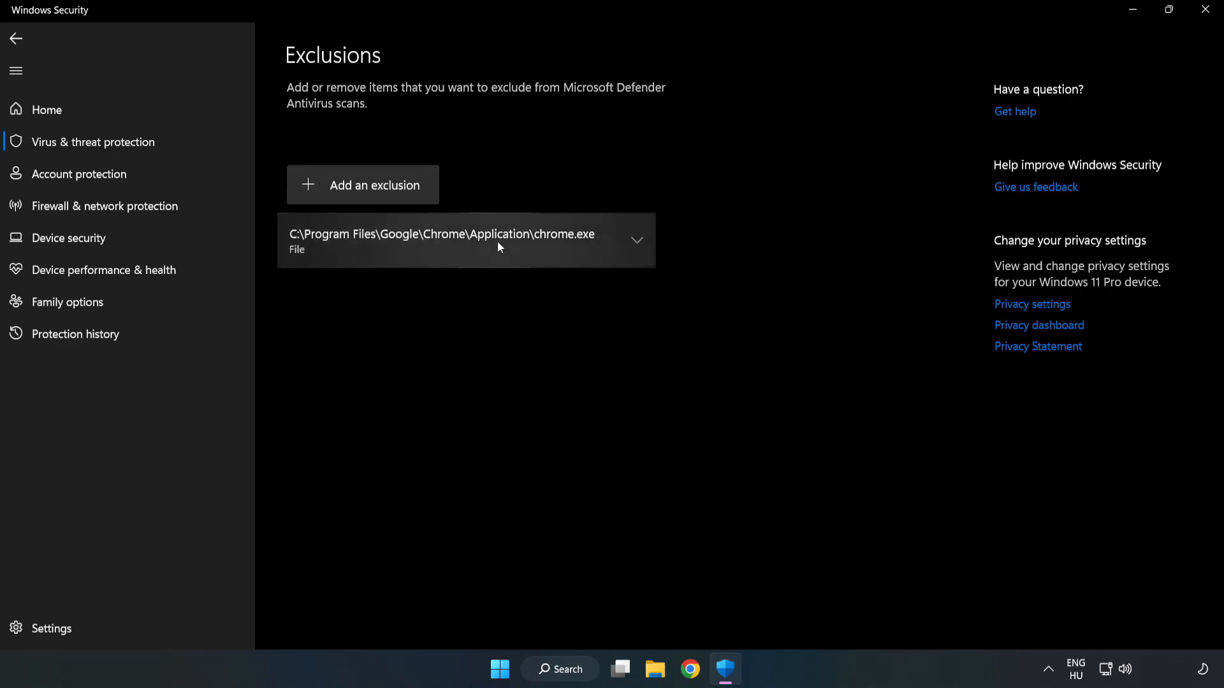
mouse_move(763, 319)
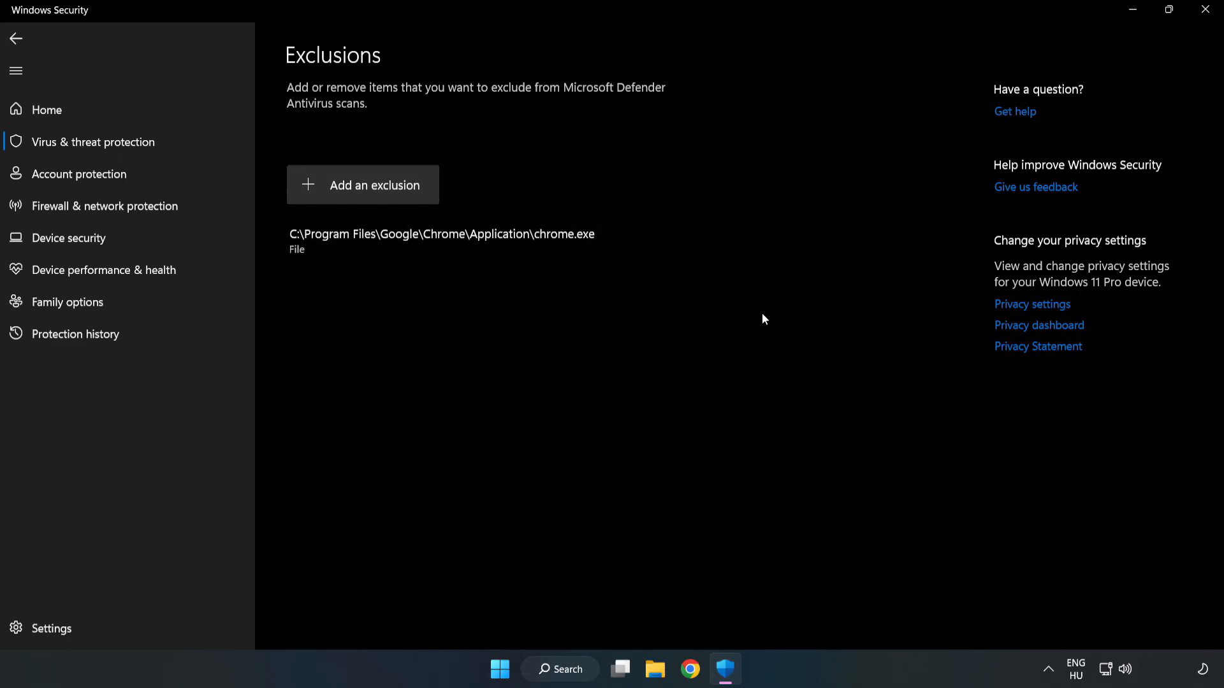
mouse_move(1204, 10)
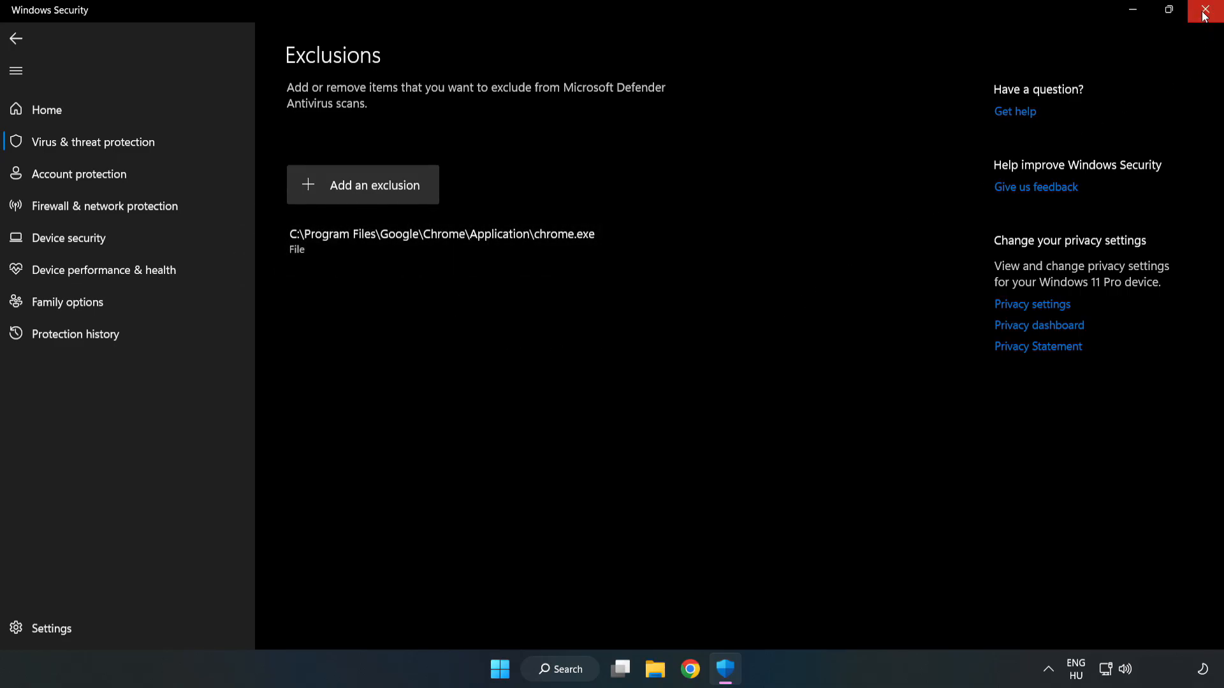
mouse_move(1208, 14)
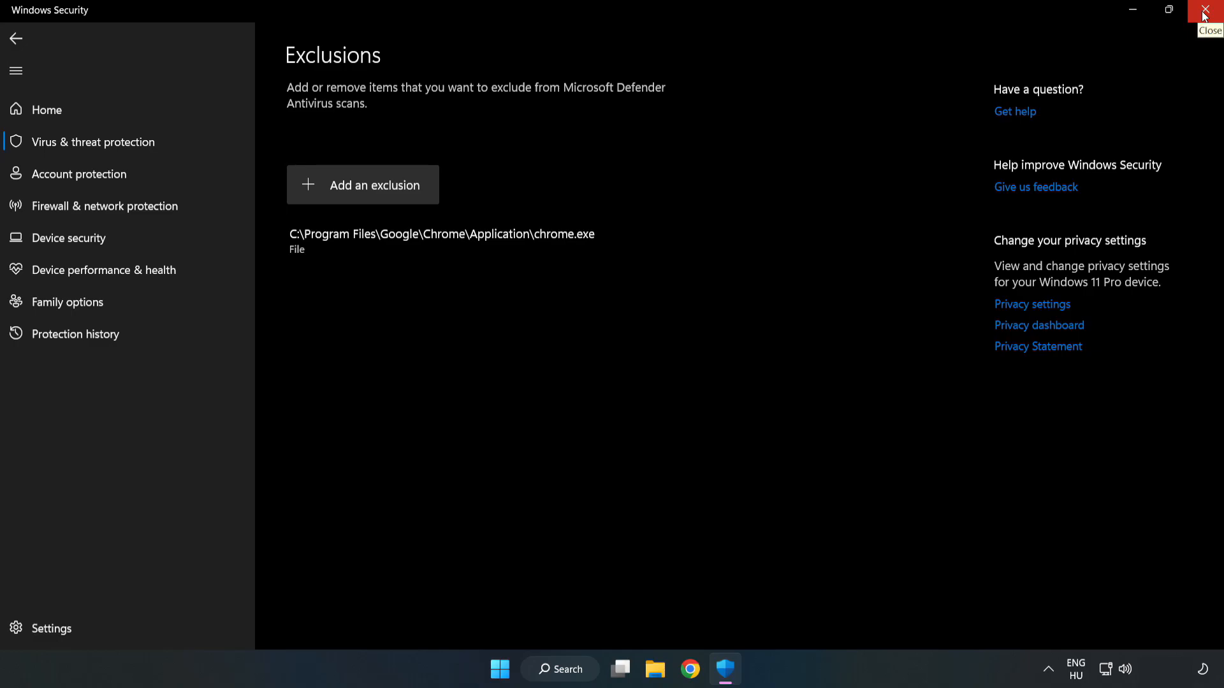
left_click(1208, 11)
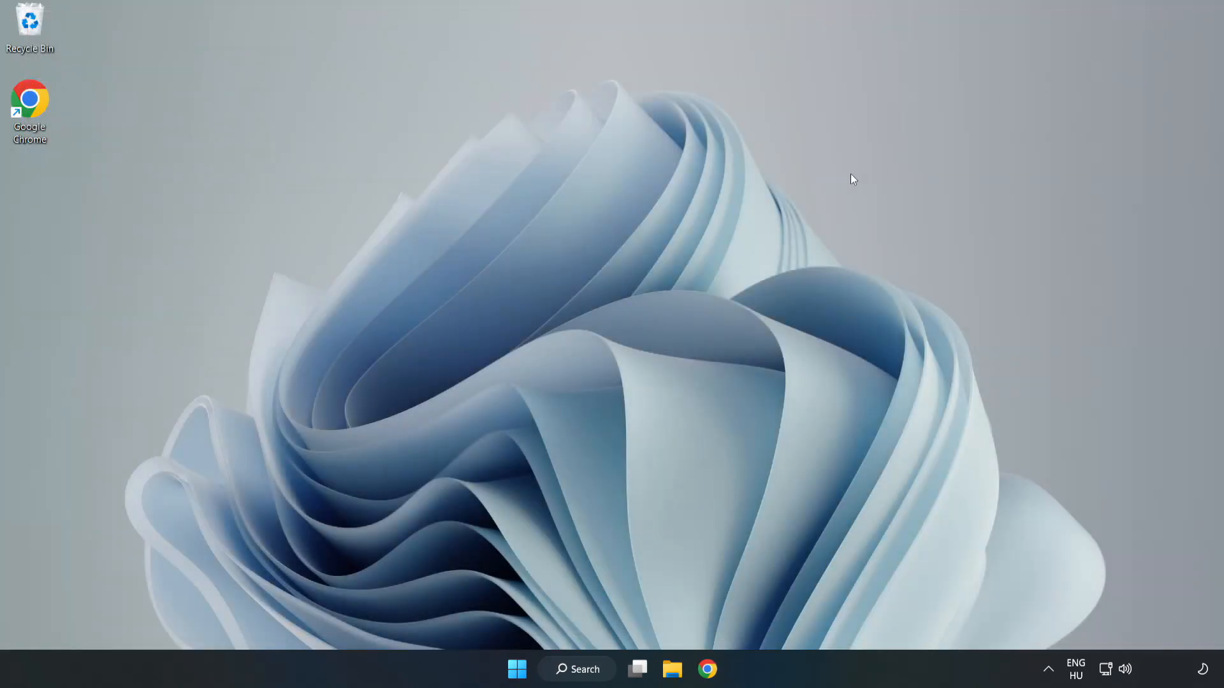
mouse_move(620, 346)
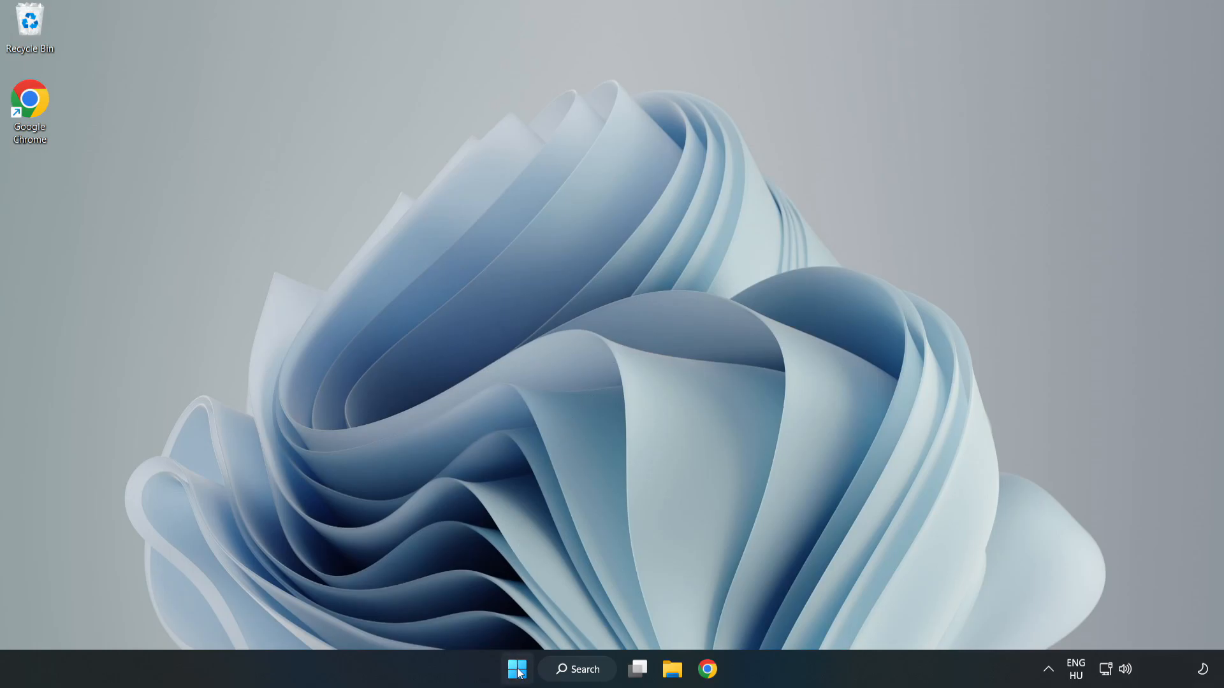
Open the Start menu to reach the Sleep, Shut down and Restart options
left_click(517, 669)
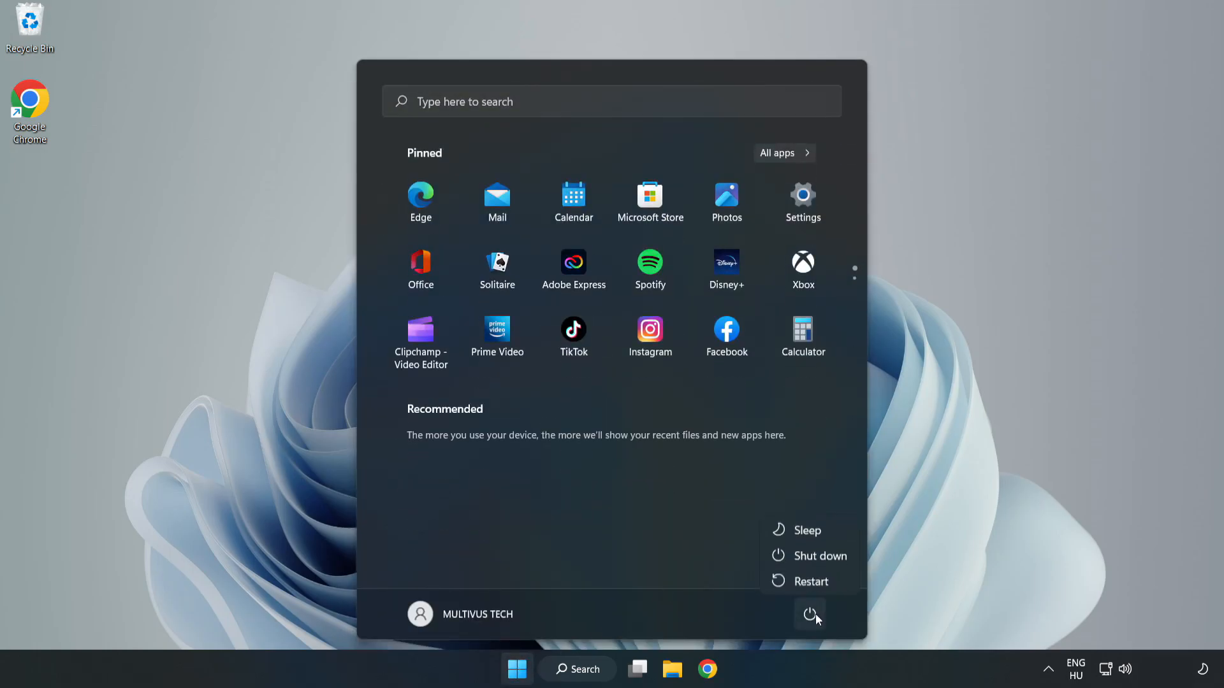